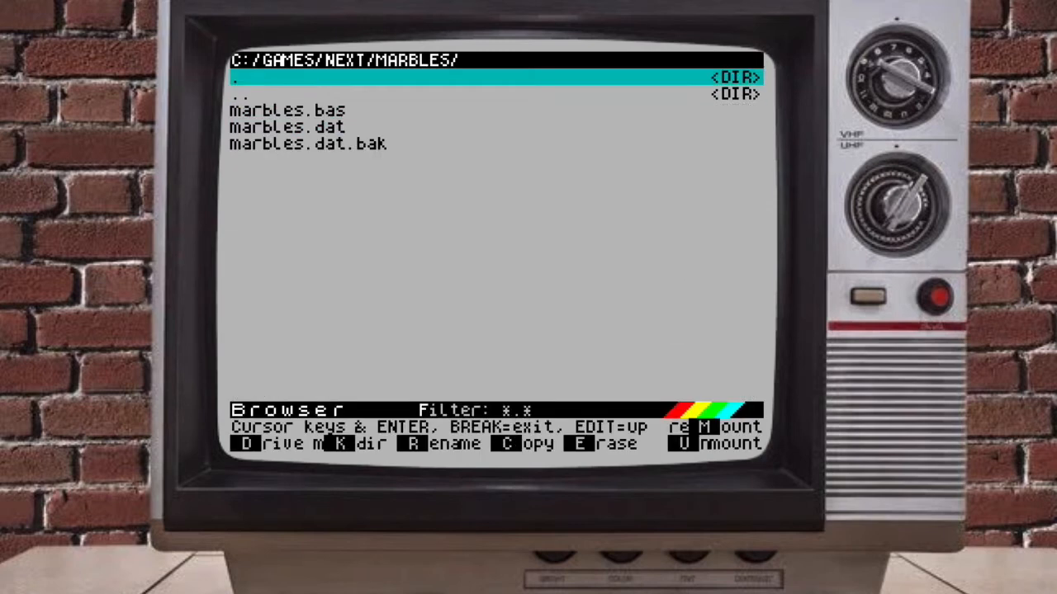
Launch marbles.bas, keeping sound on, keyboard input and the New Grey theme, then save settings.
key("Down")
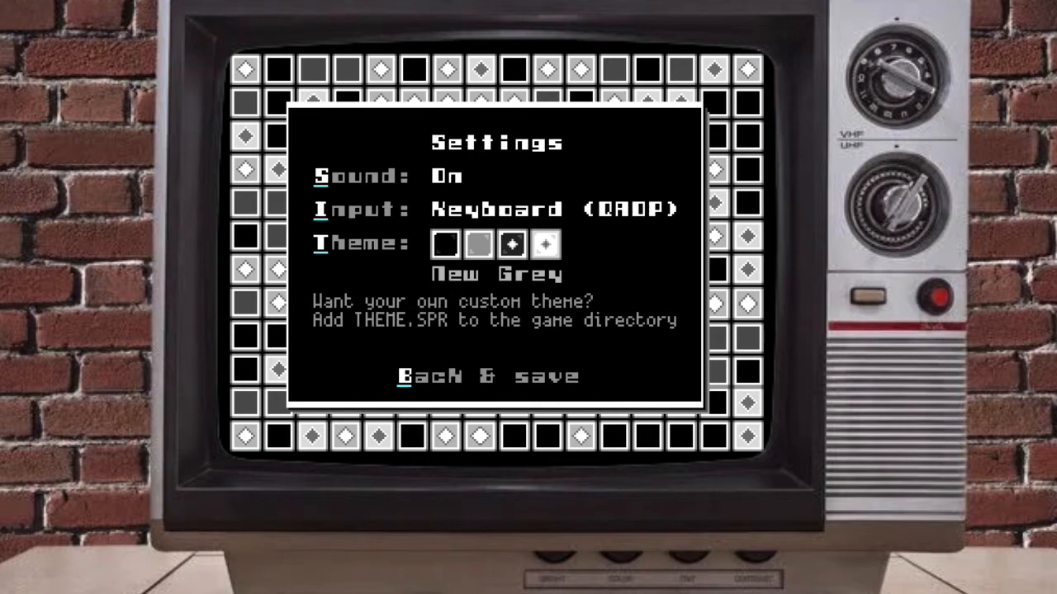
left_click(485, 376)
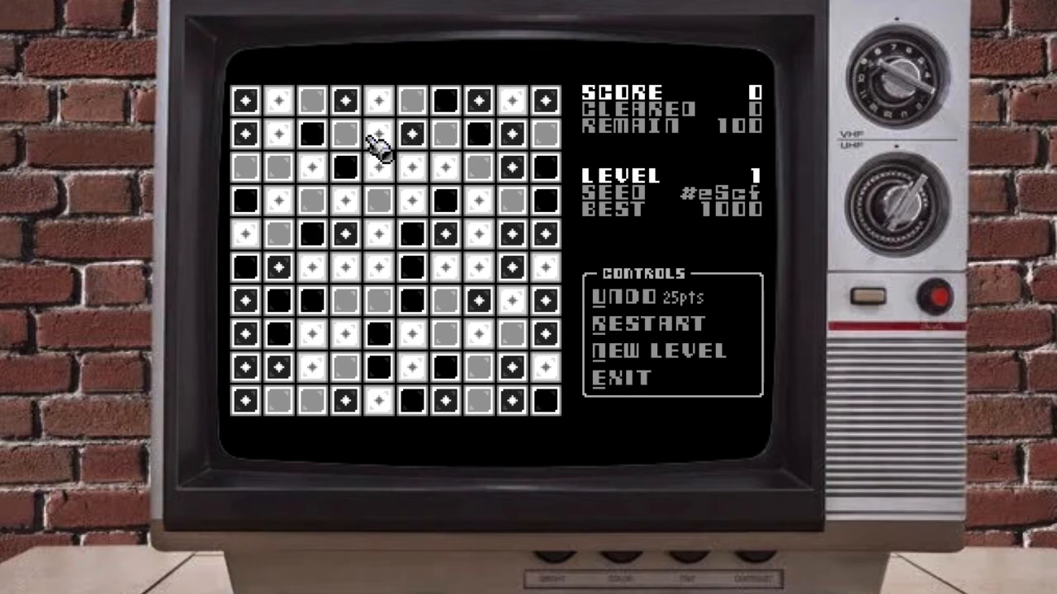
mouse_move(413, 141)
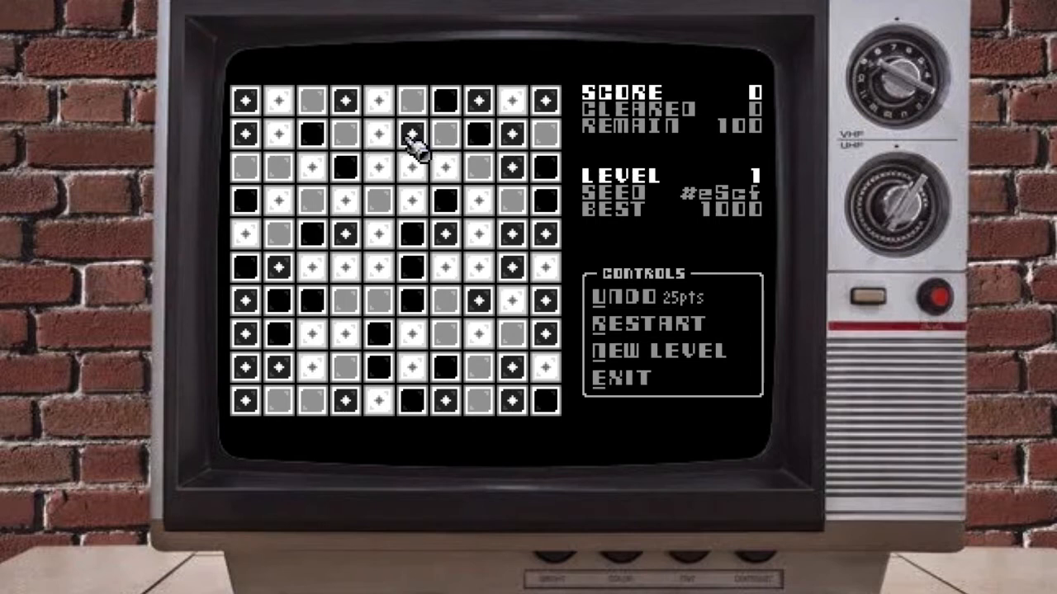
mouse_move(437, 260)
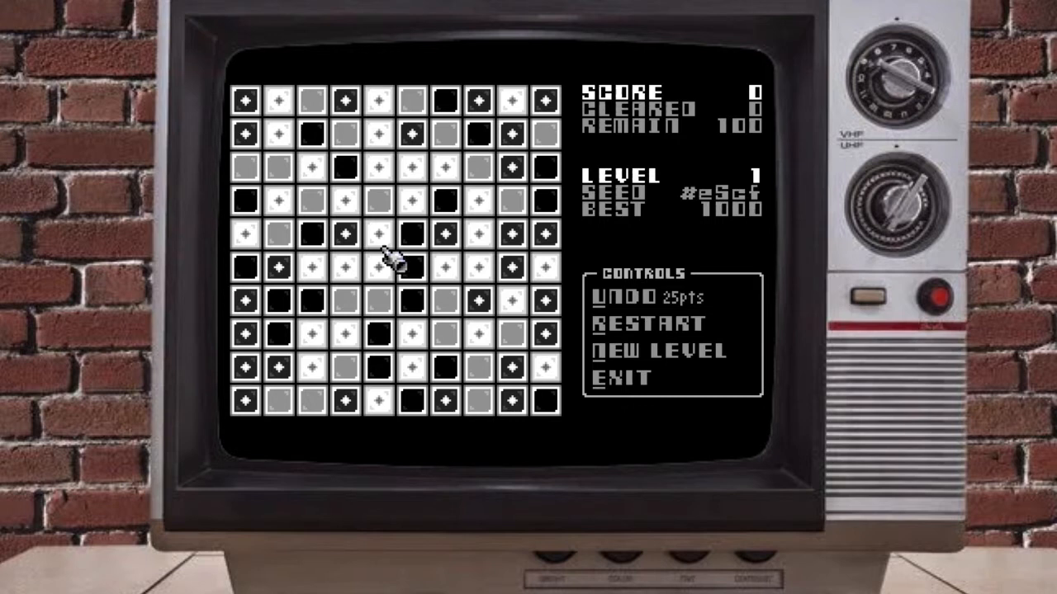
mouse_move(399, 287)
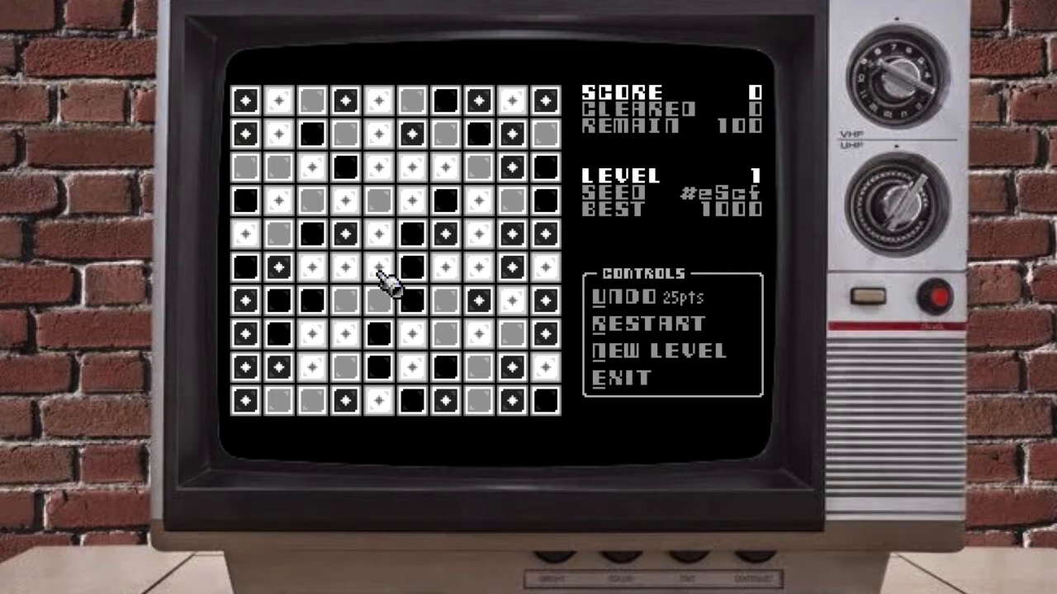
mouse_move(400, 285)
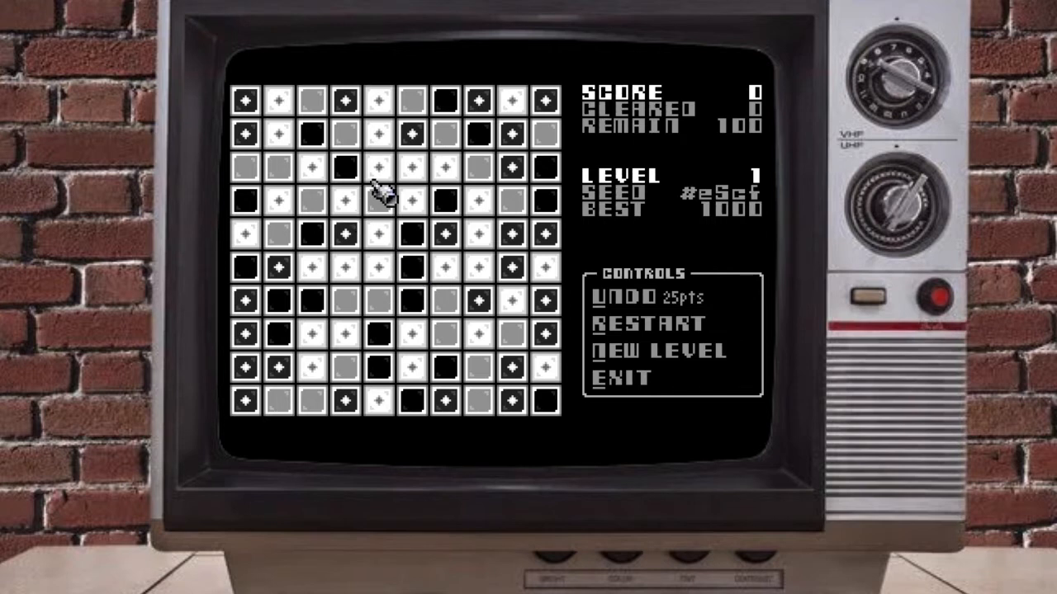
mouse_move(404, 235)
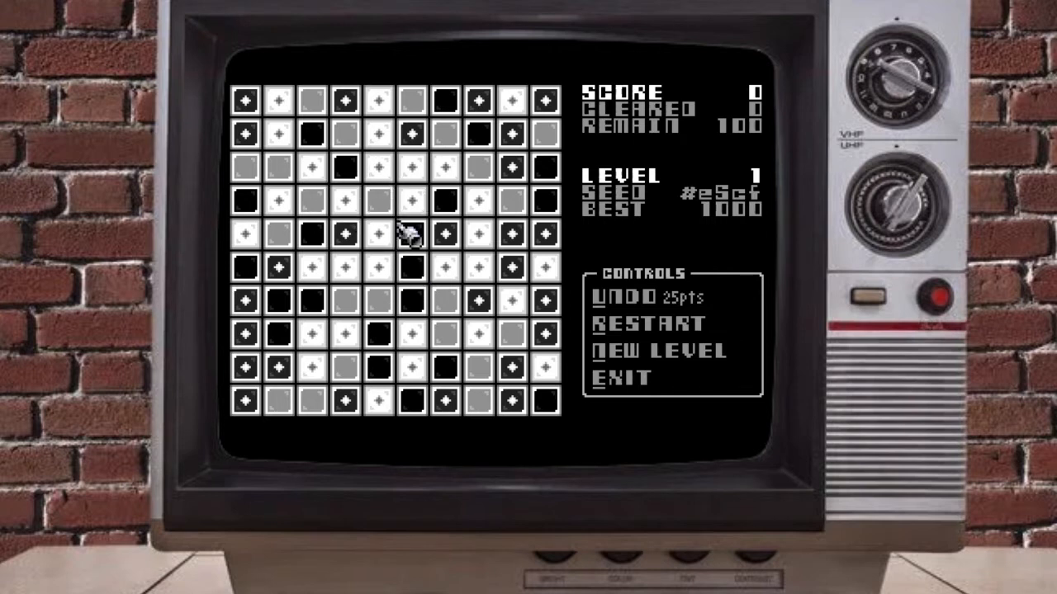
mouse_move(413, 309)
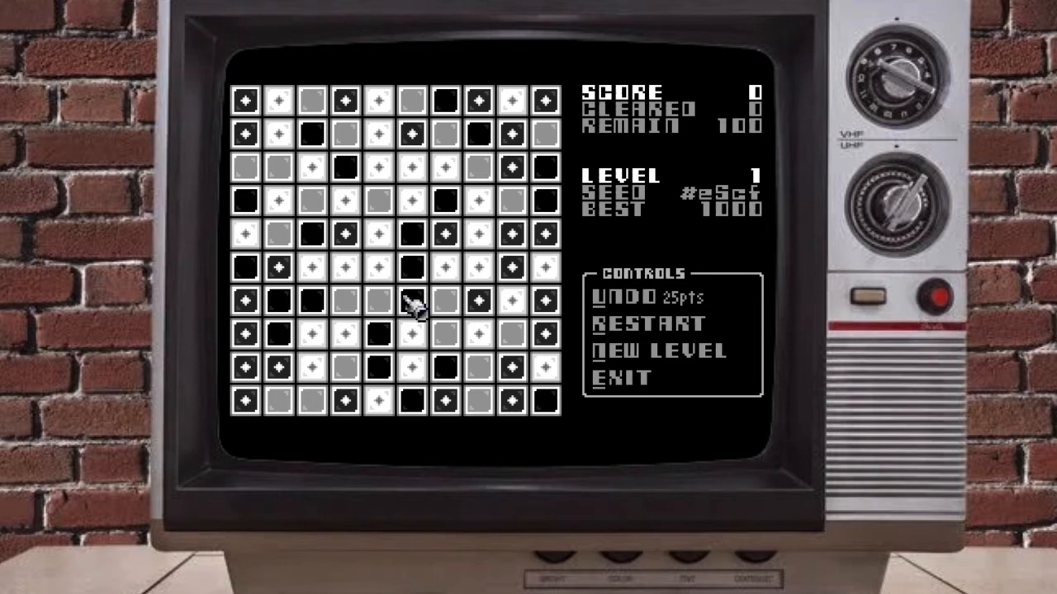
mouse_move(375, 280)
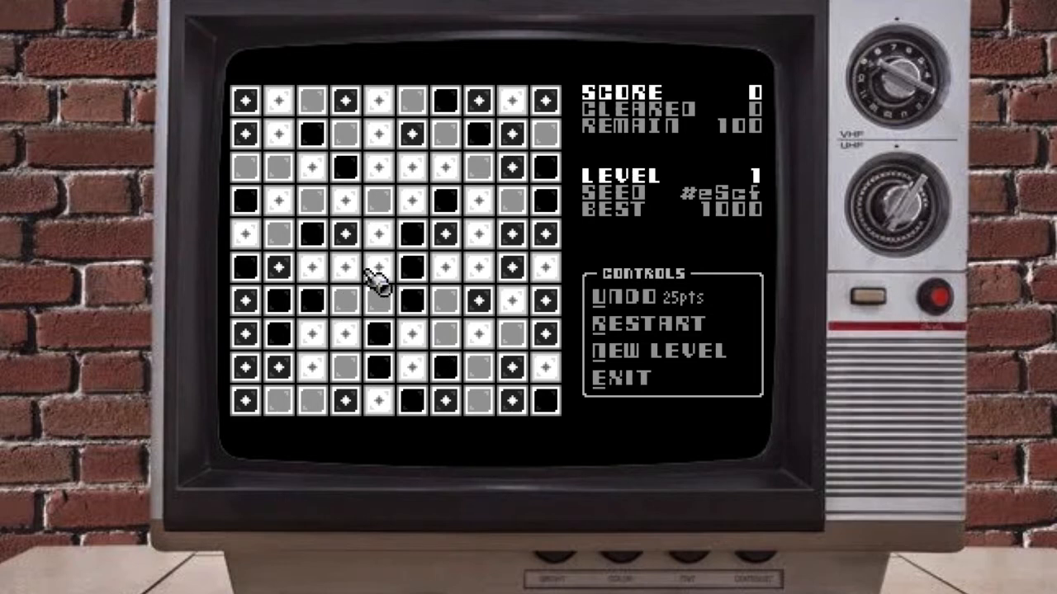
mouse_move(322, 215)
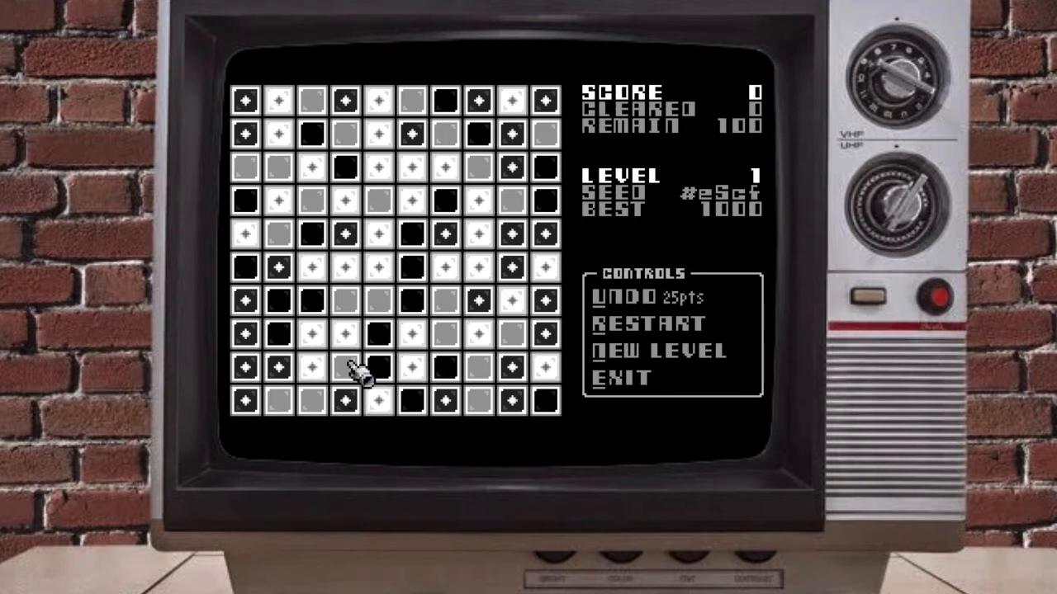
mouse_move(289, 132)
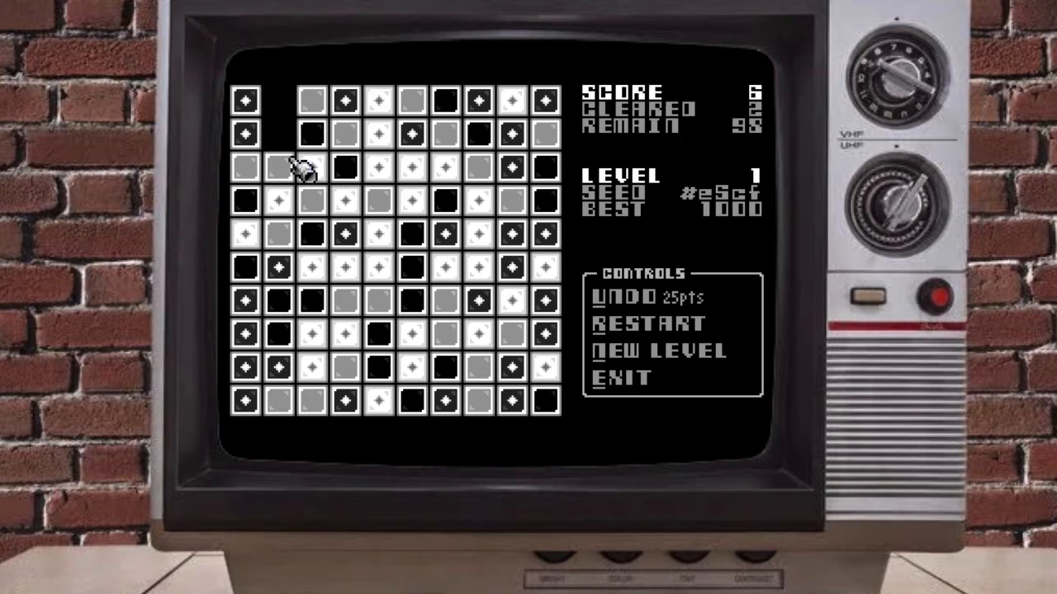
Restart level 1 and pop the top-left marble groups, reaching score 26.
left_click(617, 297)
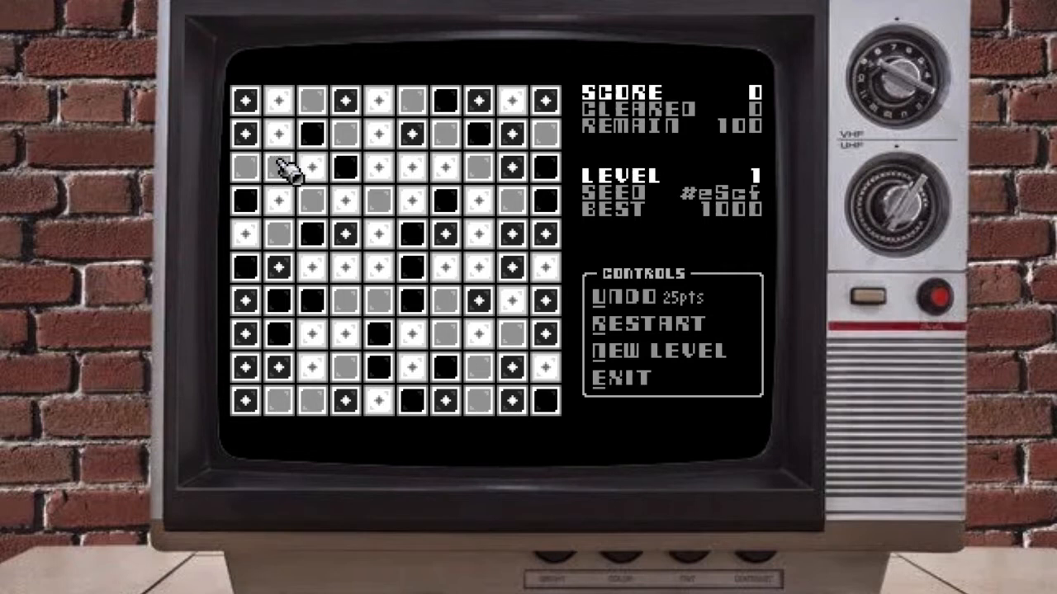
left_click(281, 174)
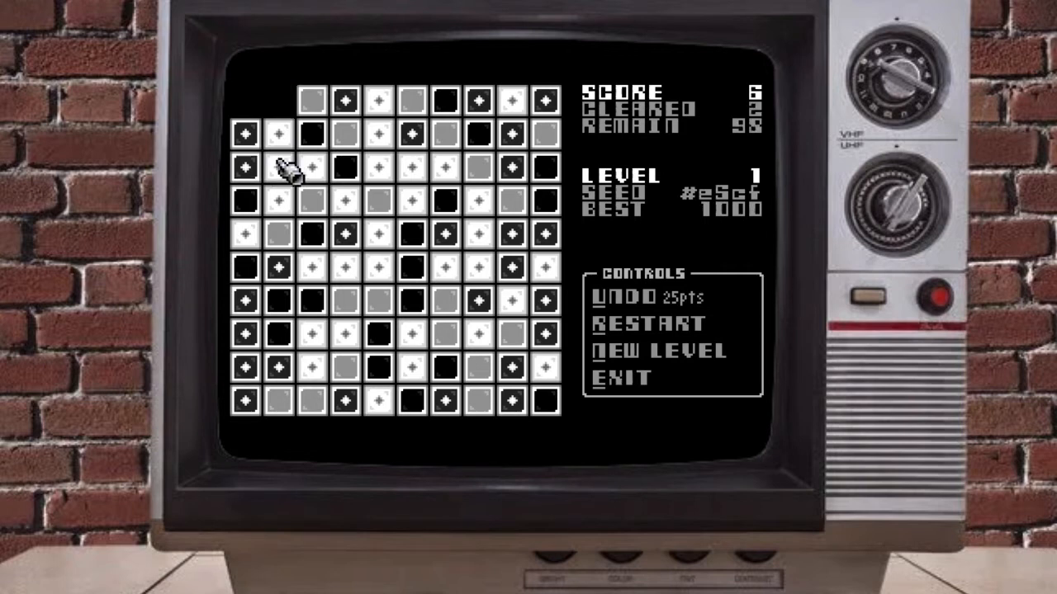
left_click(283, 173)
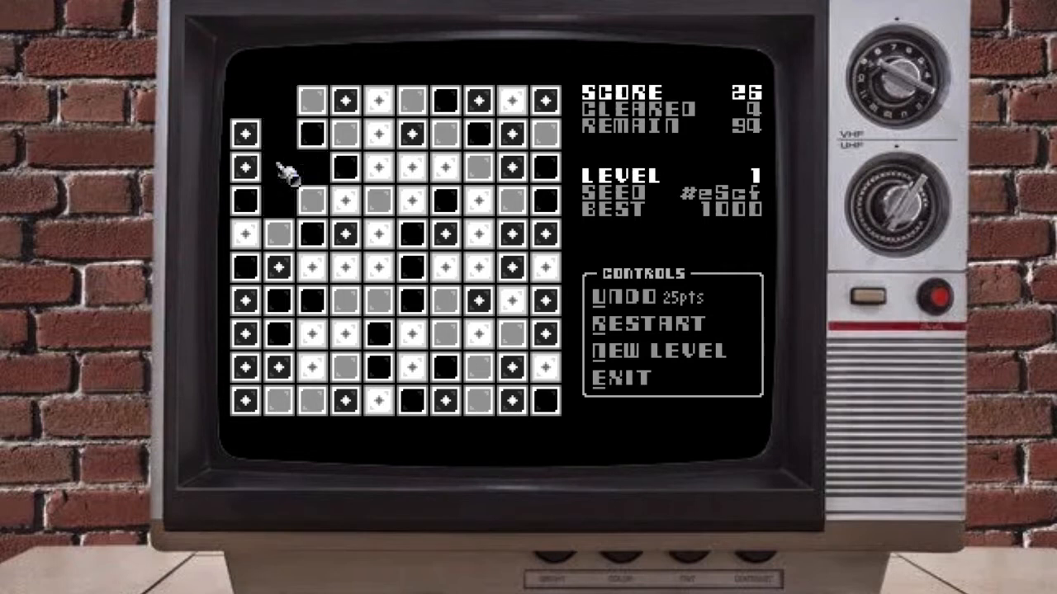
left_click(309, 169)
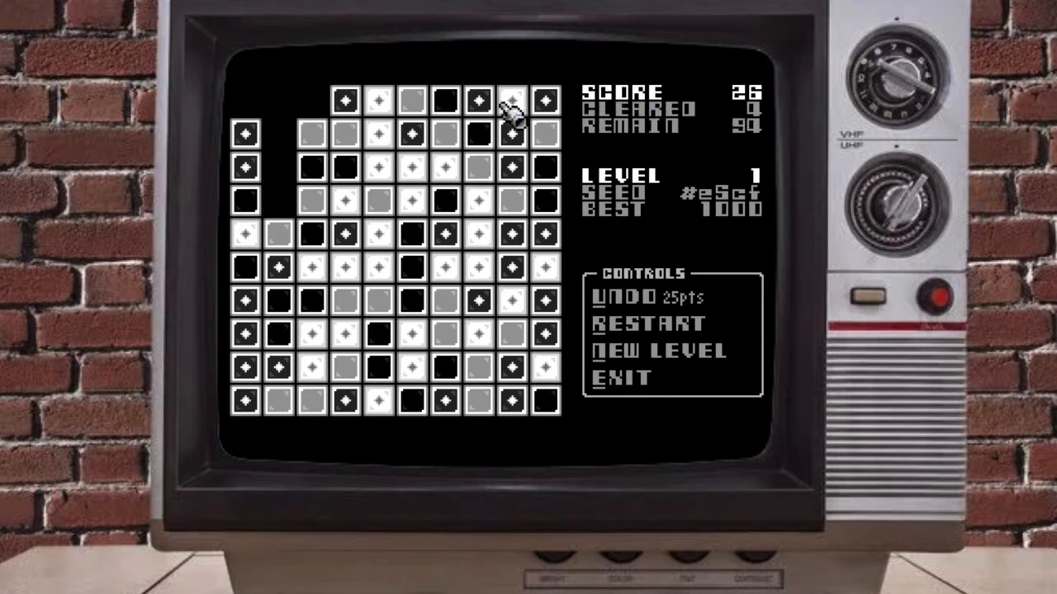
mouse_move(260, 206)
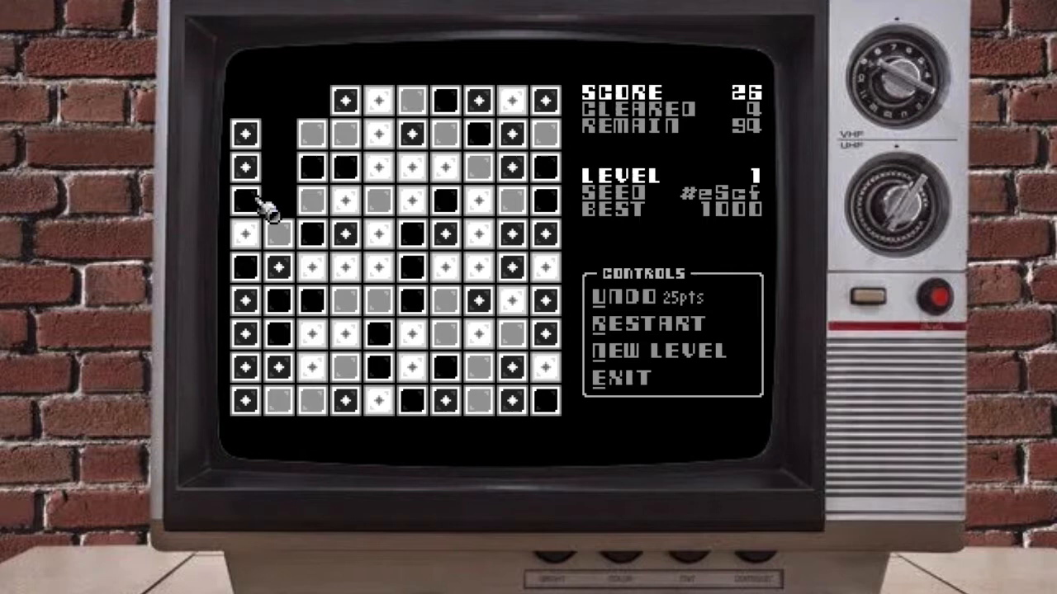
mouse_move(273, 202)
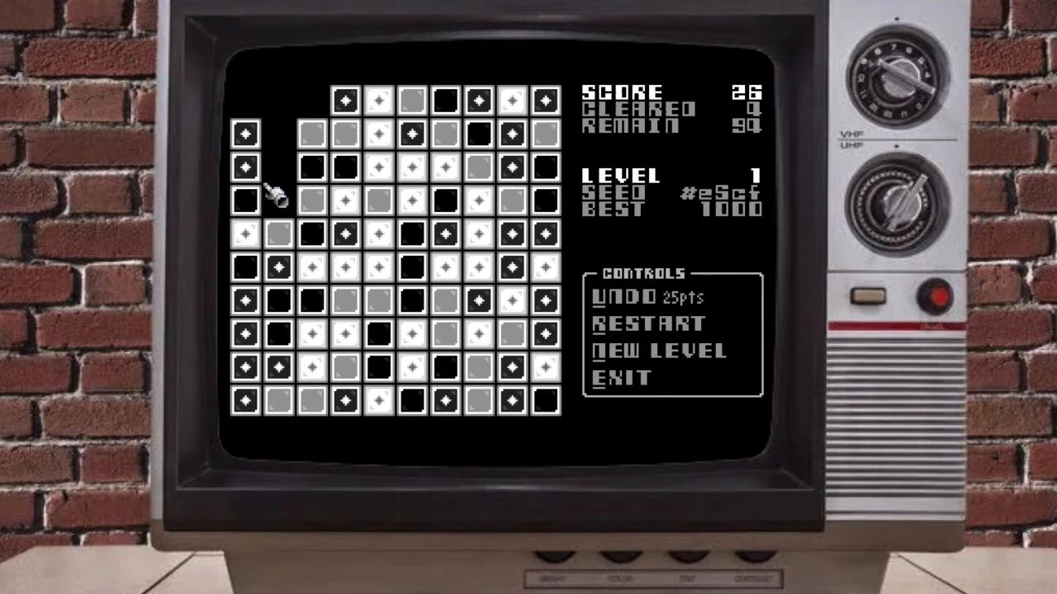
mouse_move(274, 170)
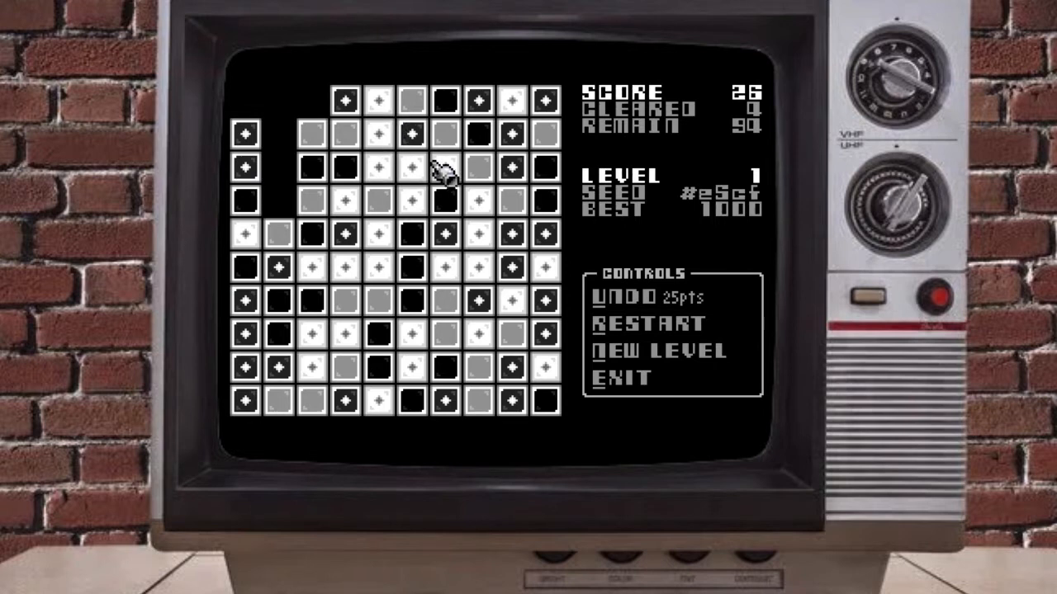
mouse_move(335, 112)
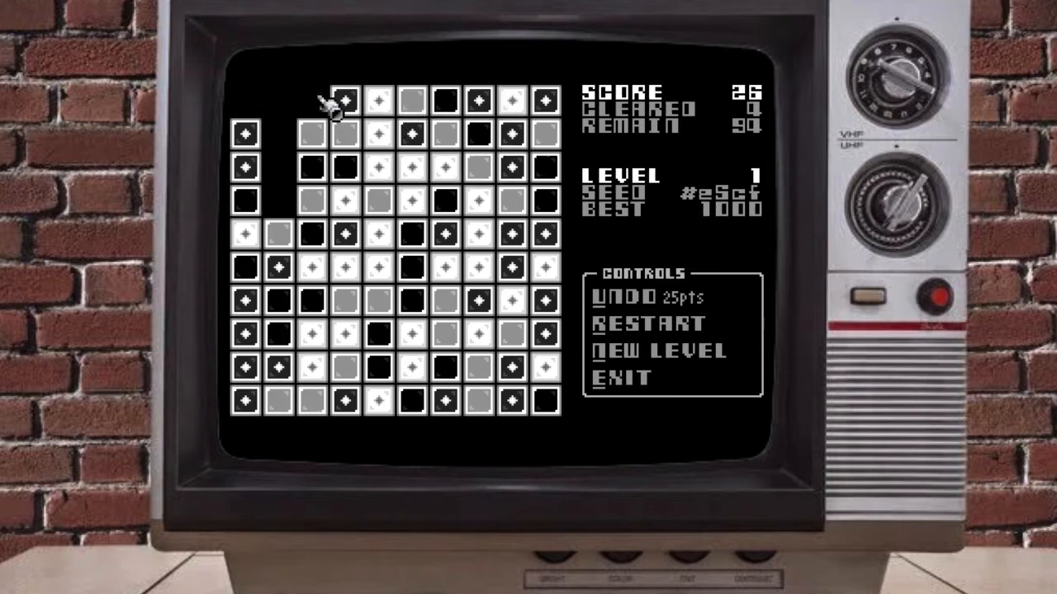
mouse_move(421, 178)
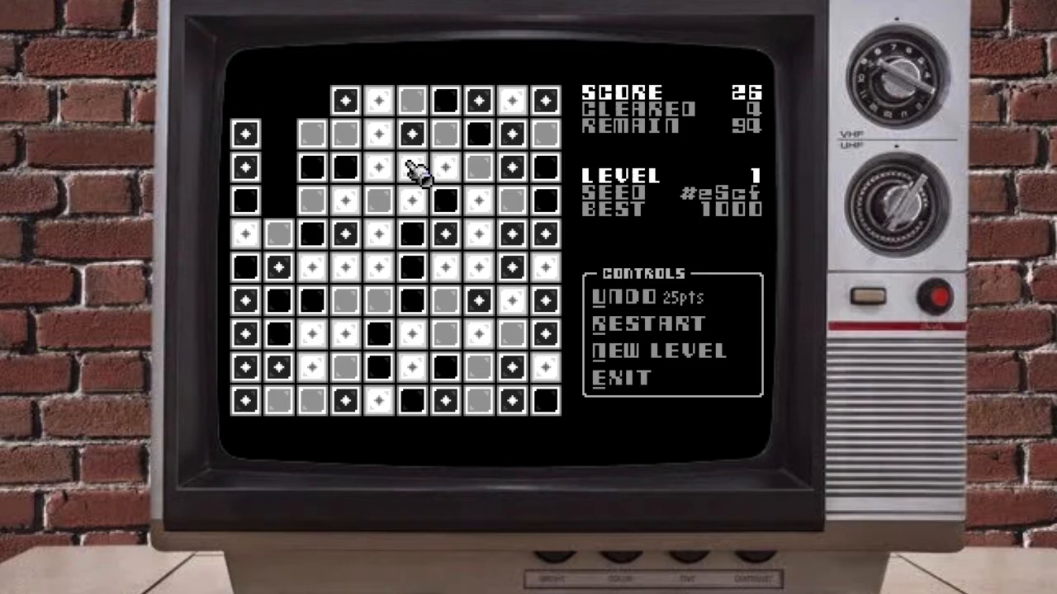
mouse_move(231, 409)
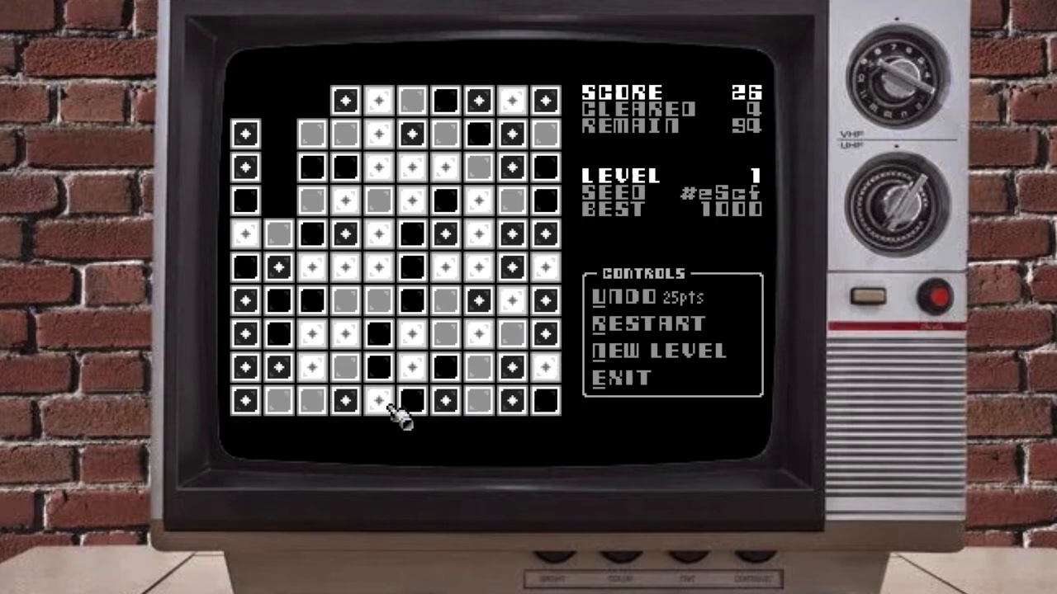
mouse_move(309, 404)
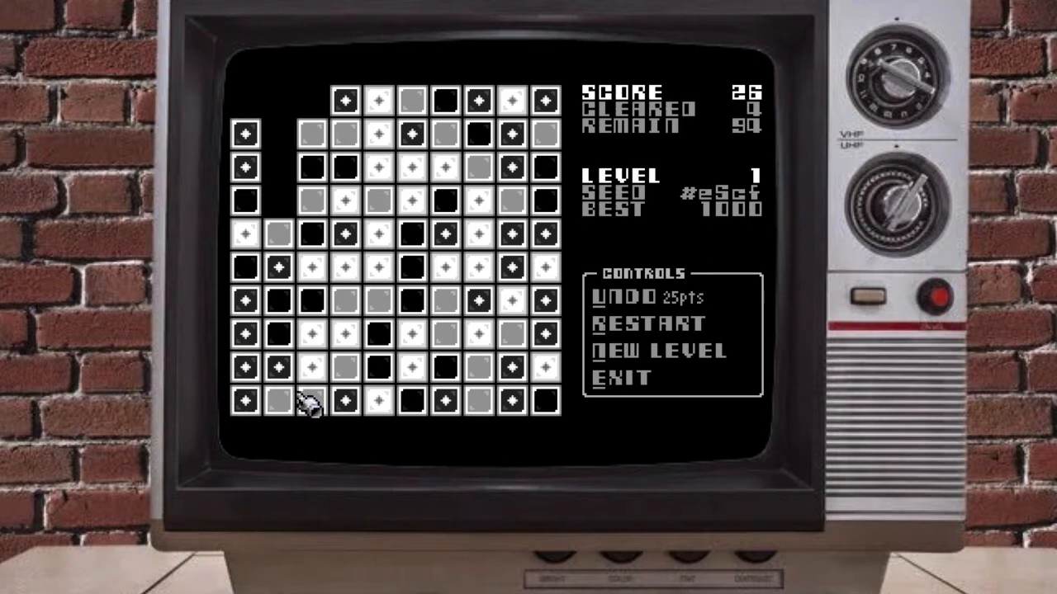
mouse_move(307, 373)
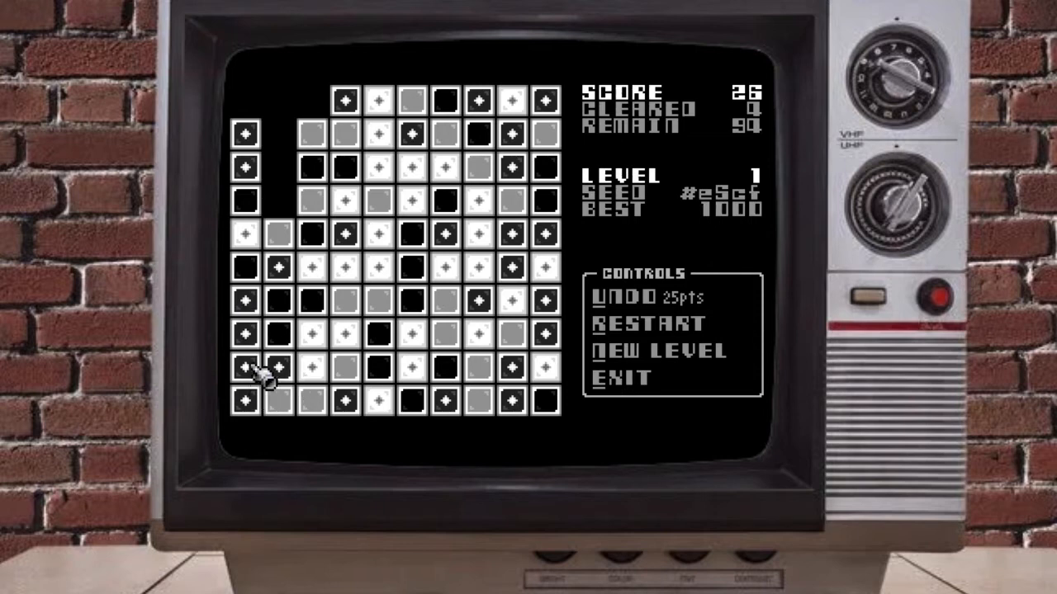
mouse_move(260, 271)
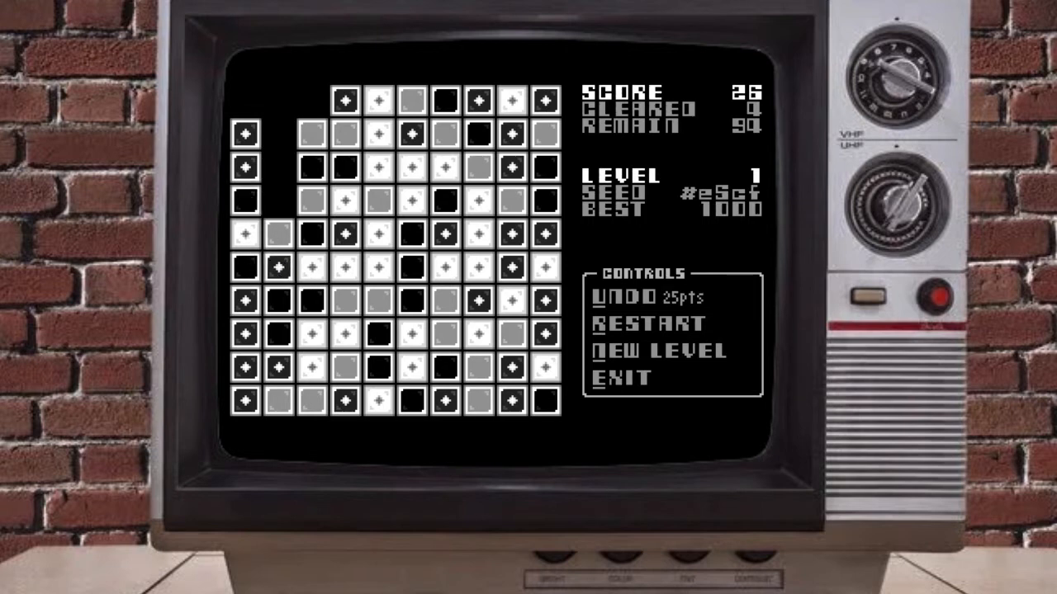
mouse_move(255, 268)
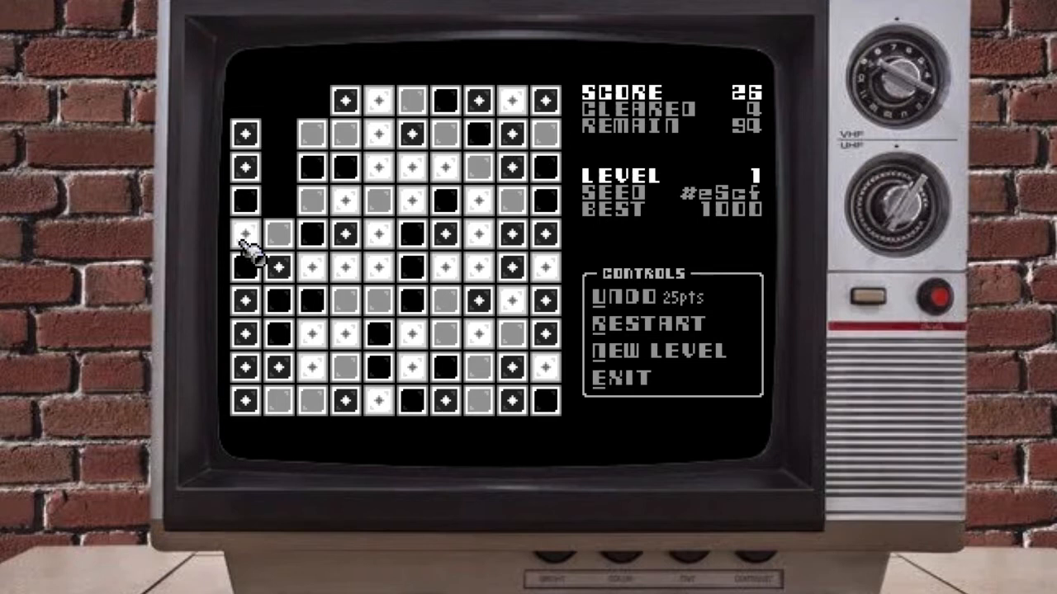
mouse_move(260, 264)
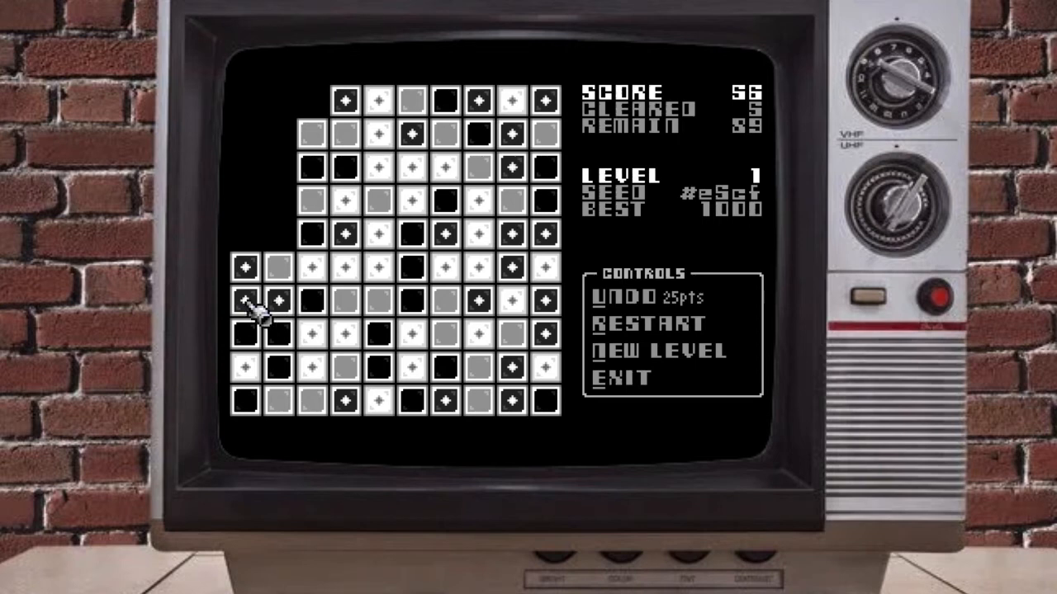
Pop four matching groups in the bottom rows and left columns, reaching score 116.
left_click(245, 300)
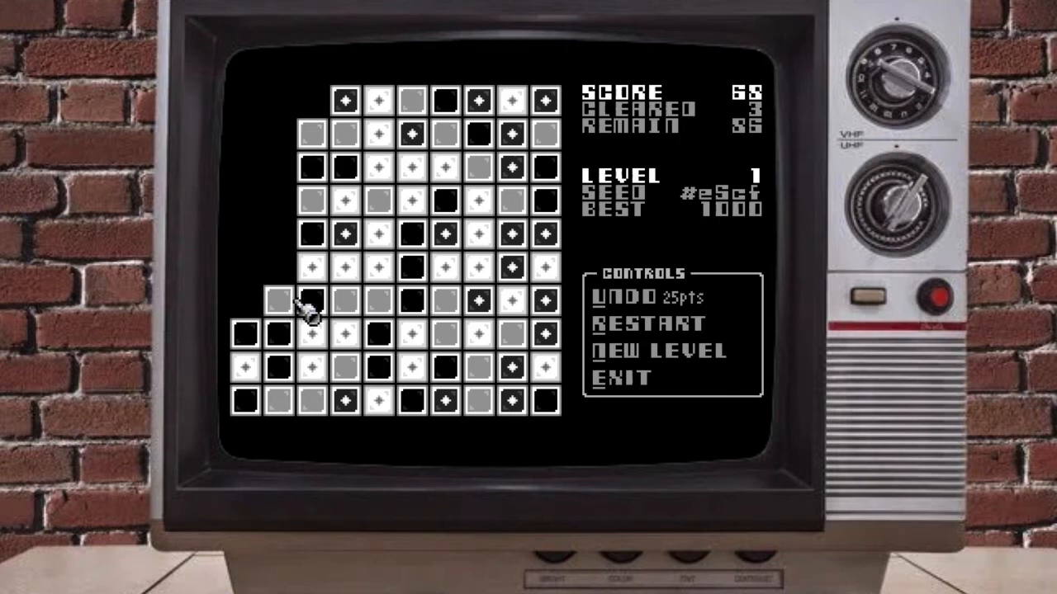
mouse_move(309, 372)
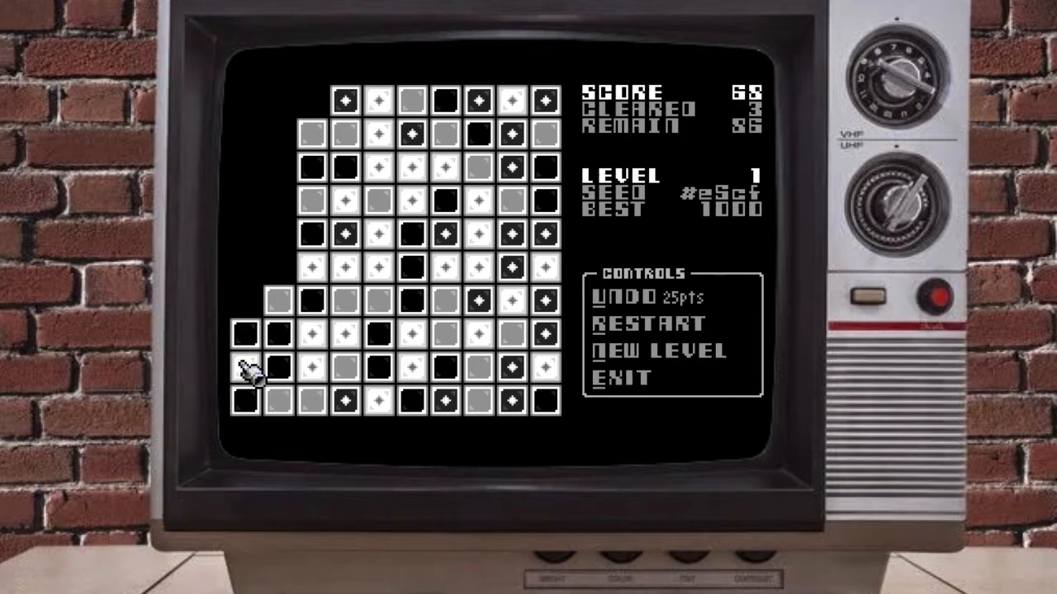
mouse_move(289, 375)
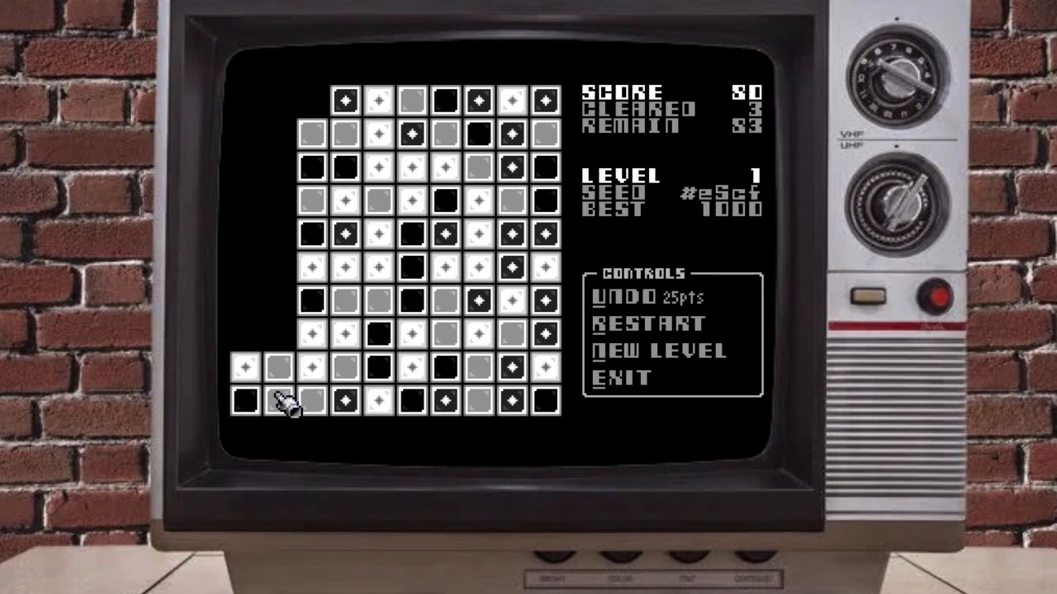
left_click(279, 401)
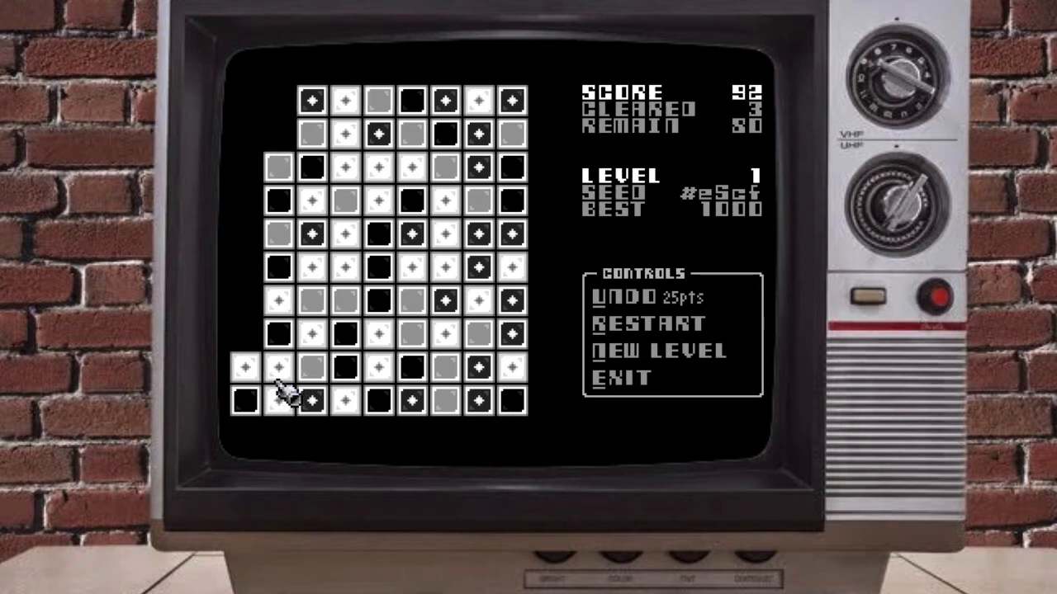
left_click(278, 400)
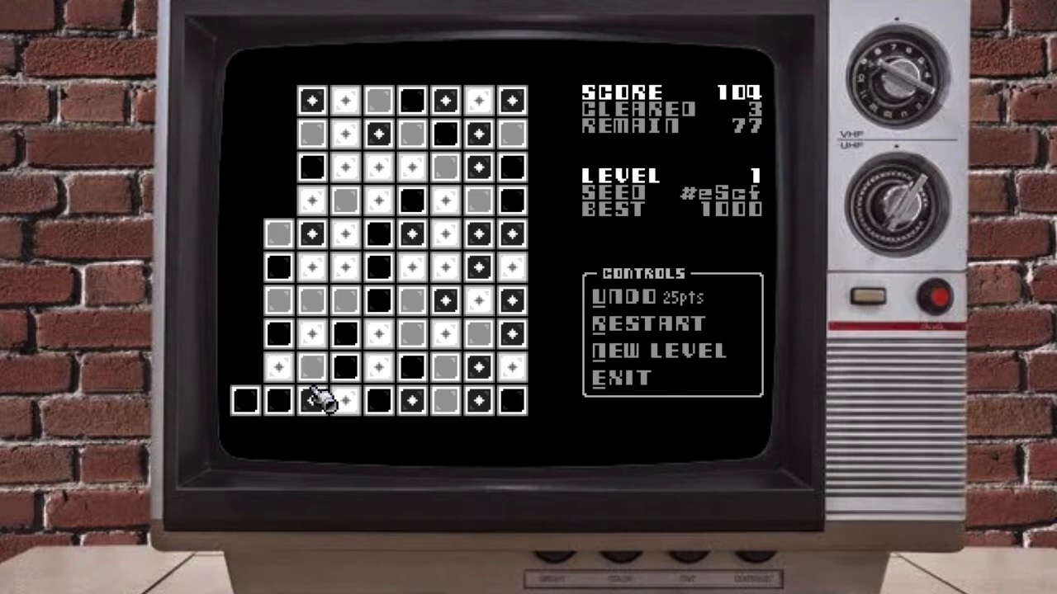
mouse_move(314, 355)
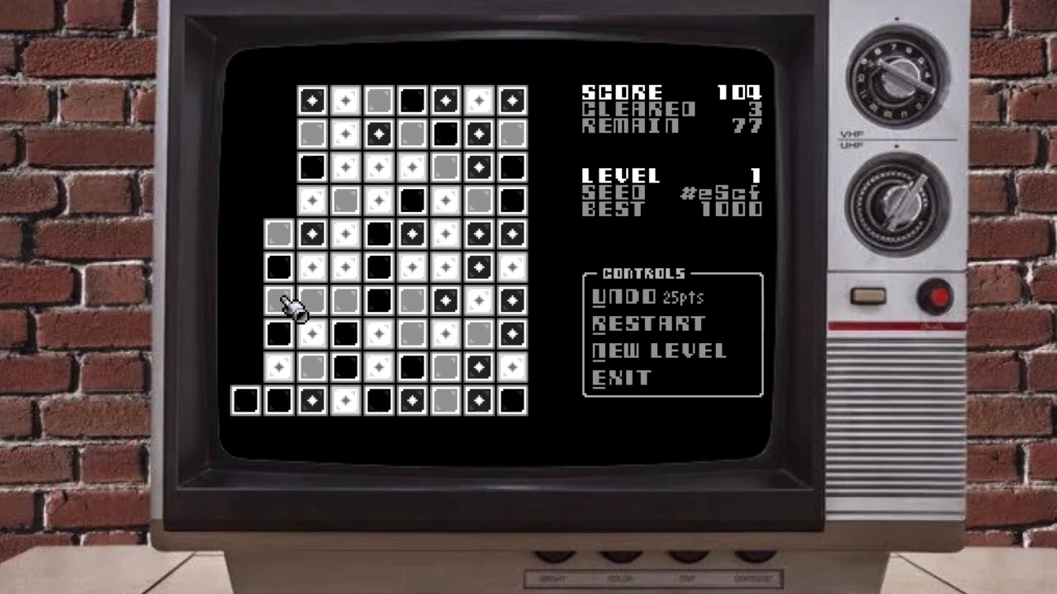
mouse_move(330, 309)
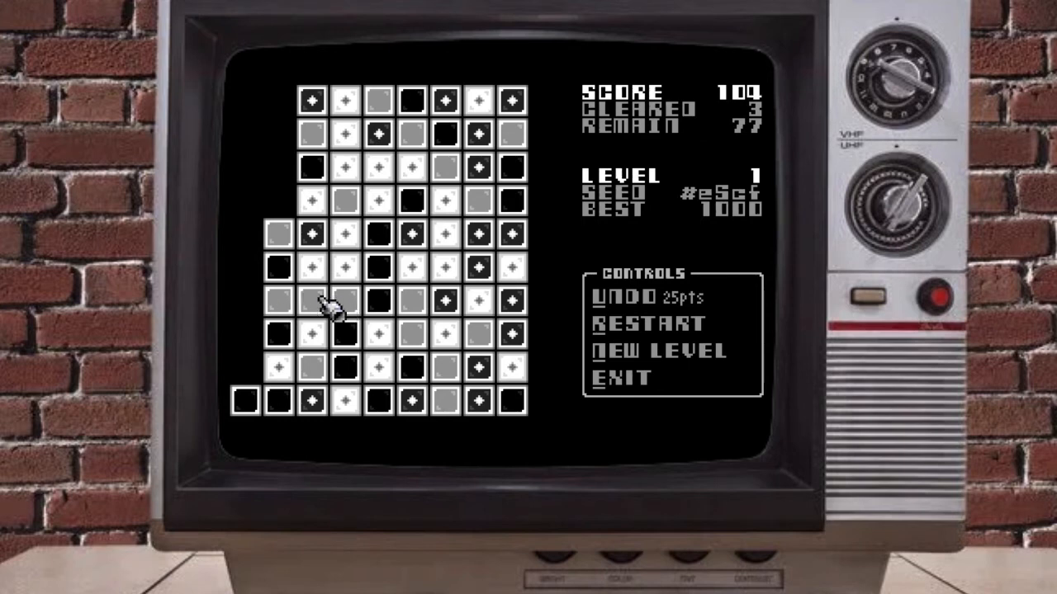
left_click(312, 301)
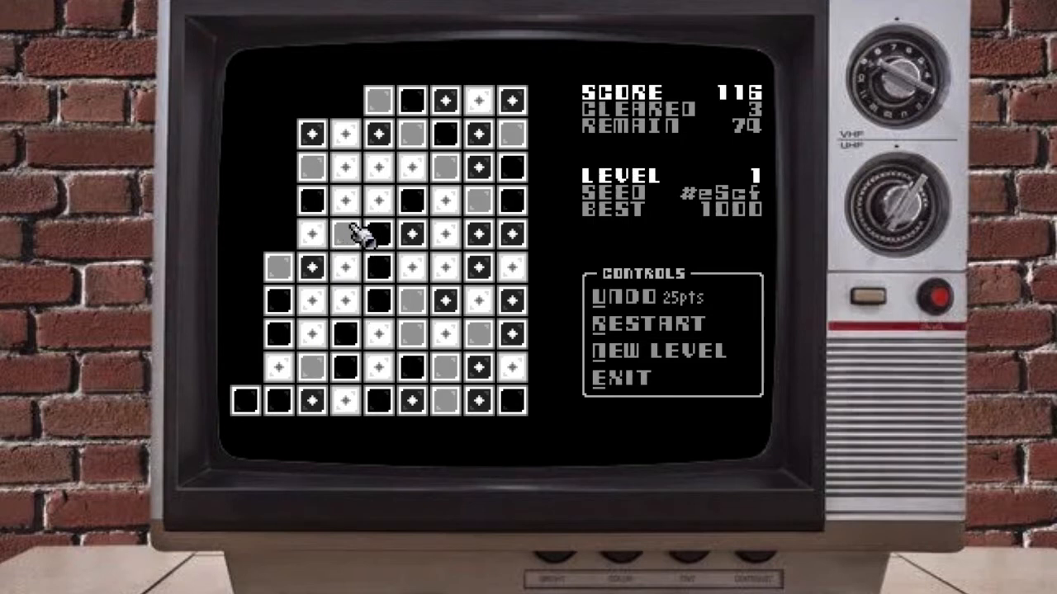
mouse_move(318, 400)
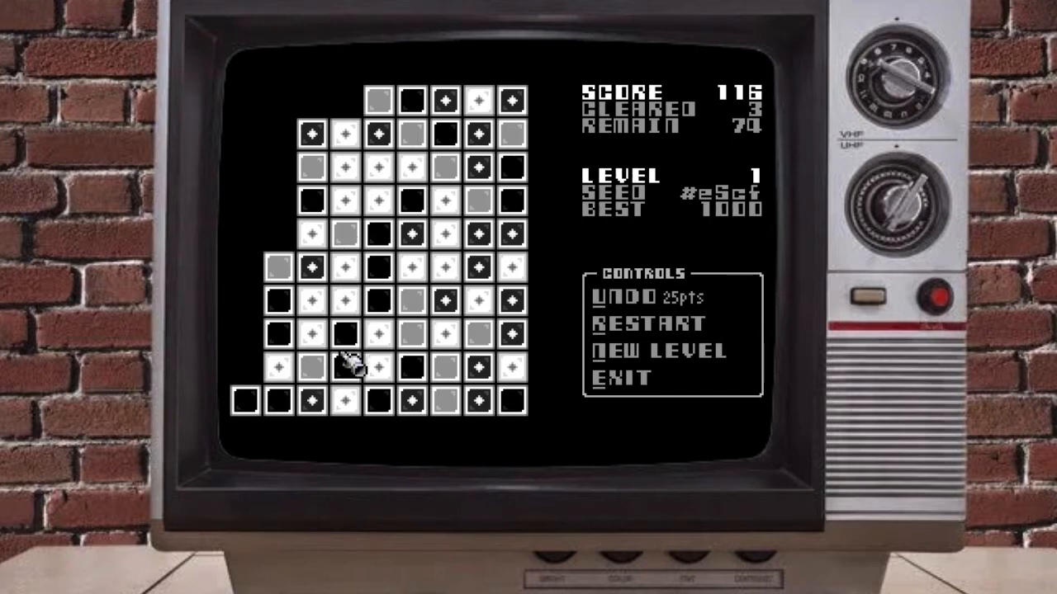
Pop small groups at the bottom and top right, then a seven-marble group, reaching 361.
left_click(345, 366)
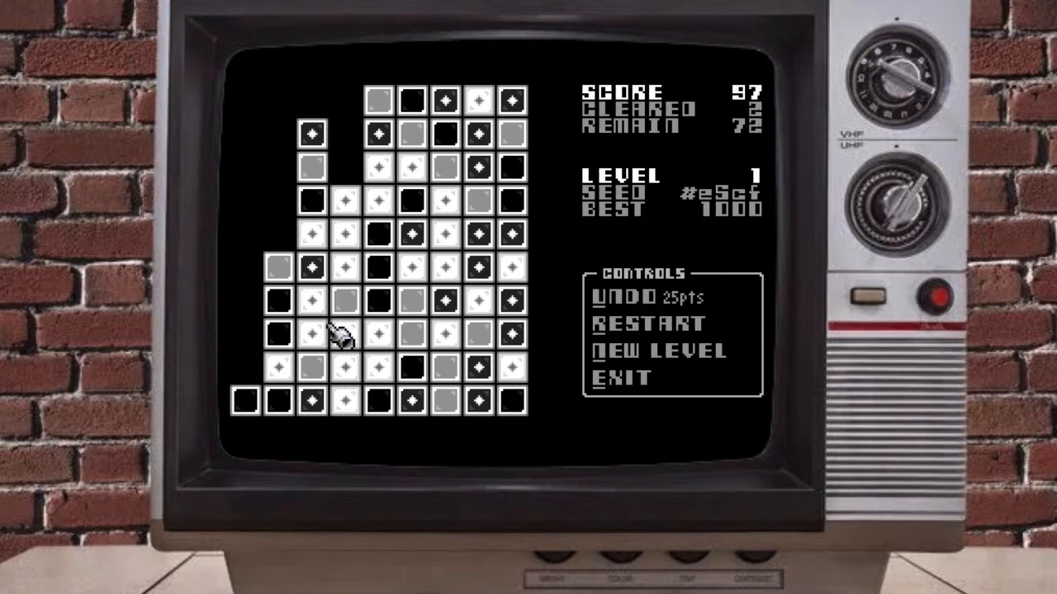
mouse_move(359, 305)
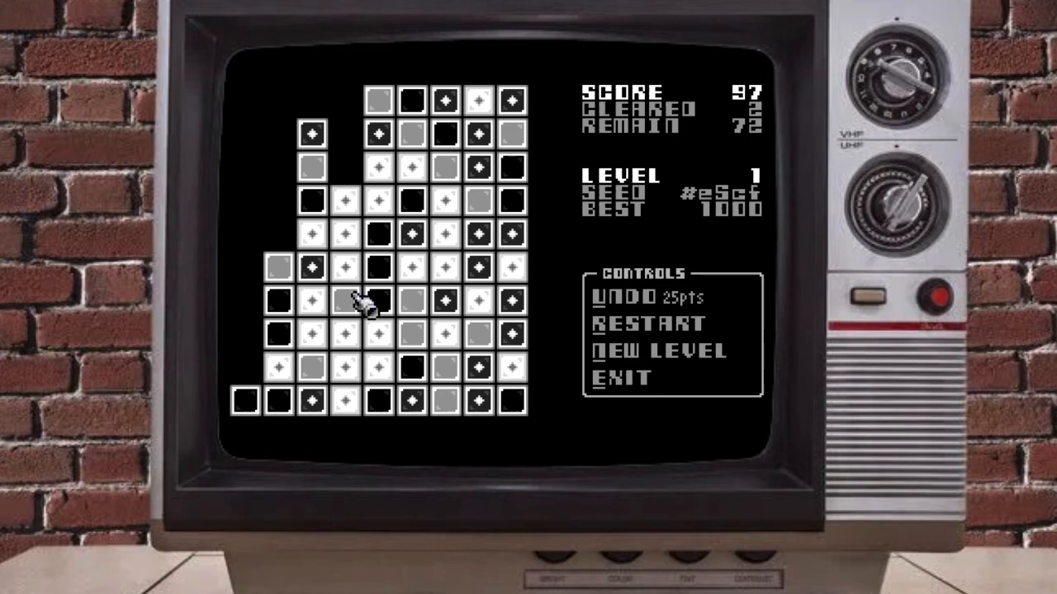
mouse_move(359, 405)
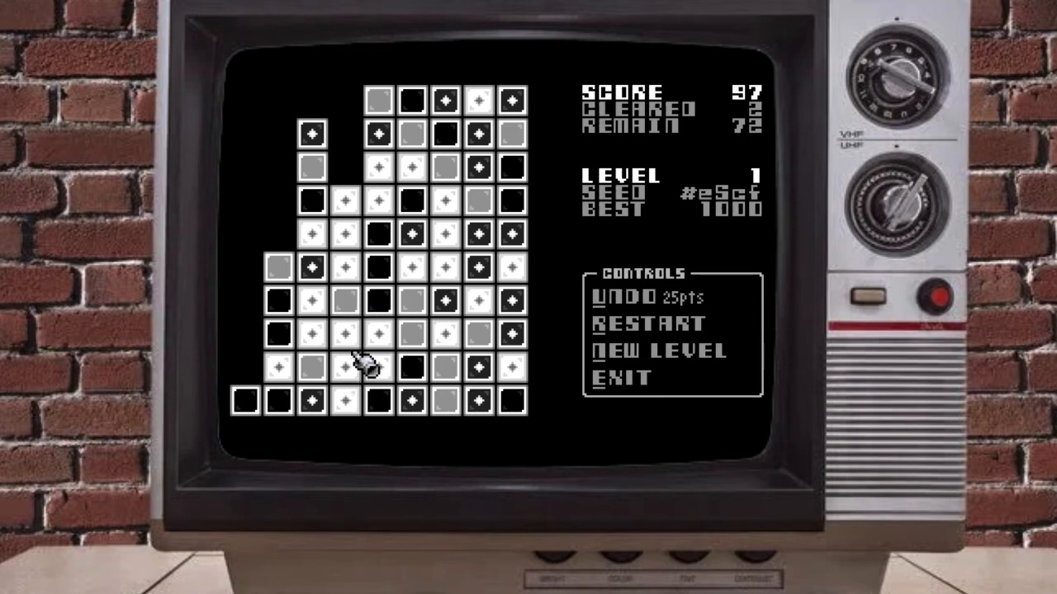
mouse_move(355, 306)
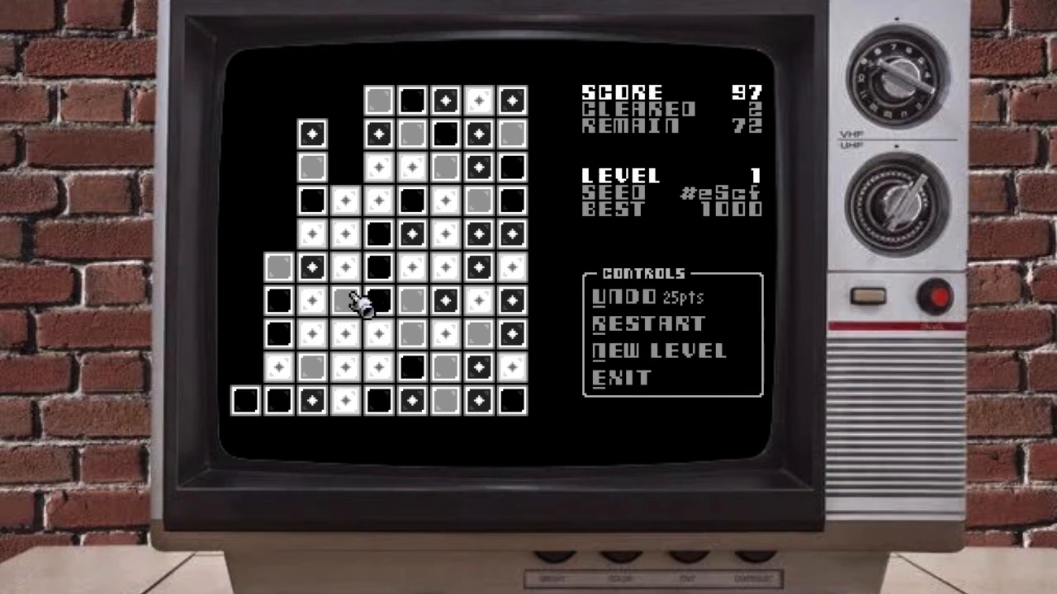
mouse_move(354, 336)
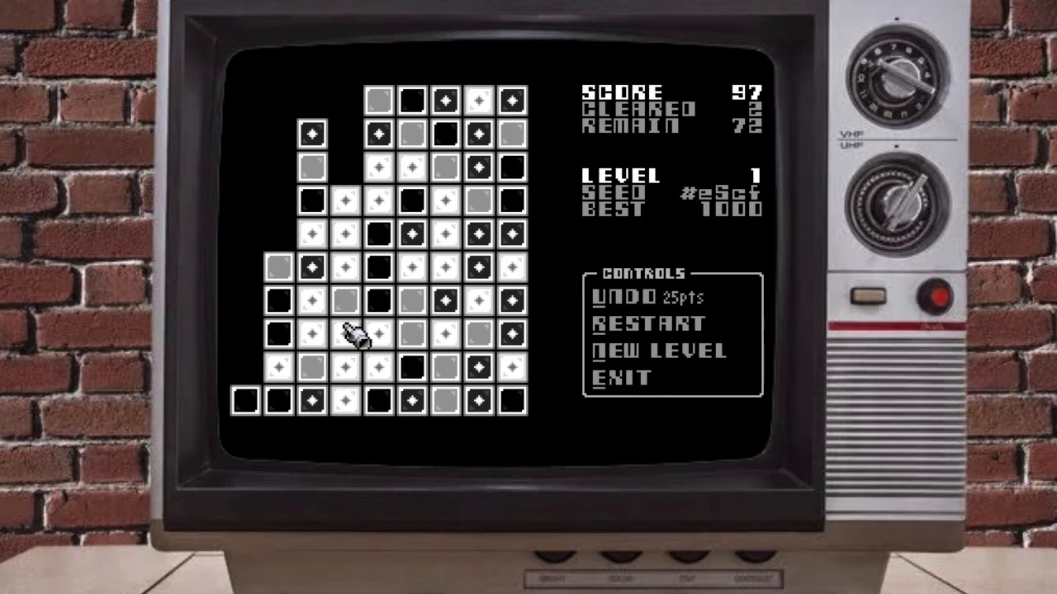
mouse_move(350, 289)
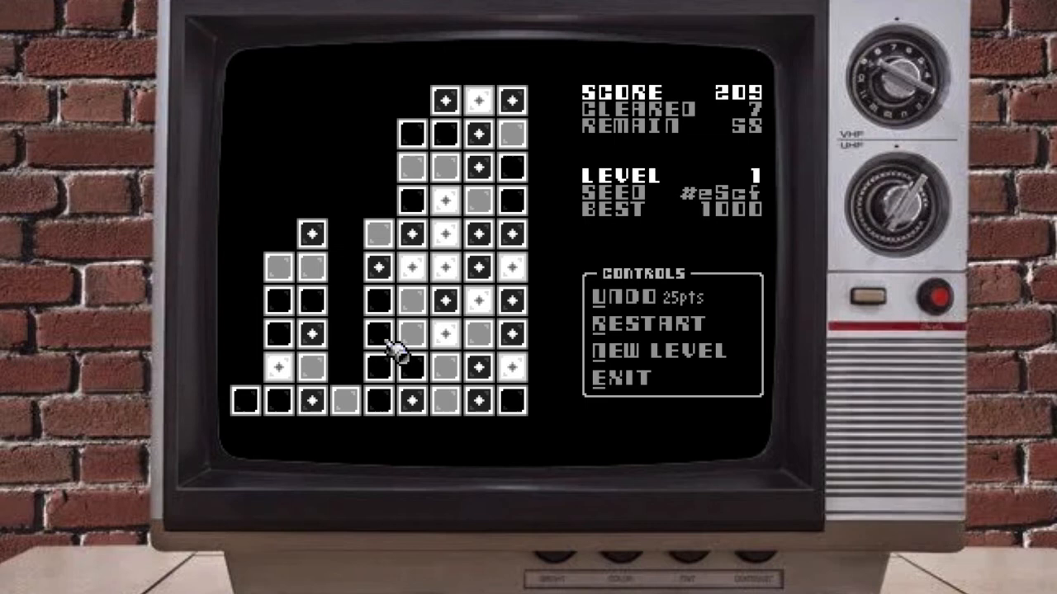
mouse_move(420, 425)
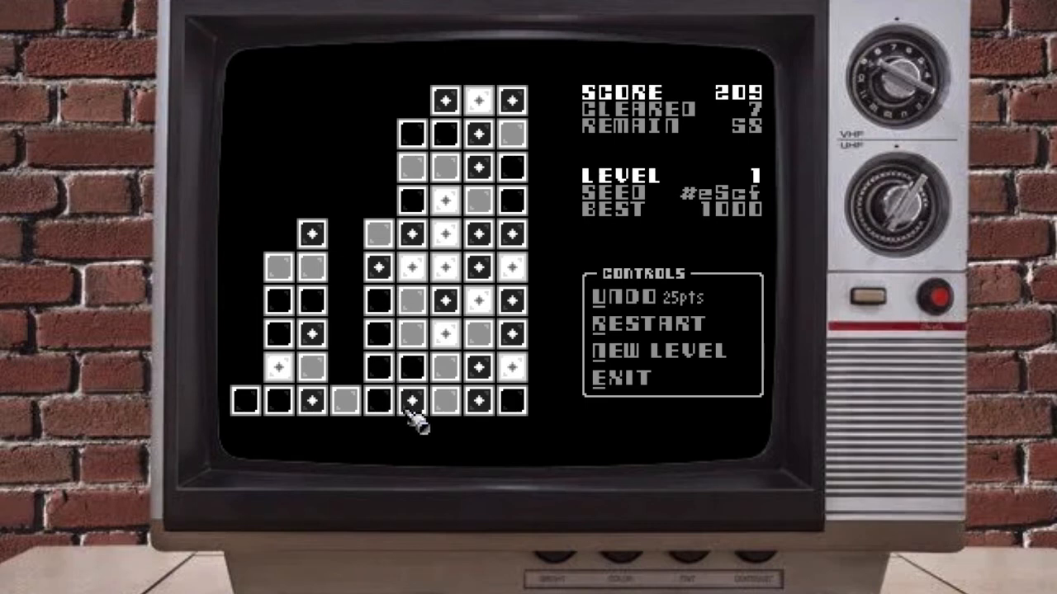
mouse_move(380, 367)
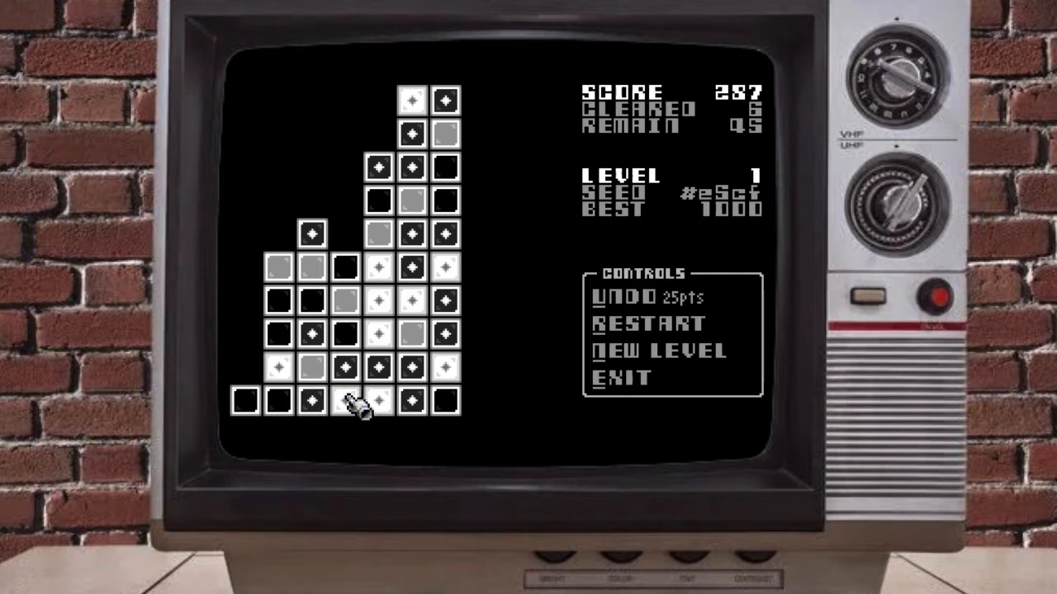
left_click(345, 400)
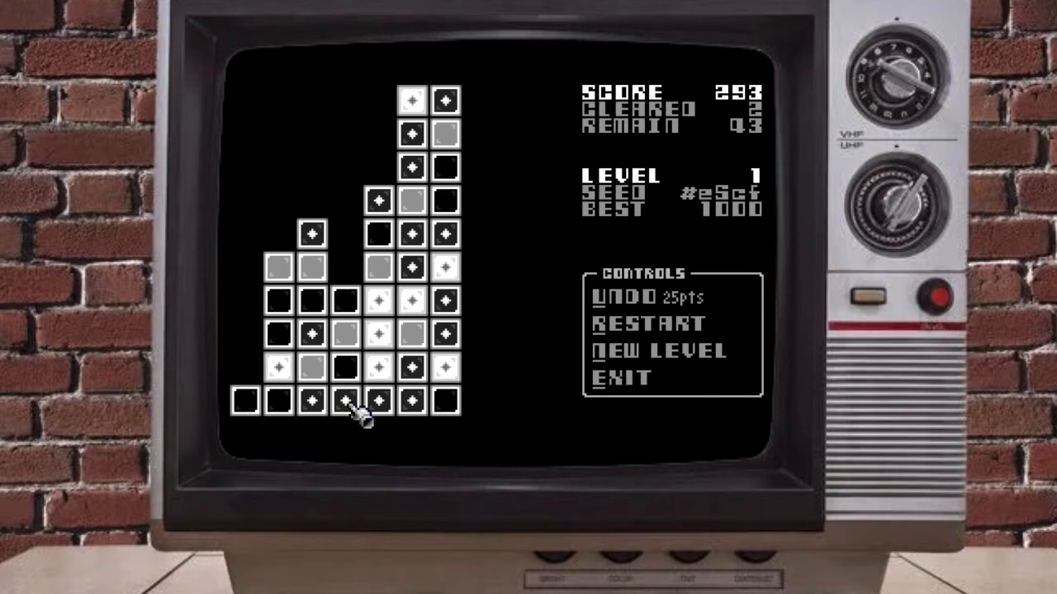
mouse_move(373, 415)
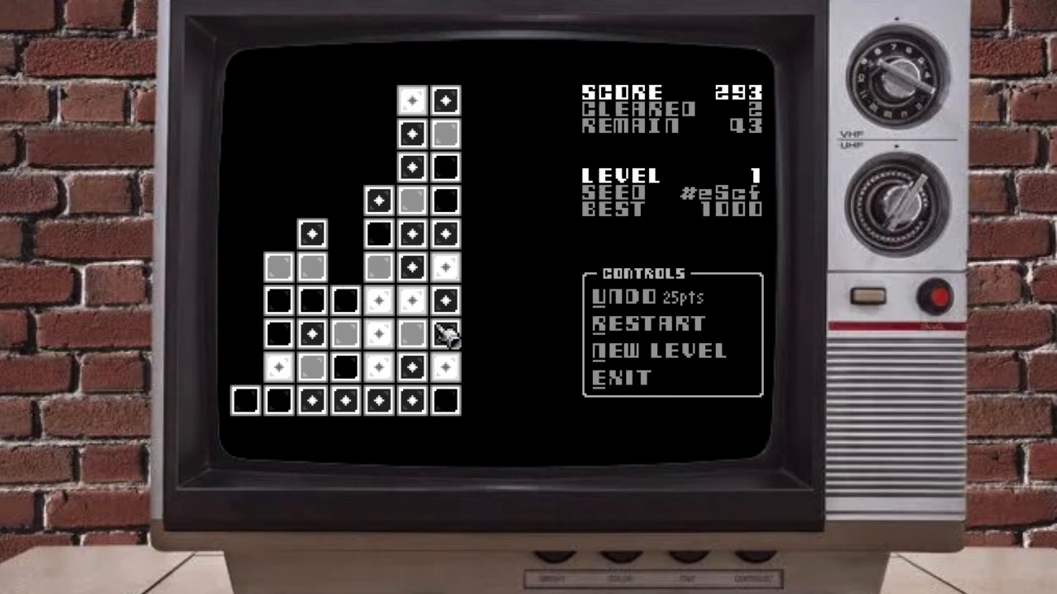
mouse_move(450, 202)
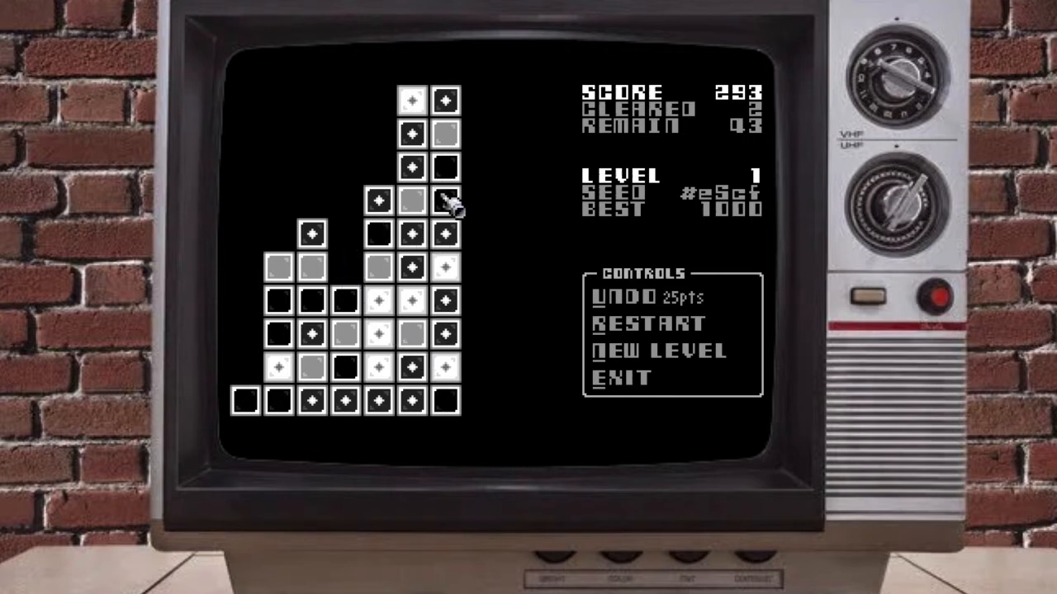
left_click(444, 195)
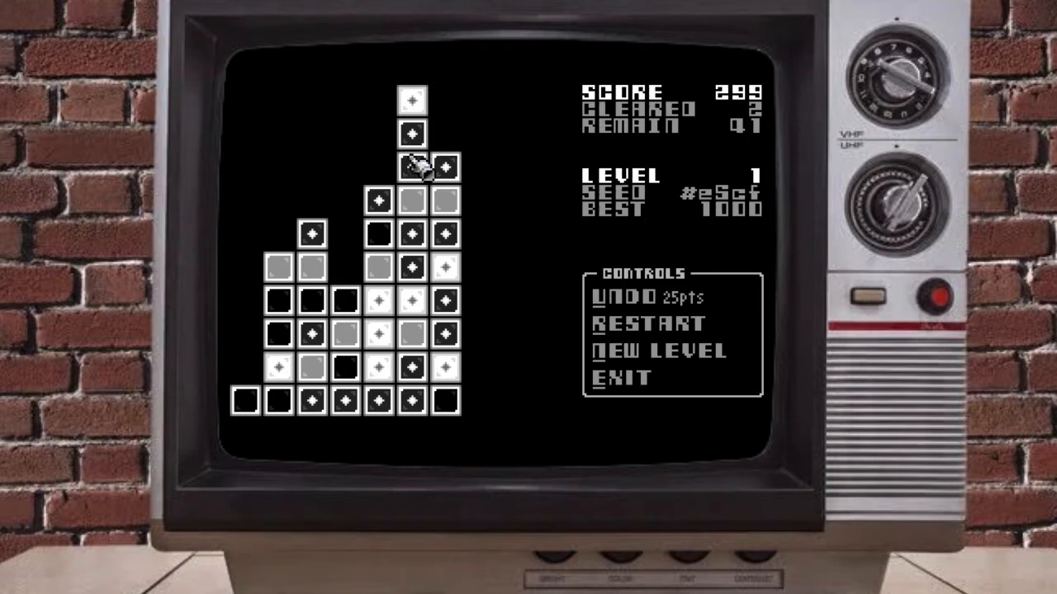
left_click(411, 168)
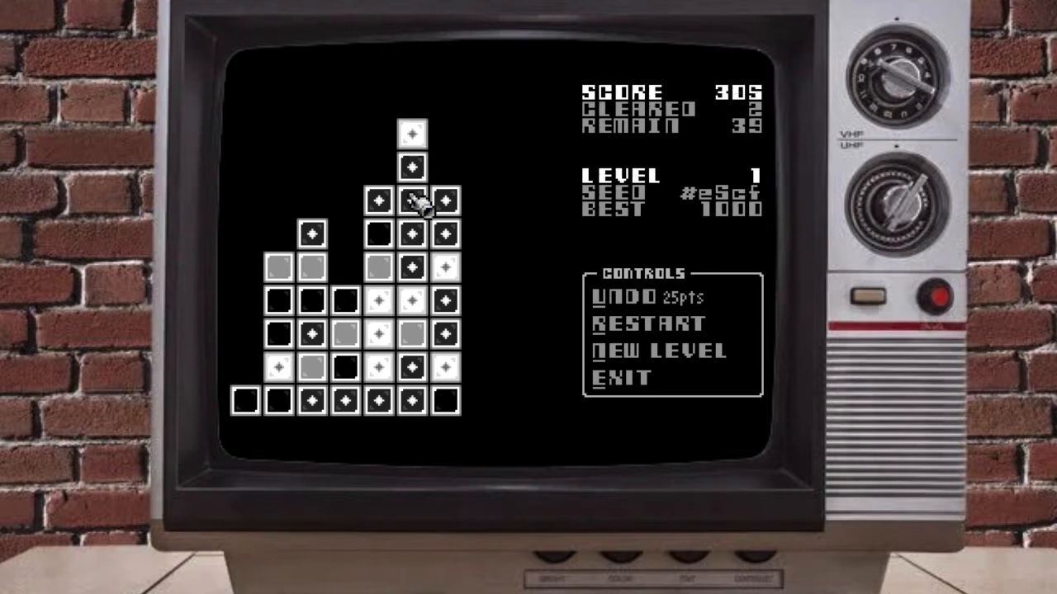
left_click(425, 202)
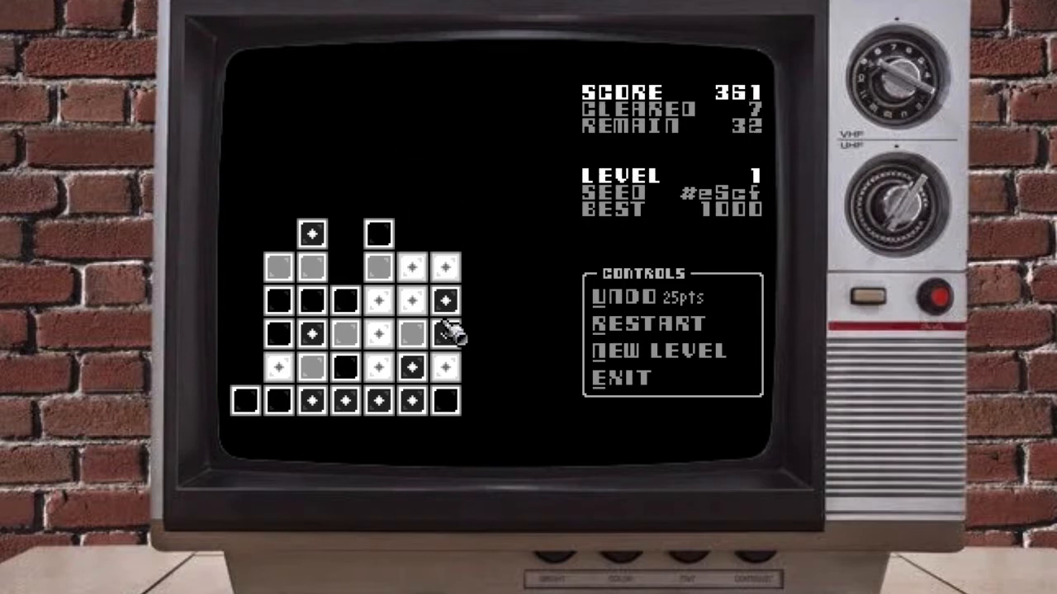
mouse_move(446, 305)
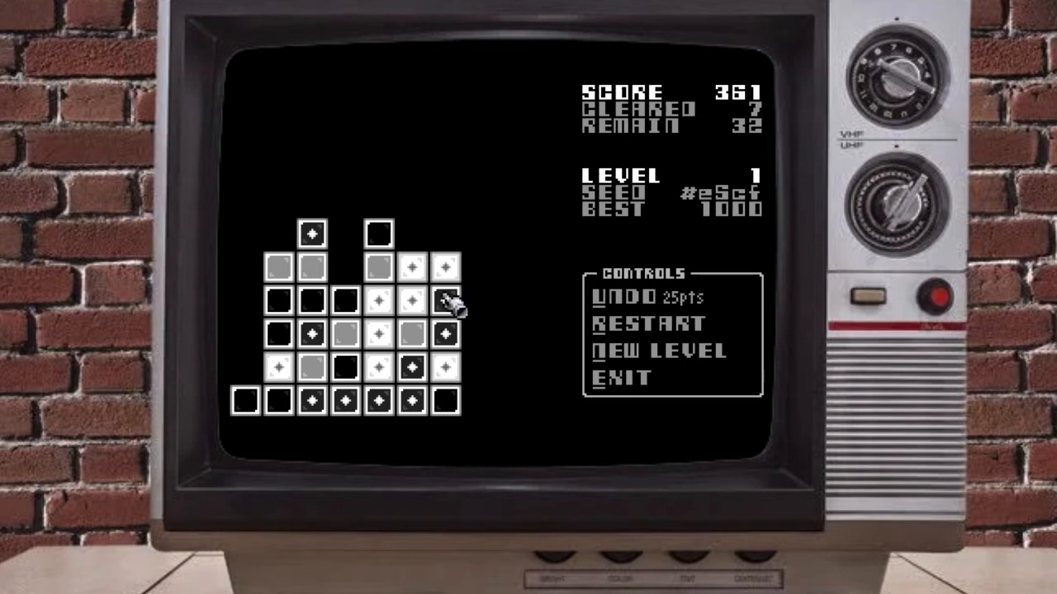
mouse_move(450, 339)
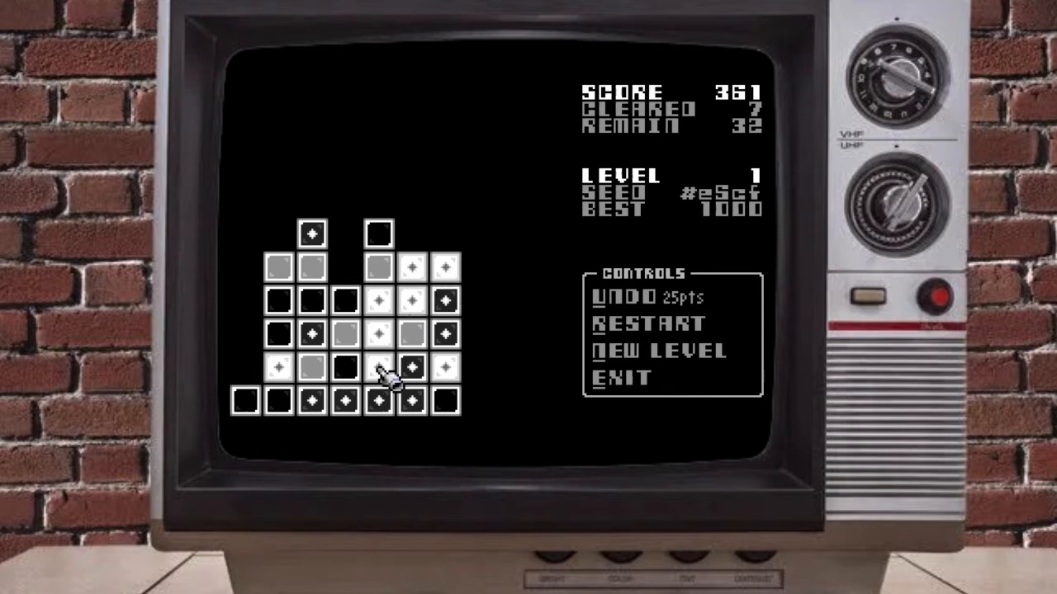
mouse_move(404, 305)
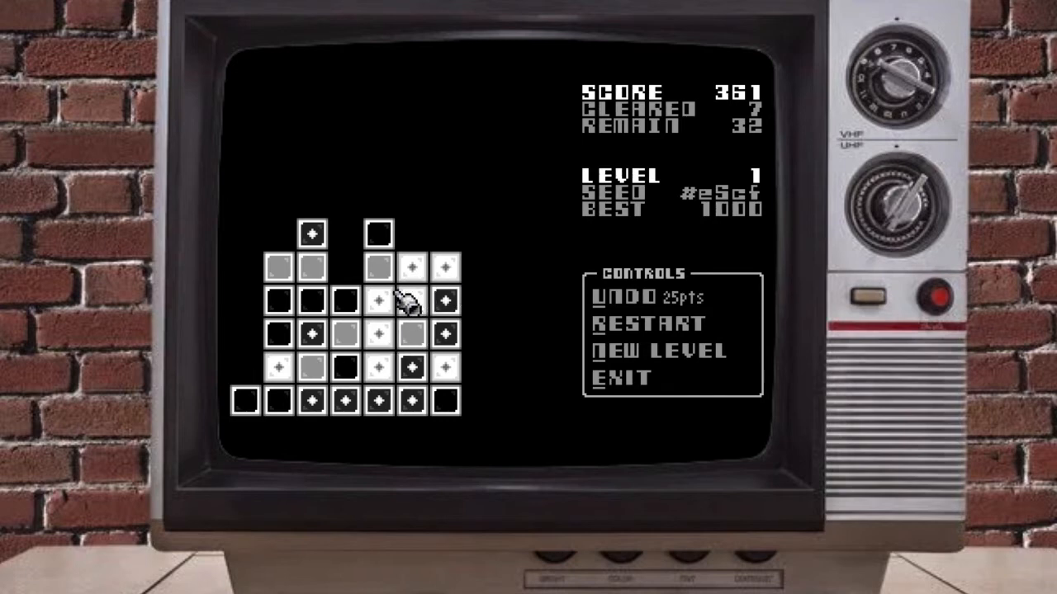
mouse_move(421, 404)
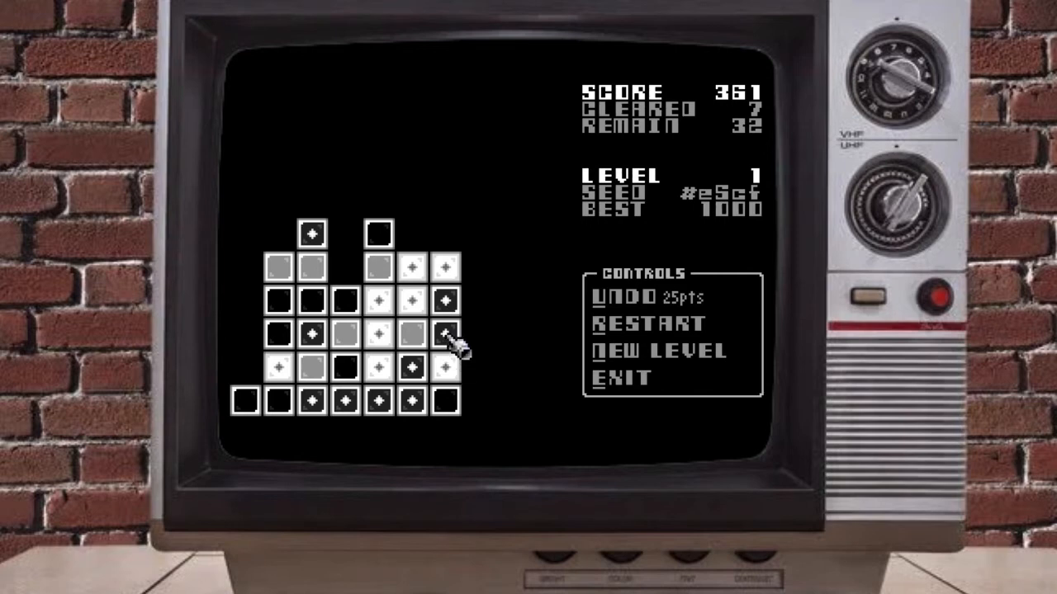
mouse_move(454, 376)
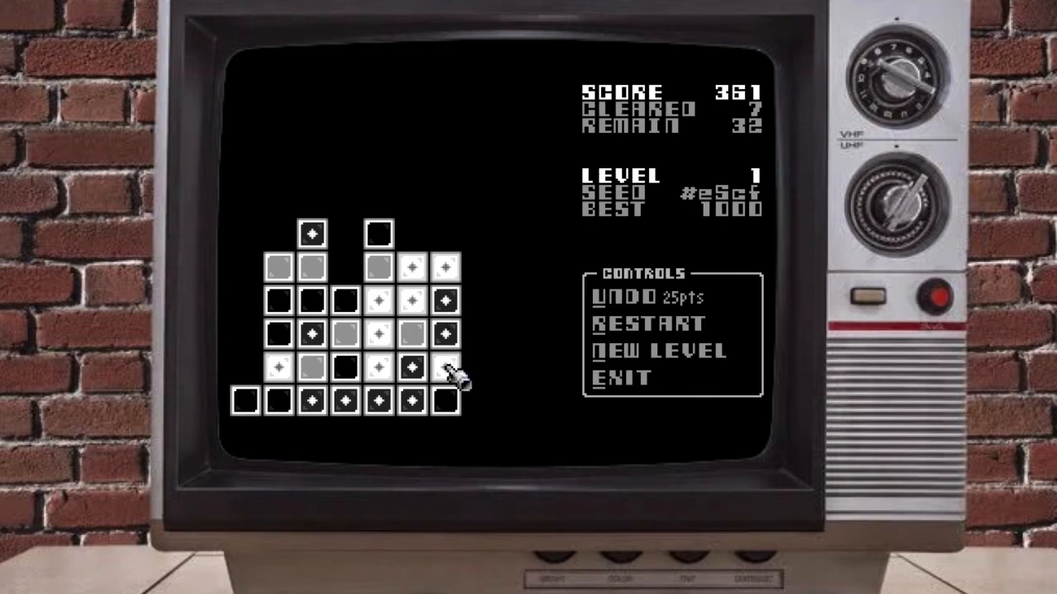
mouse_move(421, 405)
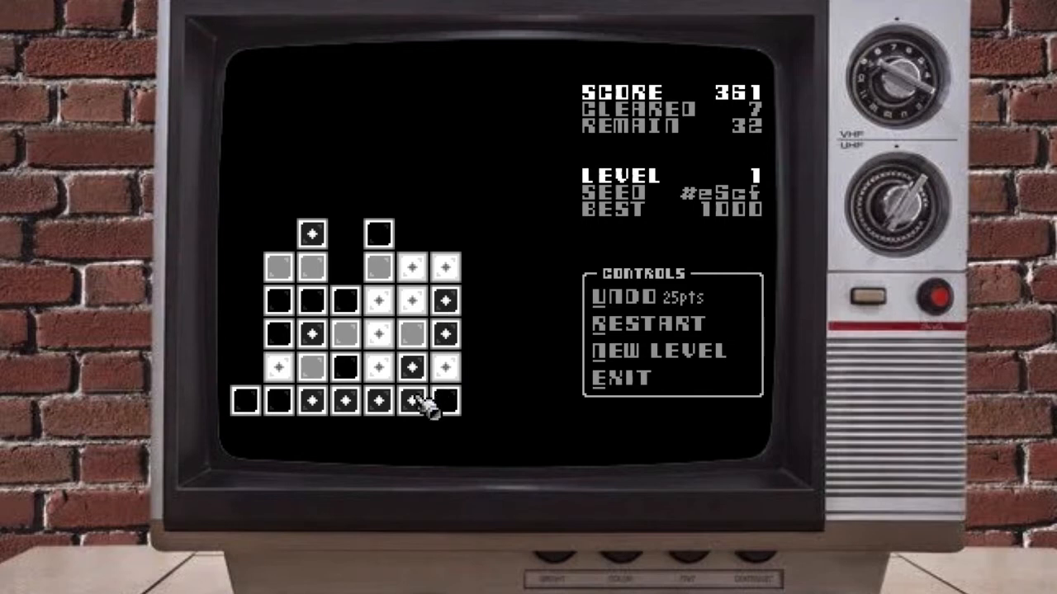
mouse_move(421, 363)
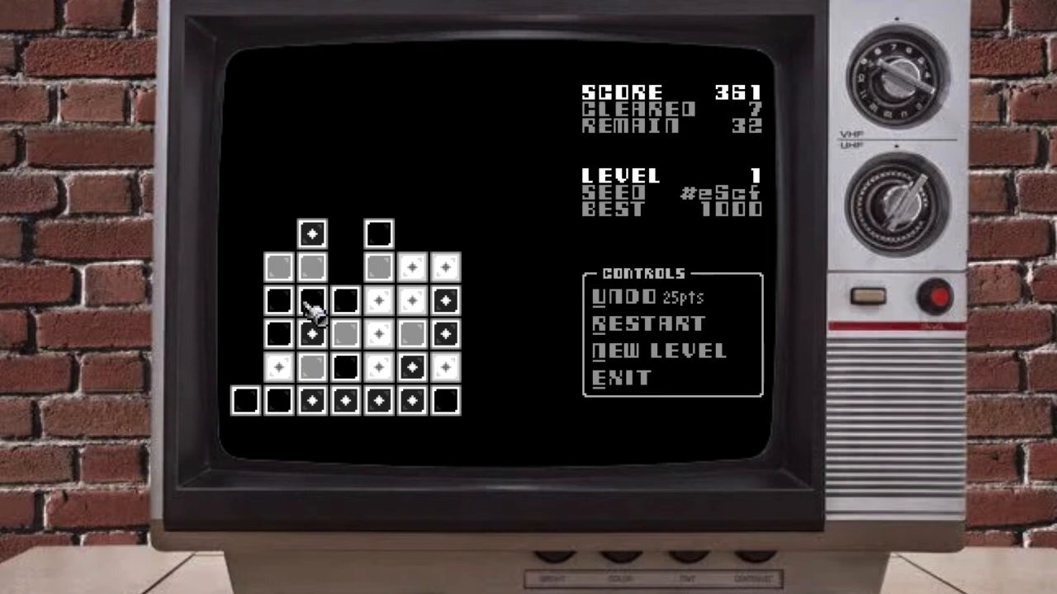
Clear the plain black, grey pair and dotted black groups, leaving 20 marbles.
left_click(309, 314)
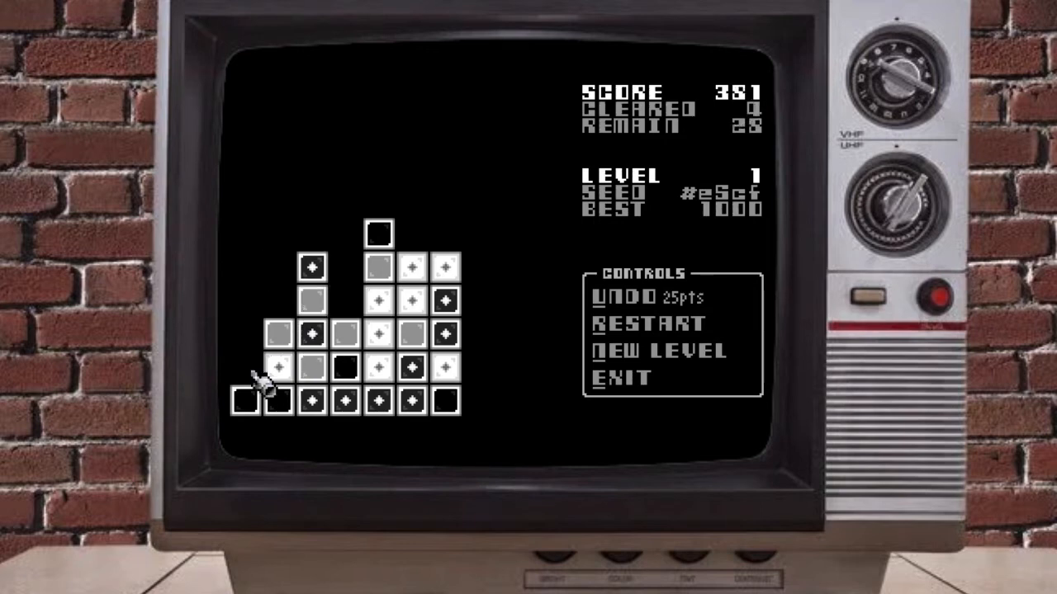
left_click(260, 400)
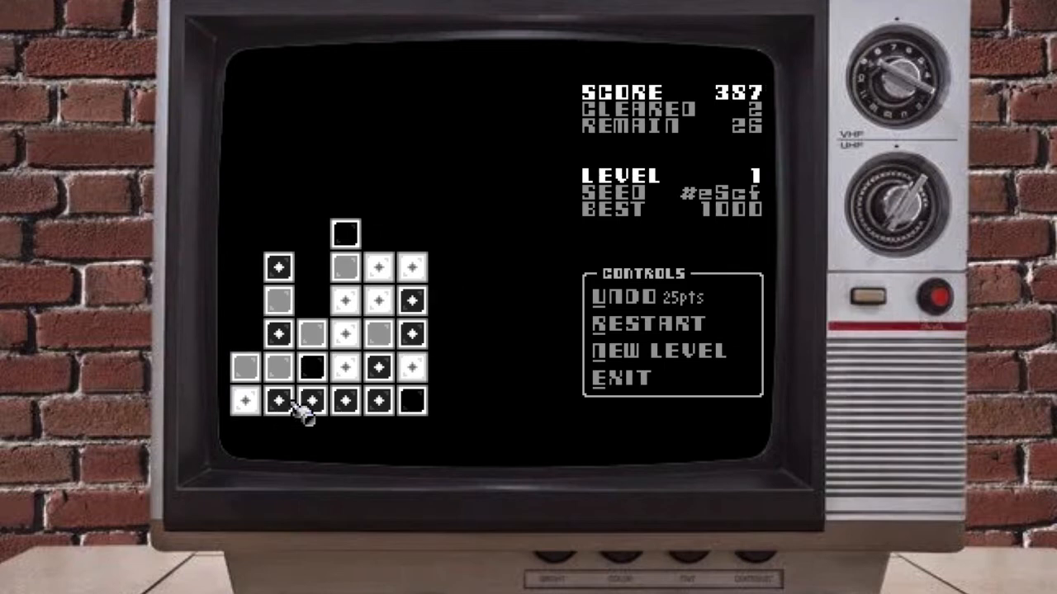
mouse_move(289, 380)
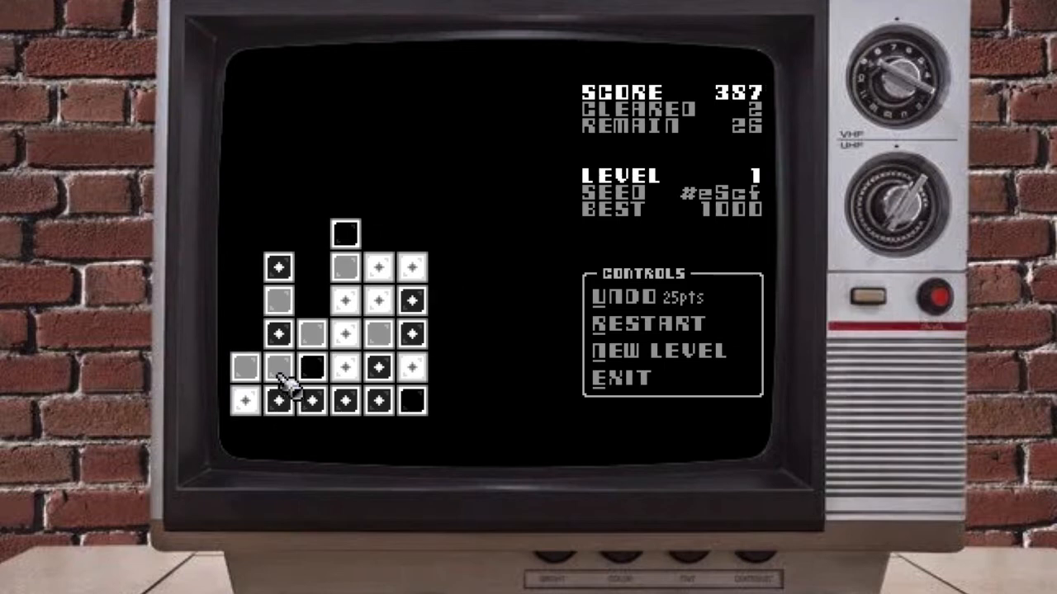
left_click(279, 369)
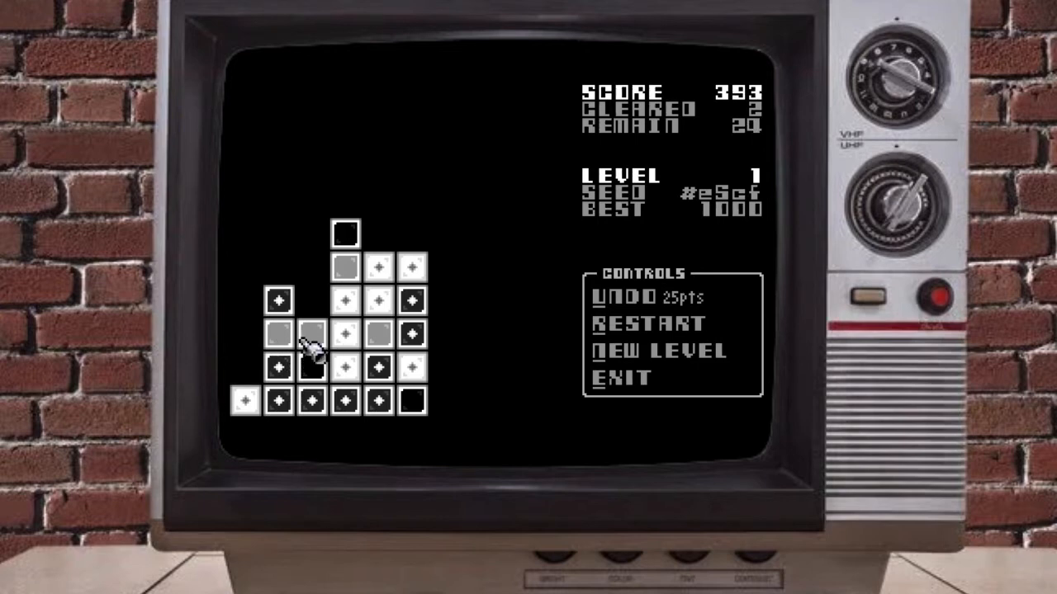
mouse_move(312, 350)
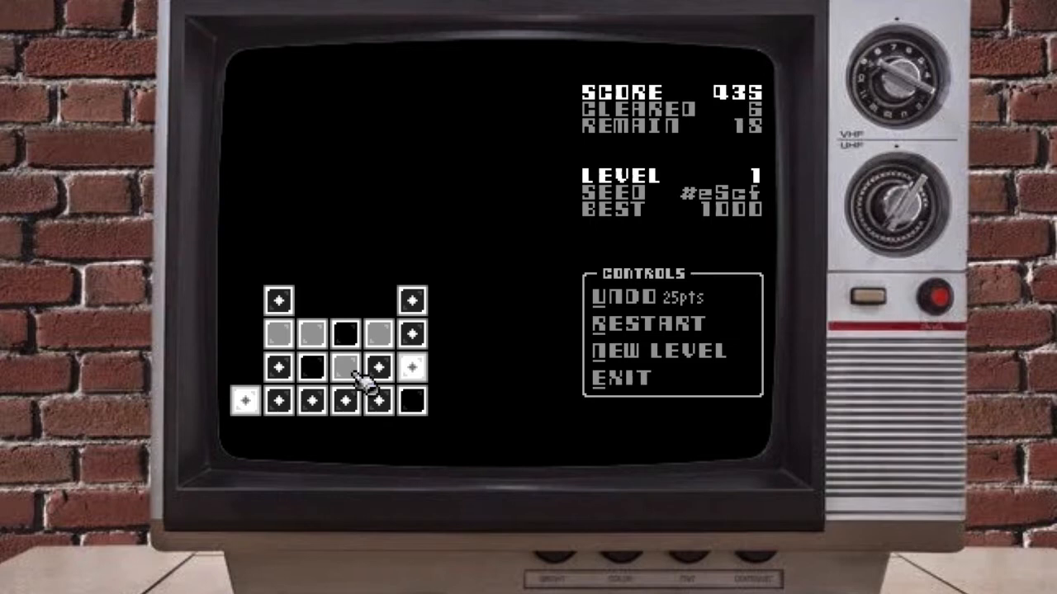
left_click(374, 399)
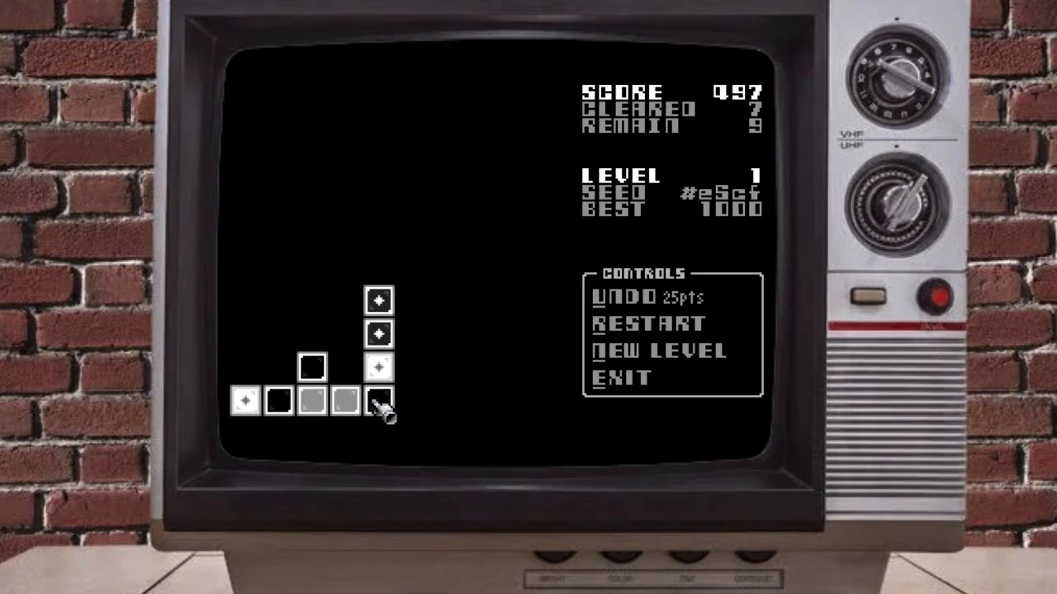
left_click(379, 408)
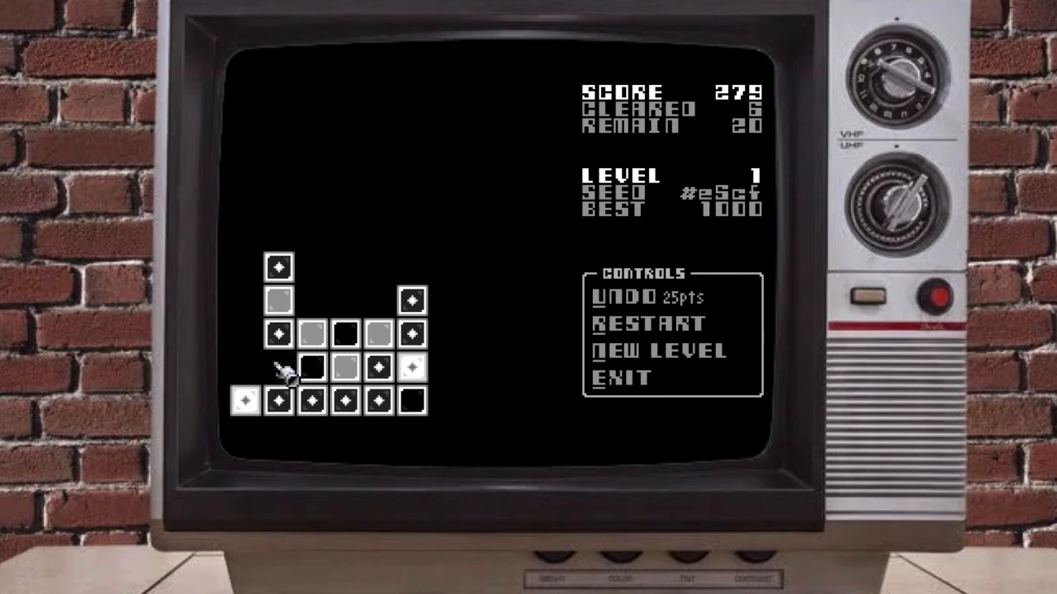
Clear the final level 1 groups to finish the level and start level 2.
left_click(279, 363)
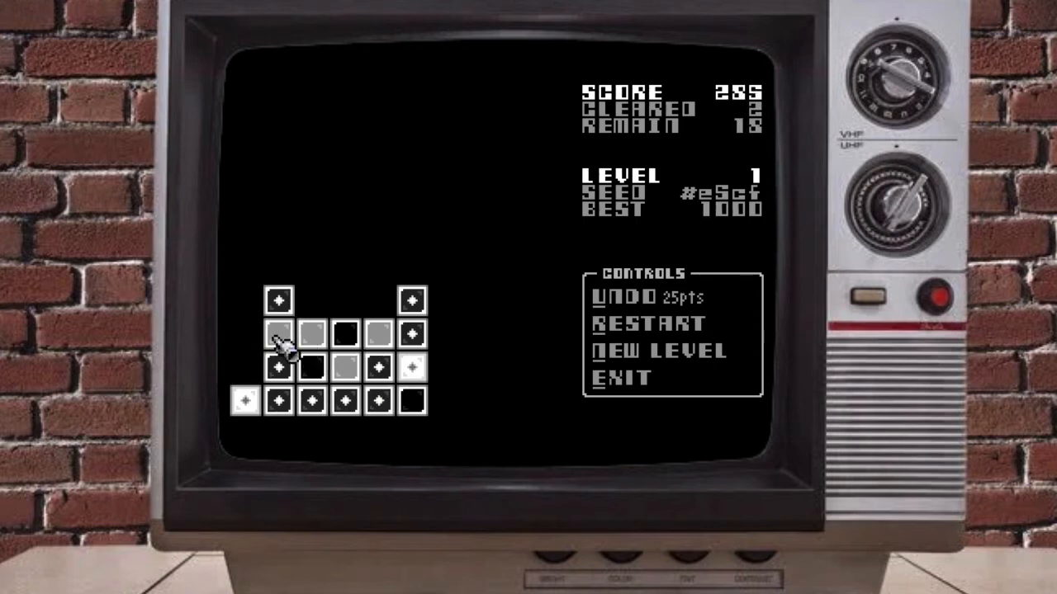
left_click(400, 408)
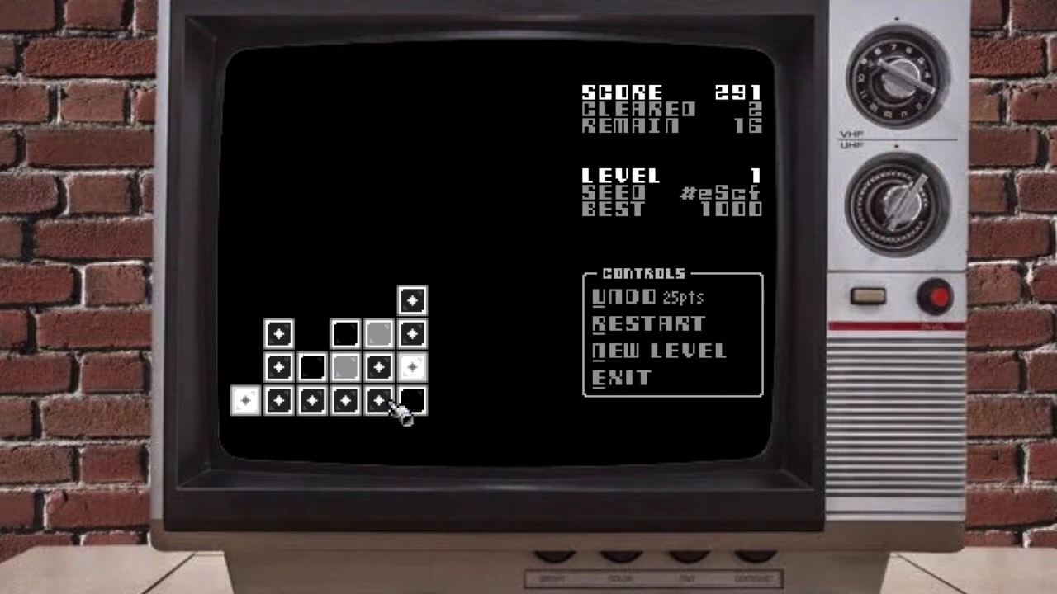
mouse_move(384, 396)
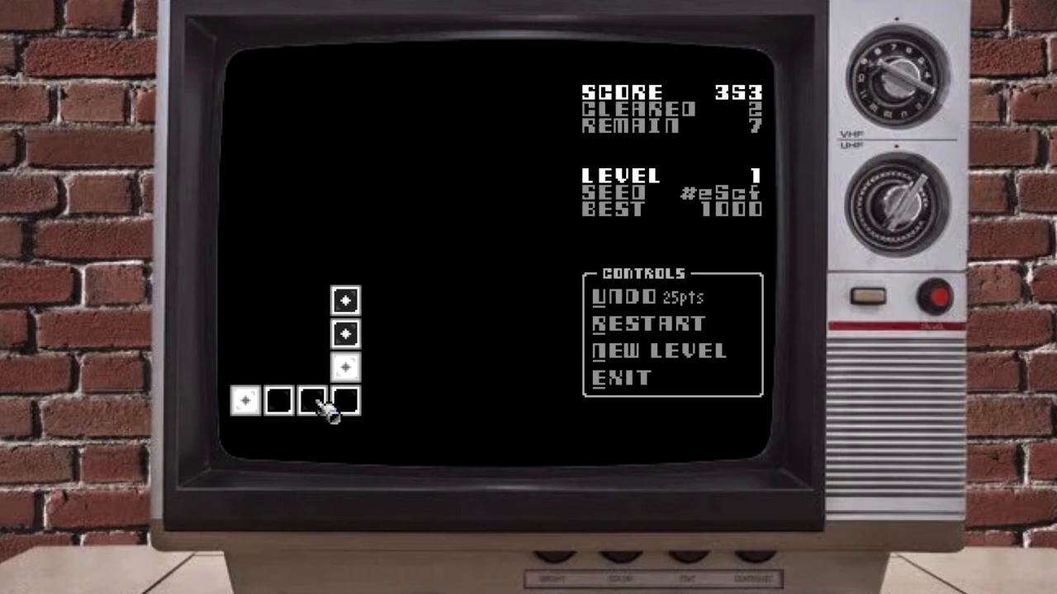
left_click(345, 403)
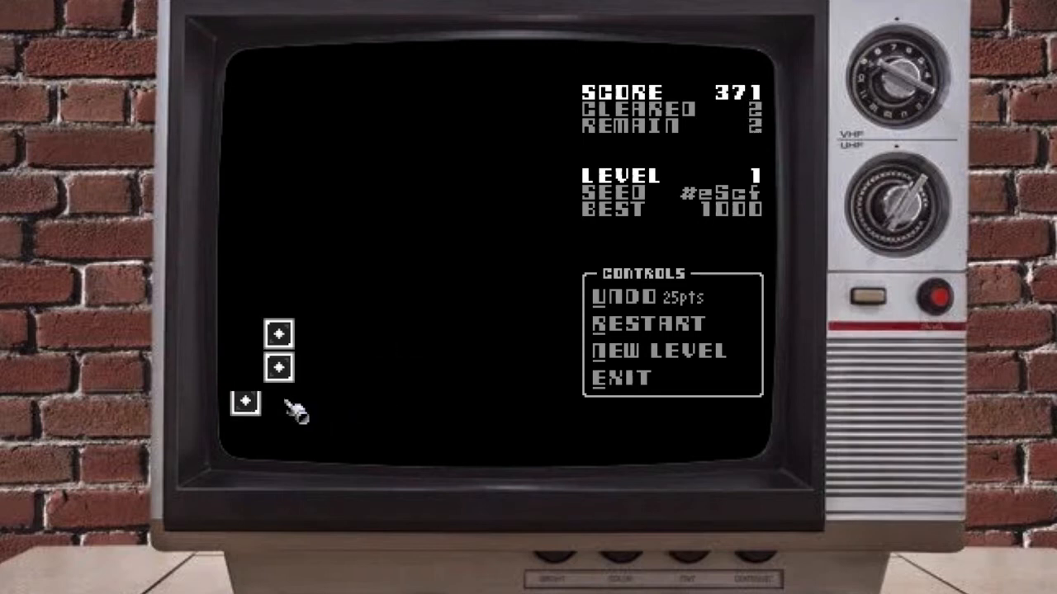
left_click(245, 404)
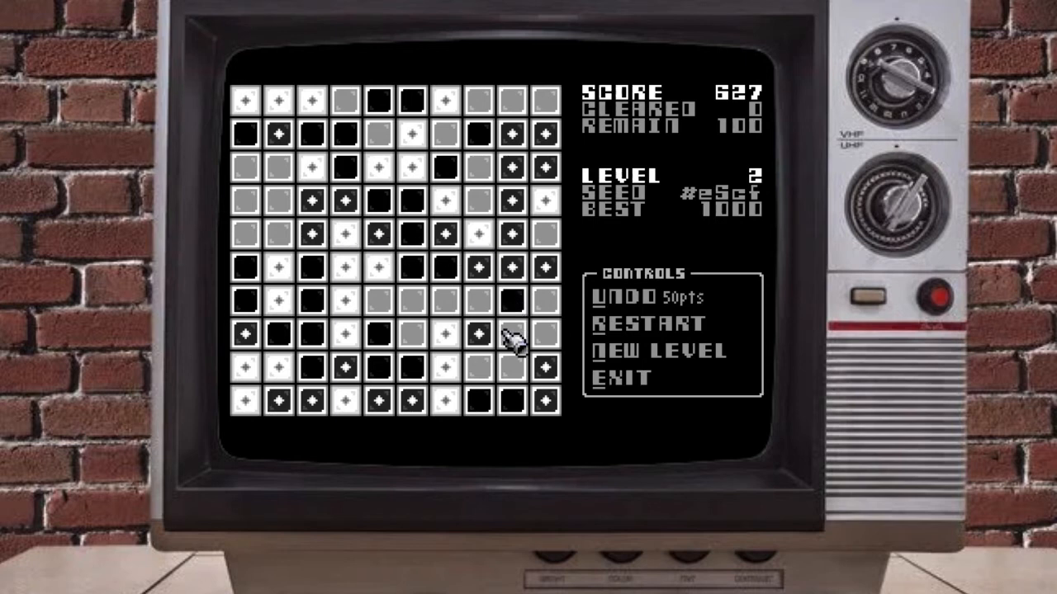
mouse_move(339, 169)
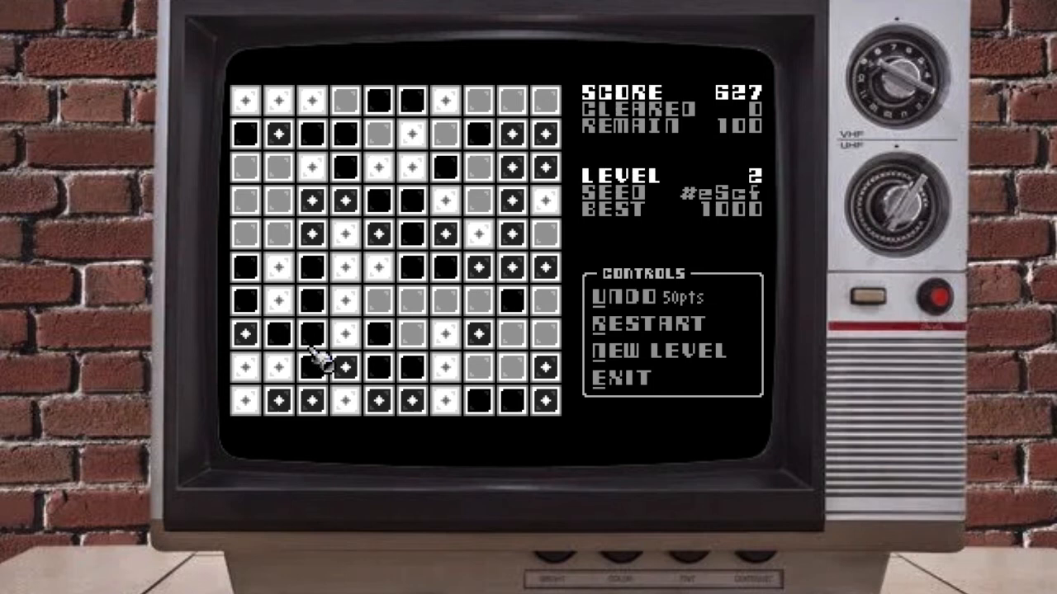
mouse_move(524, 277)
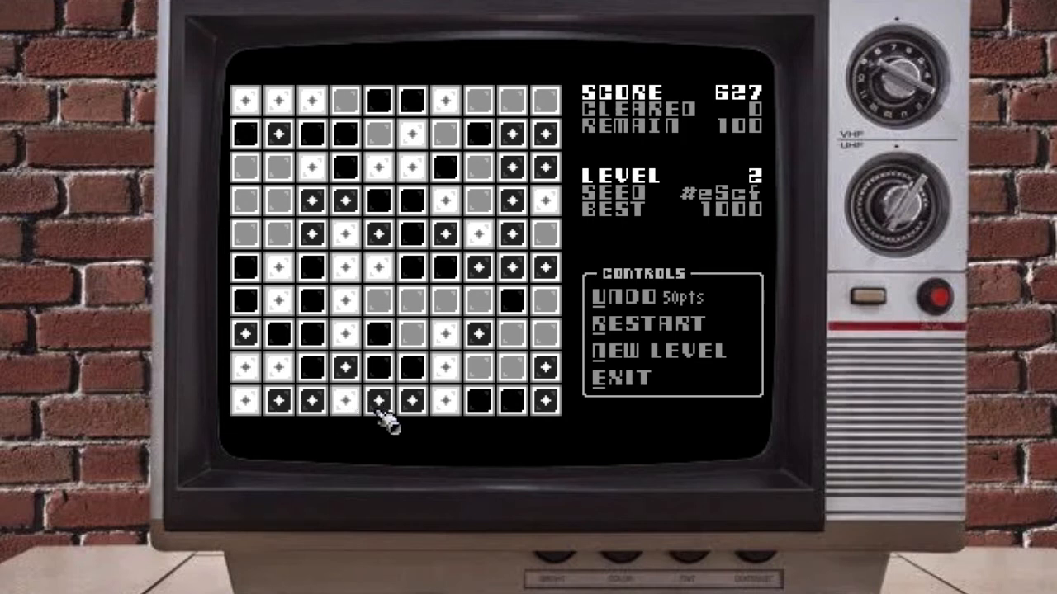
mouse_move(384, 128)
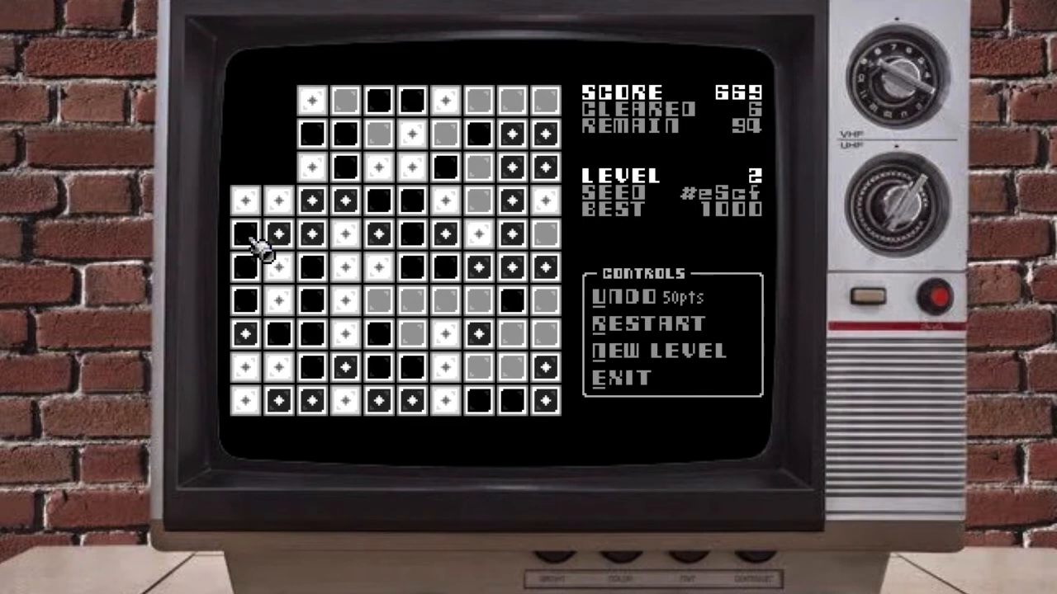
Pop white, black and grey groups across the top, middle and bottom right of level 2.
left_click(245, 231)
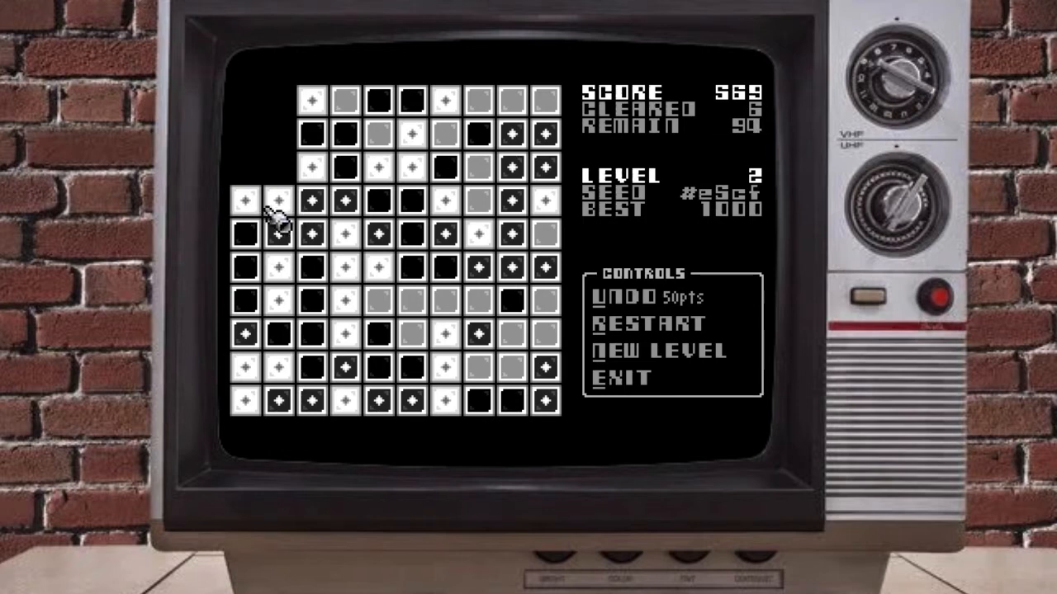
mouse_move(272, 227)
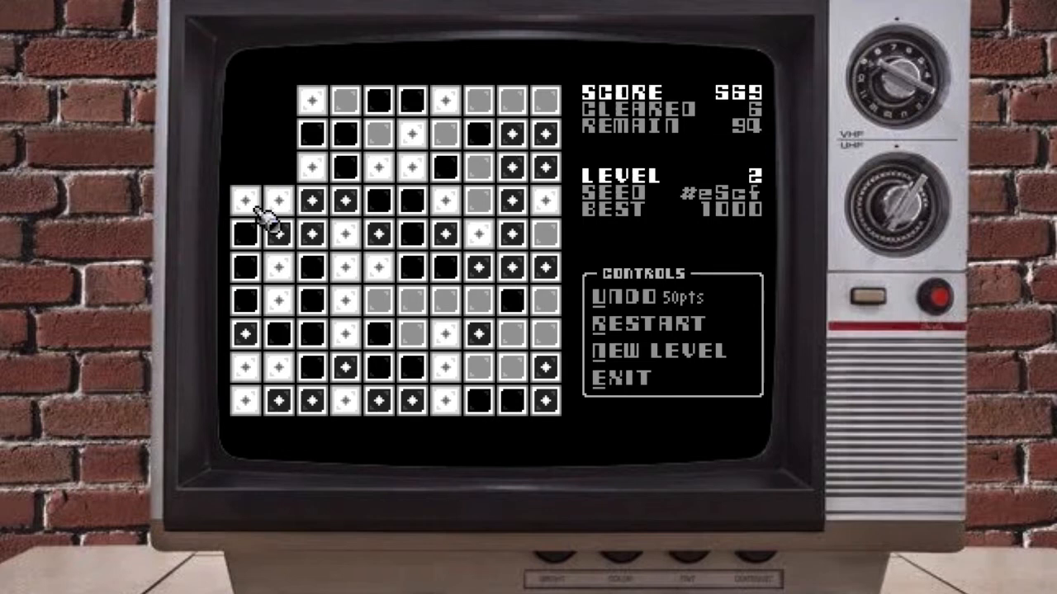
left_click(245, 265)
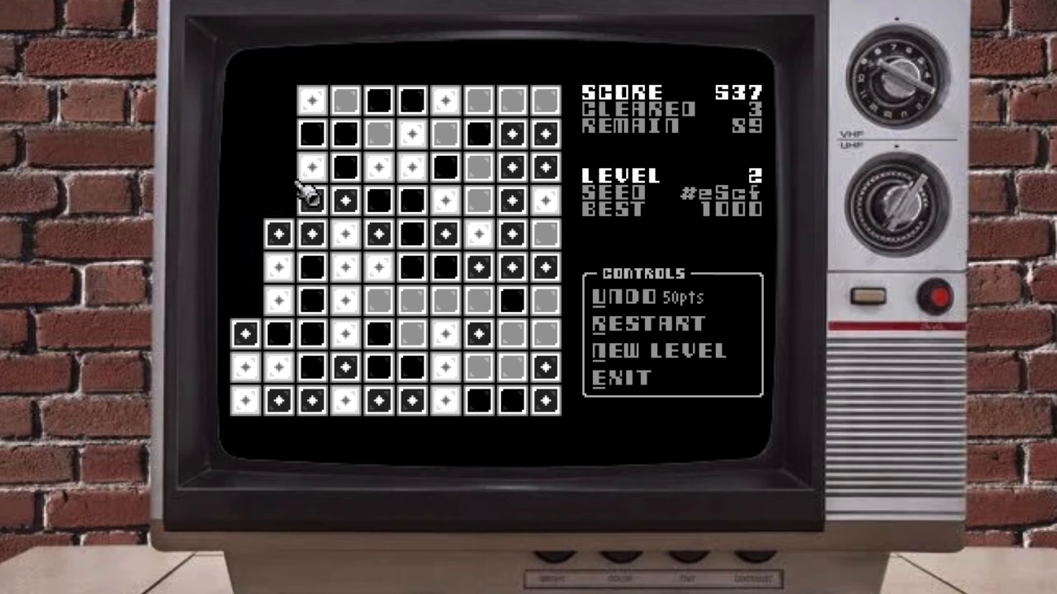
mouse_move(322, 354)
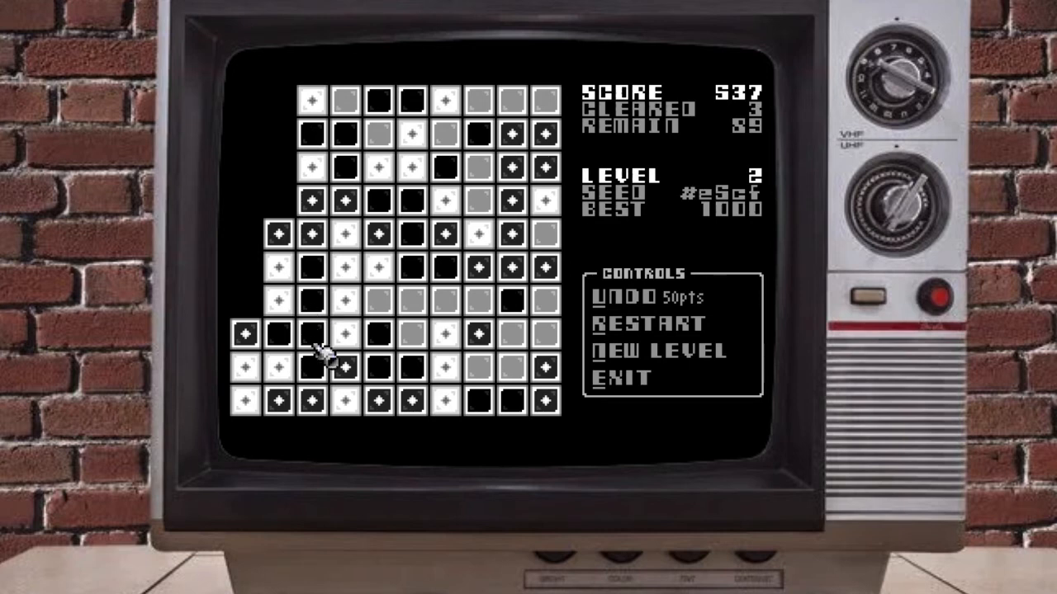
mouse_move(321, 164)
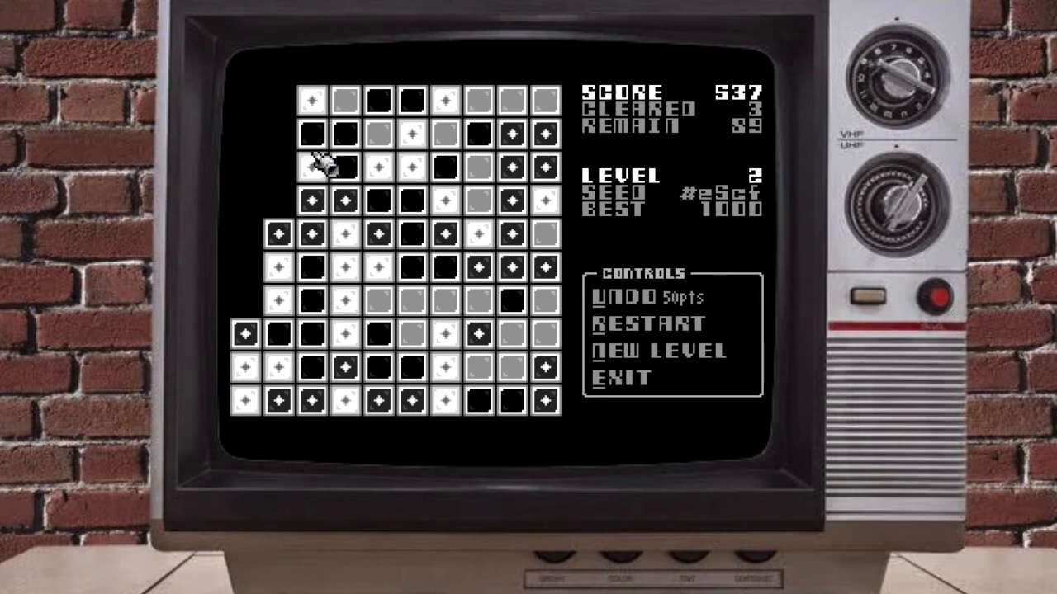
mouse_move(322, 265)
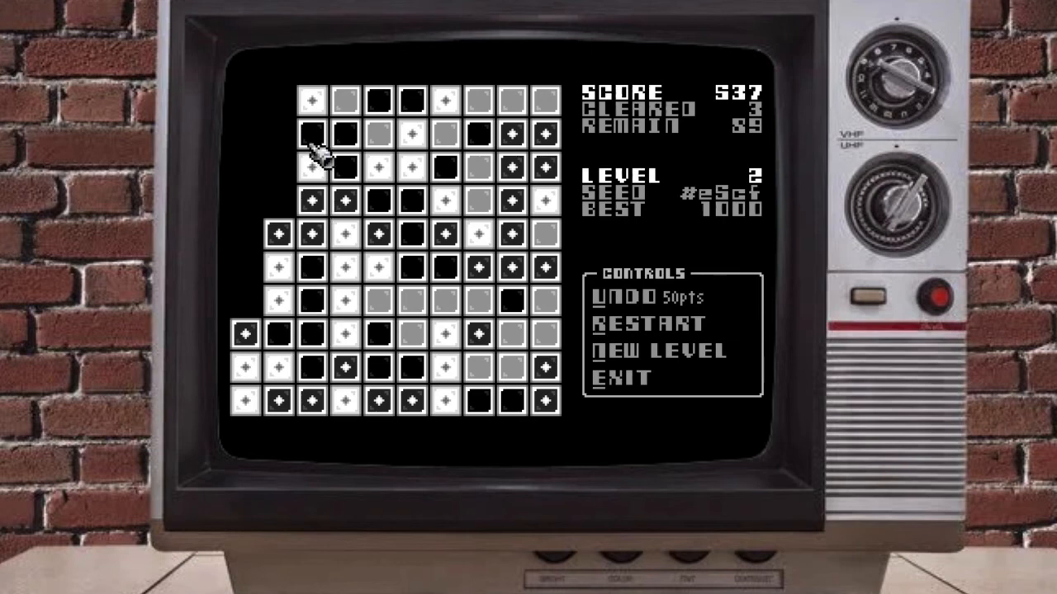
mouse_move(322, 326)
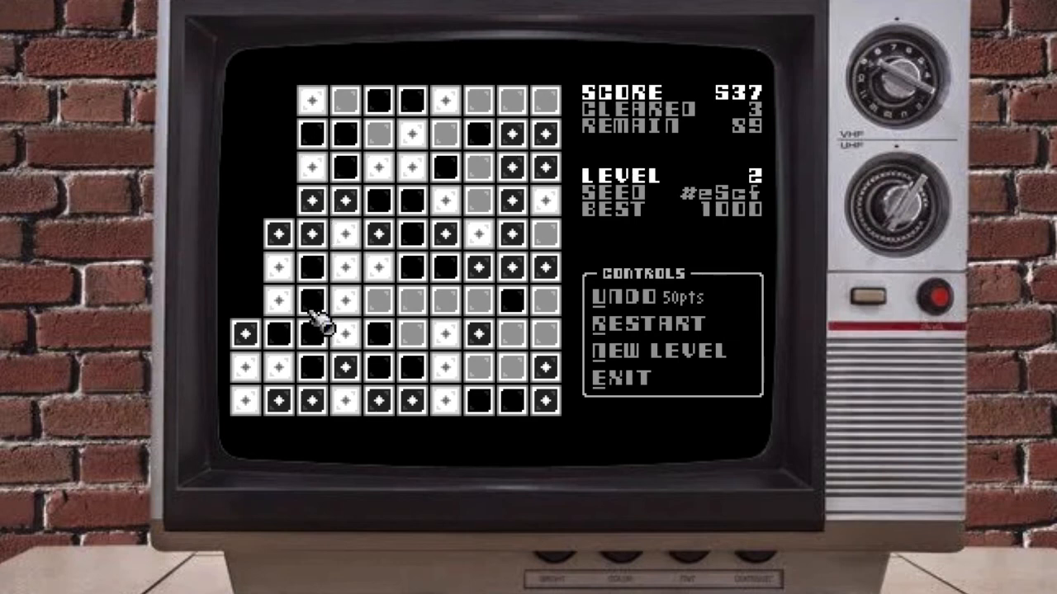
mouse_move(322, 134)
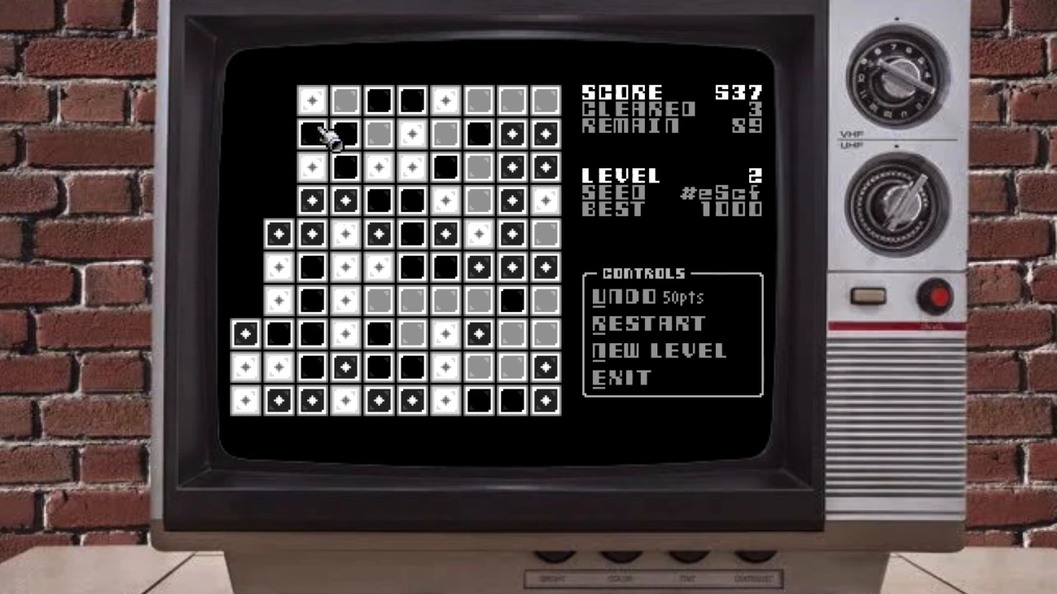
left_click(312, 132)
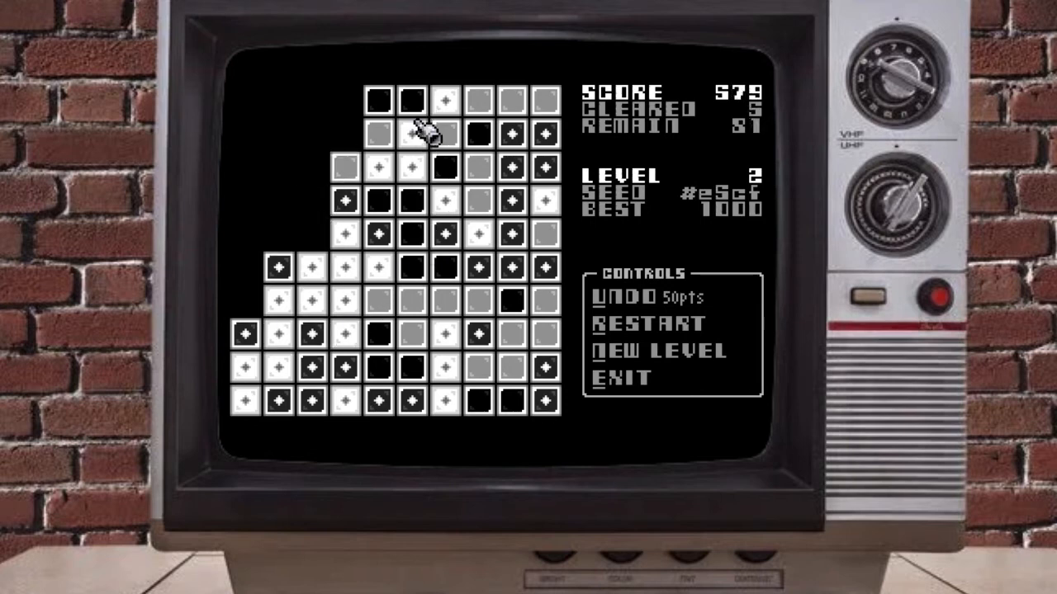
left_click(421, 235)
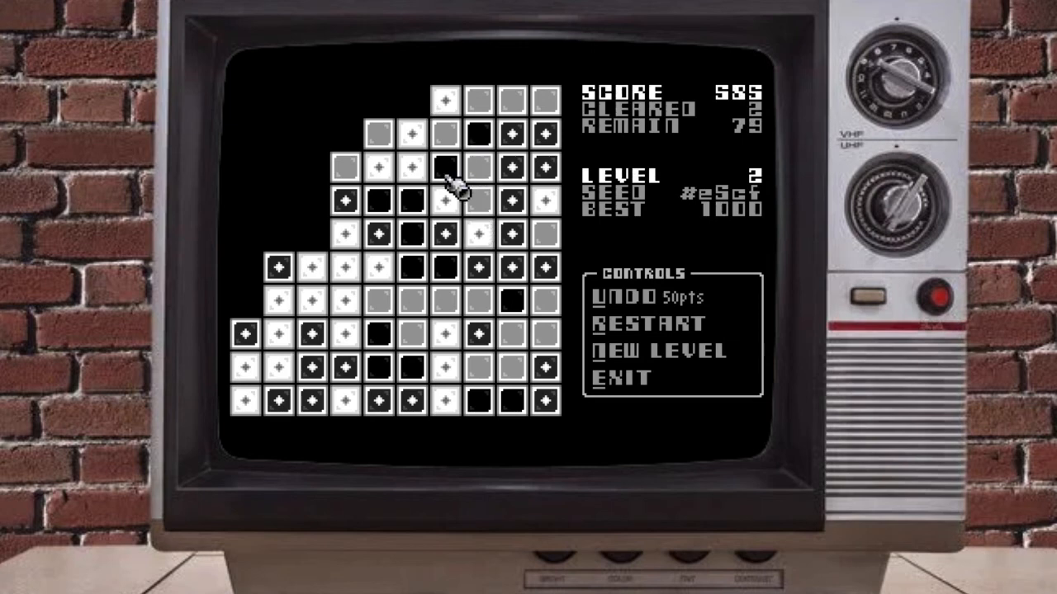
mouse_move(442, 223)
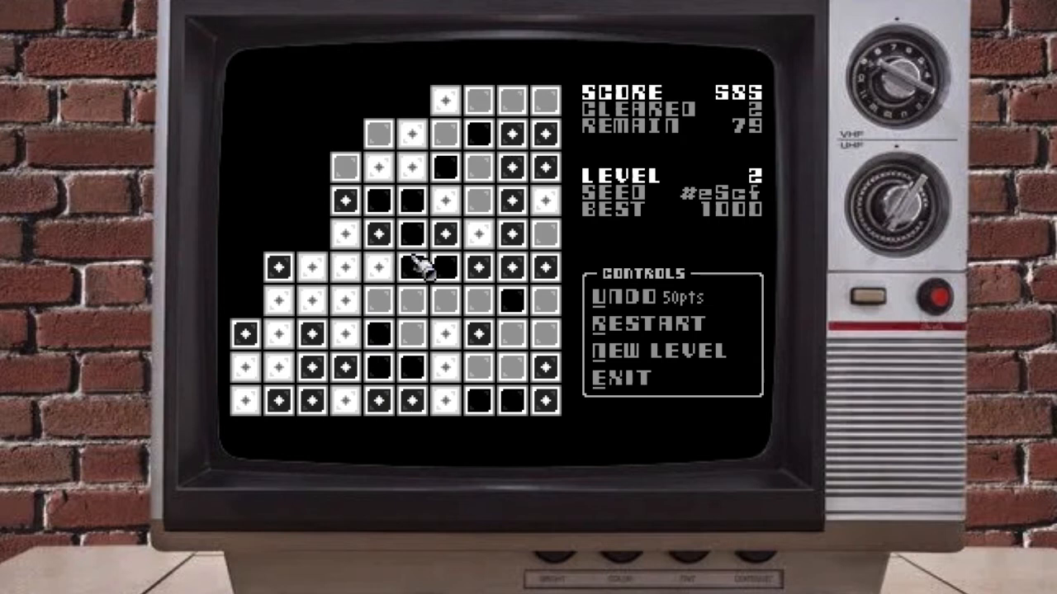
left_click(421, 266)
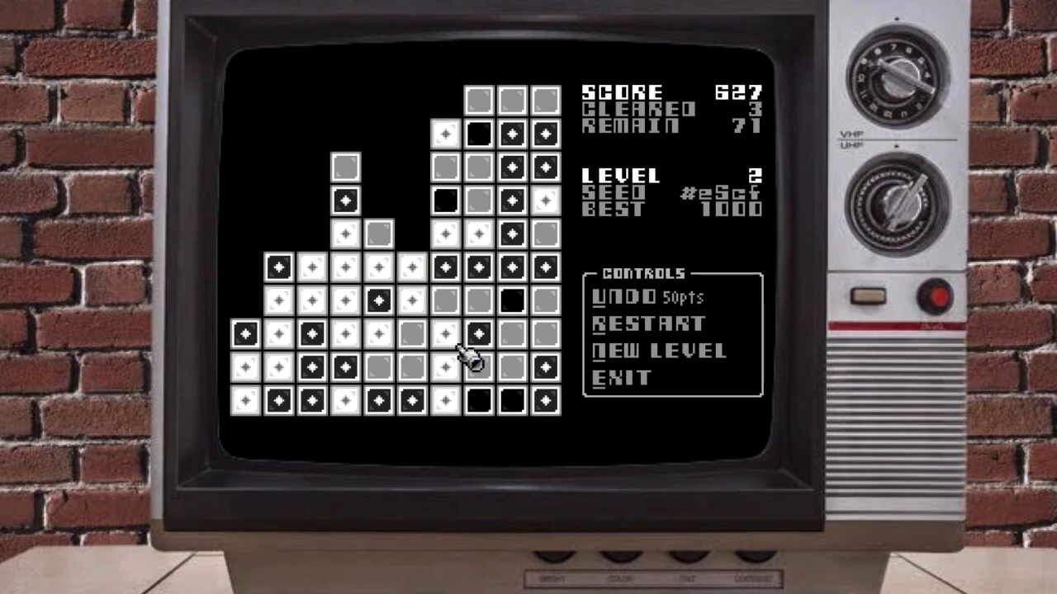
left_click(476, 201)
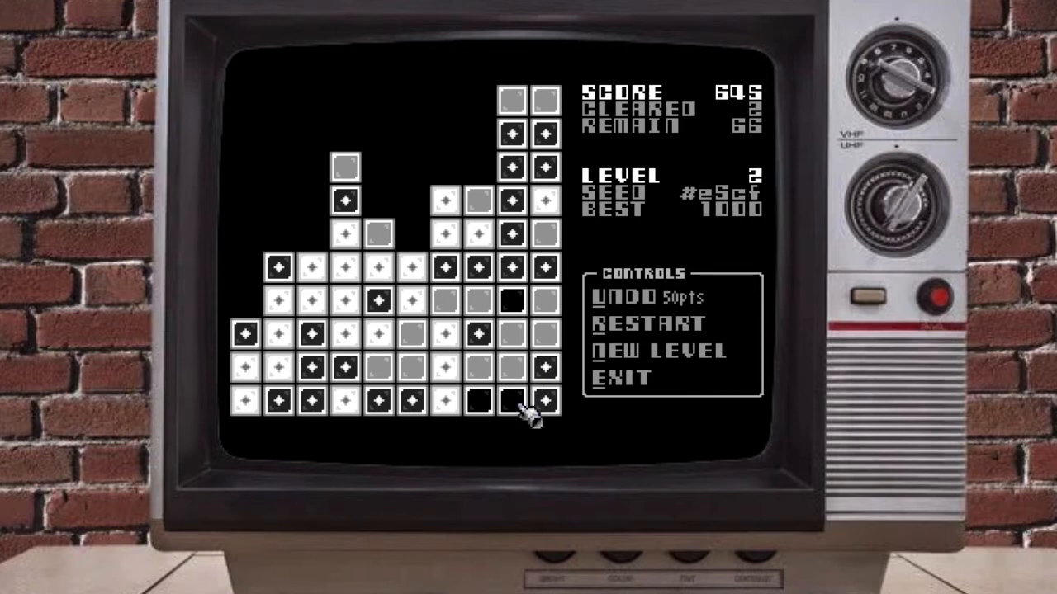
left_click(512, 405)
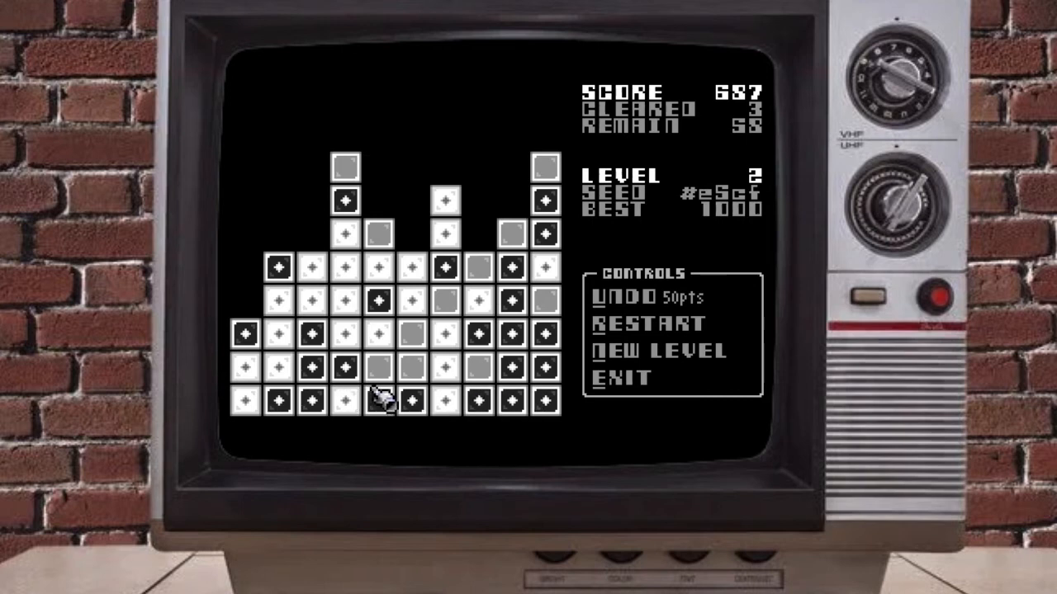
mouse_move(339, 297)
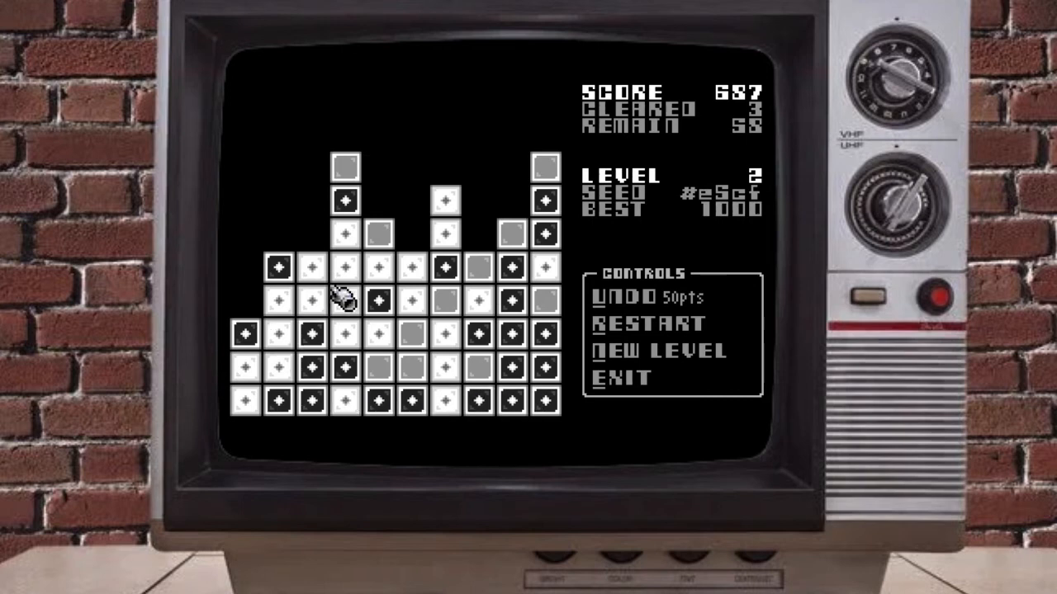
mouse_move(421, 297)
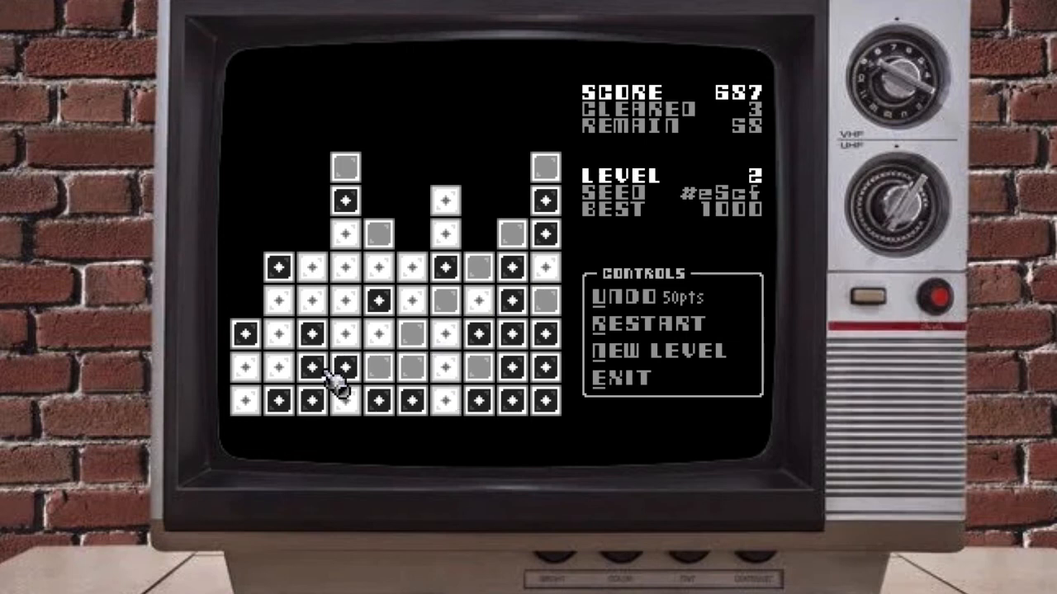
mouse_move(289, 363)
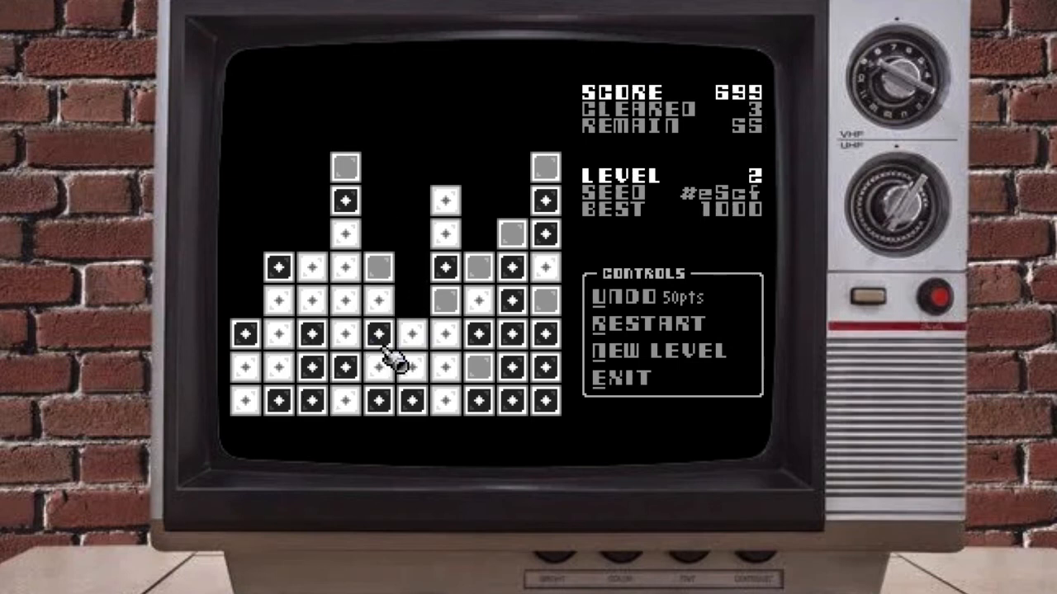
Clear the large lower-middle white group and grey pair, leaving 14 marbles at 1319.
left_click(372, 347)
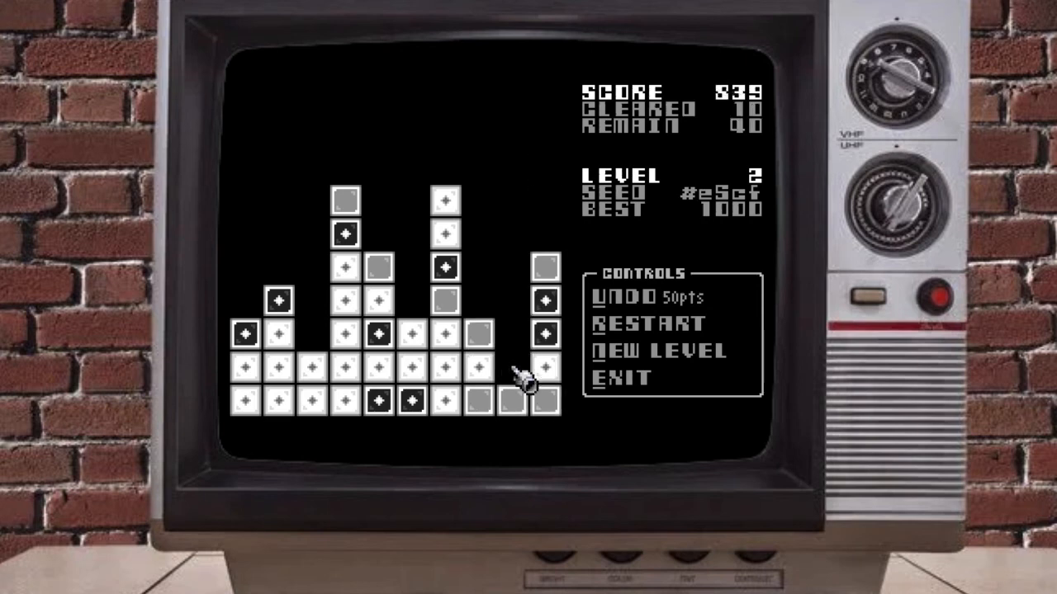
left_click(512, 363)
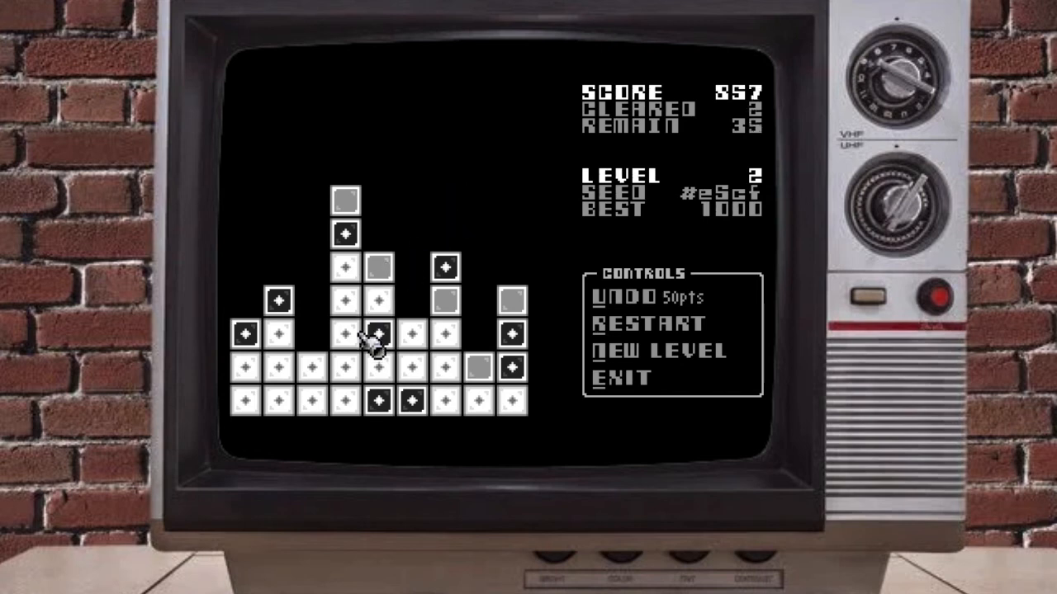
left_click(377, 335)
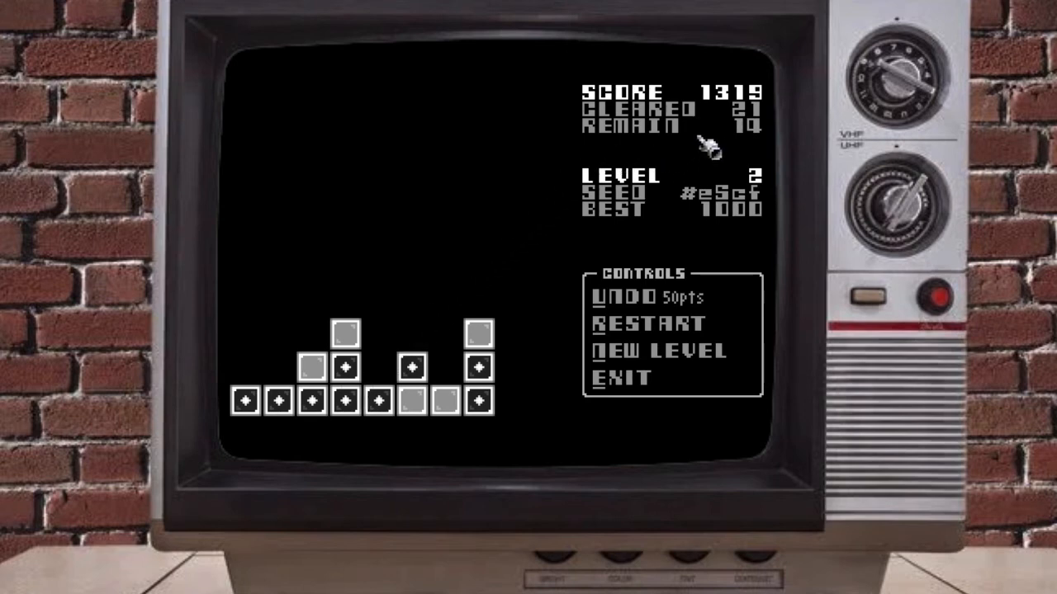
mouse_move(411, 324)
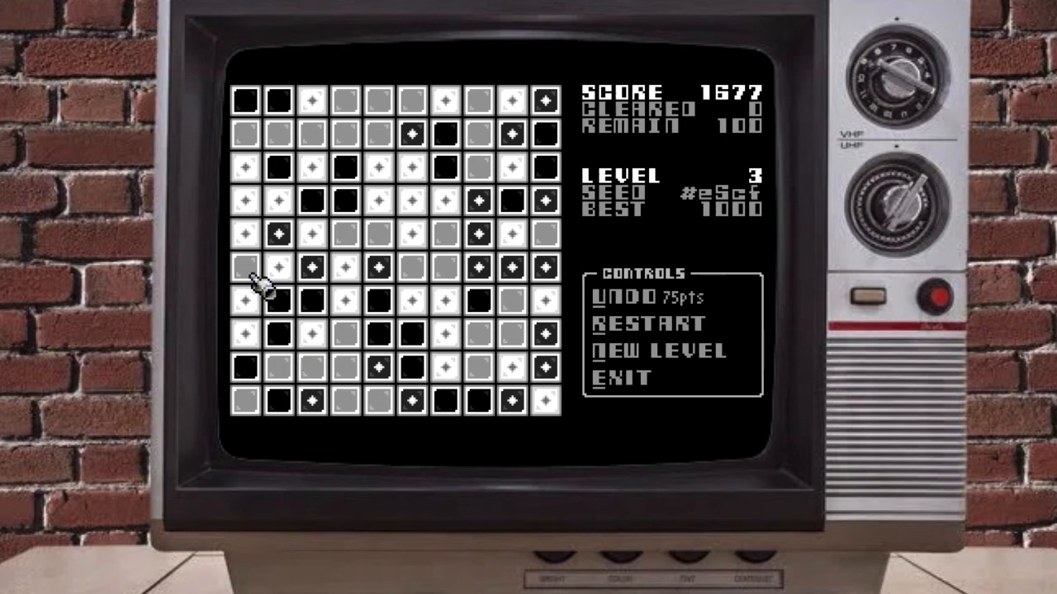
mouse_move(516, 273)
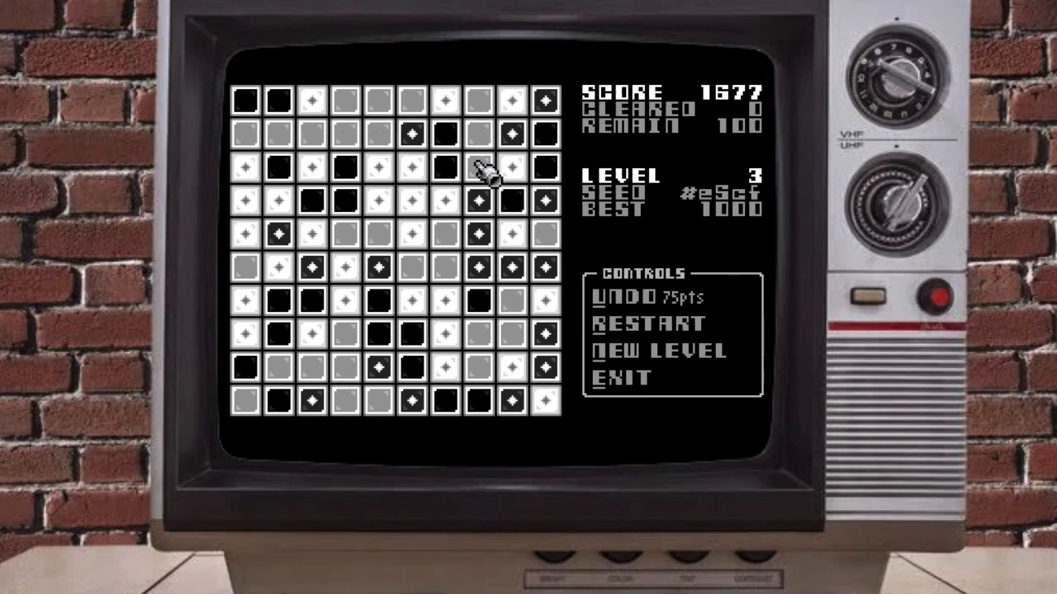
mouse_move(549, 351)
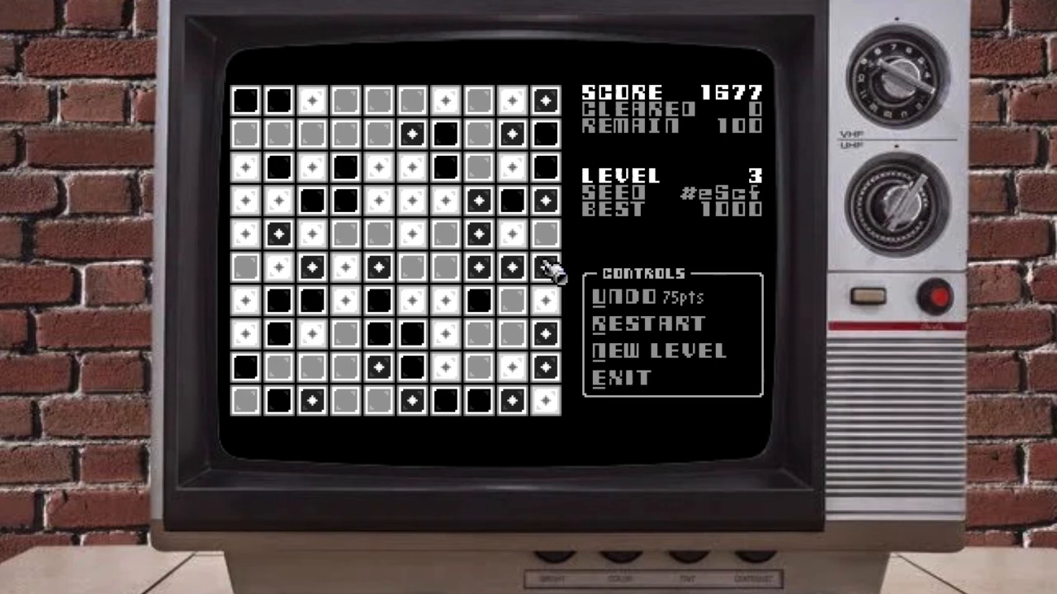
Clear the black marbles in level 3's right column, scoring 1713 with 93 left.
left_click(544, 267)
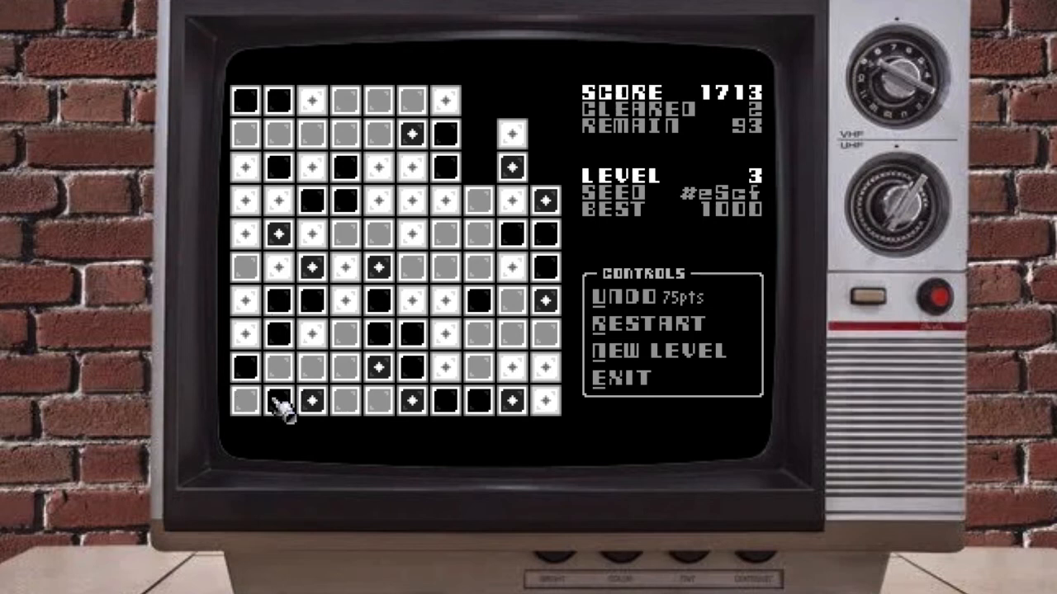
mouse_move(280, 280)
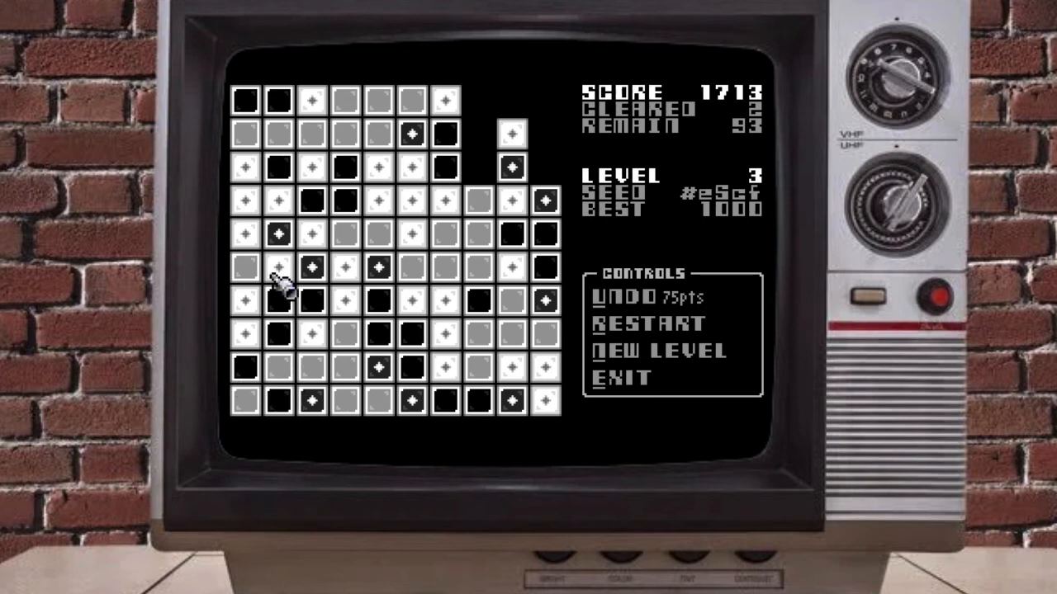
mouse_move(244, 330)
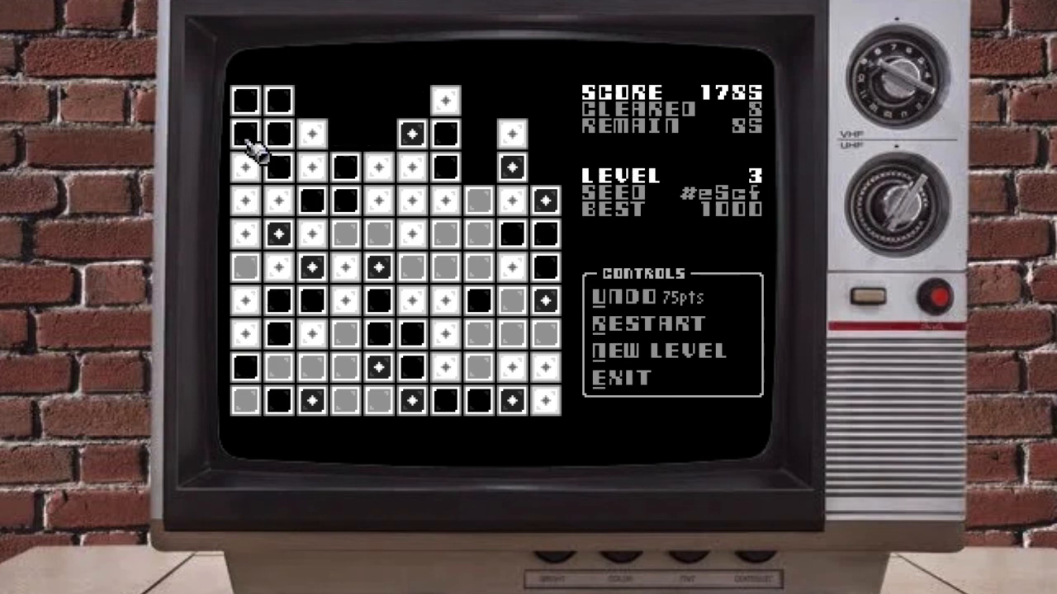
Pop black, white and left-column clusters on level 3, raising the score to 2061.
left_click(433, 291)
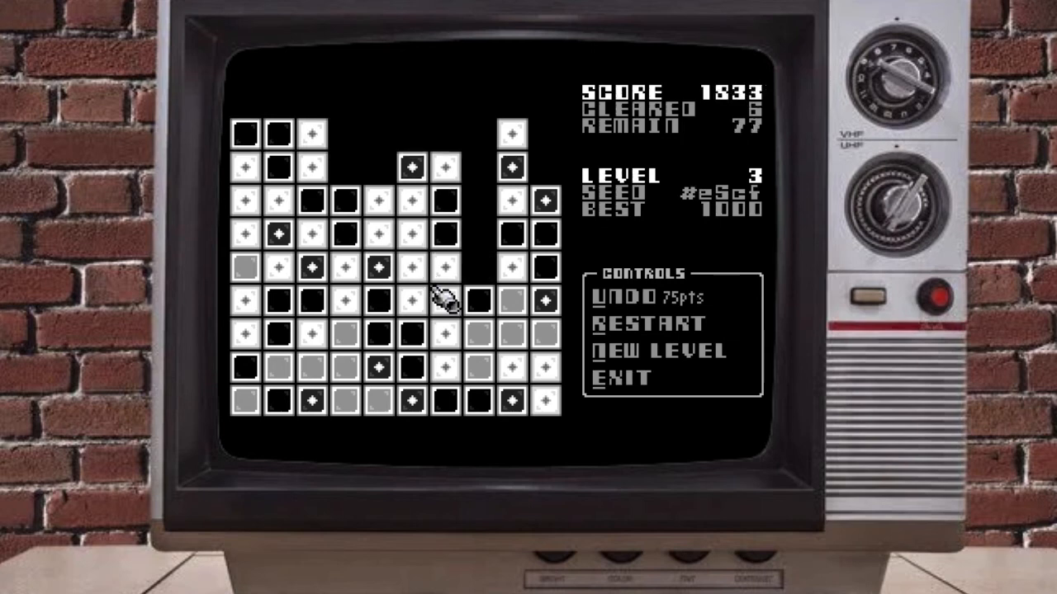
left_click(373, 403)
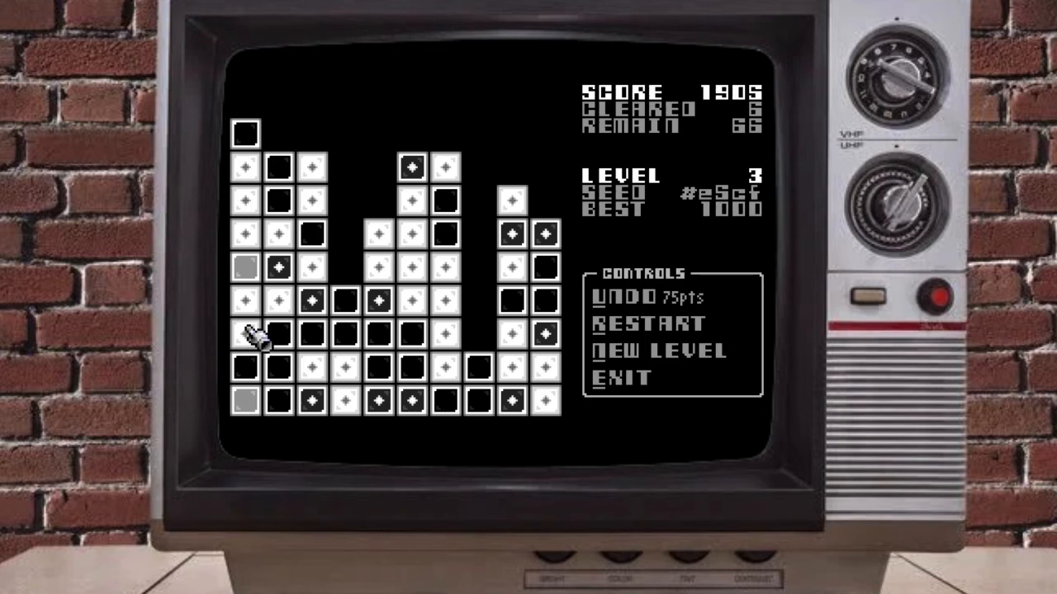
left_click(247, 339)
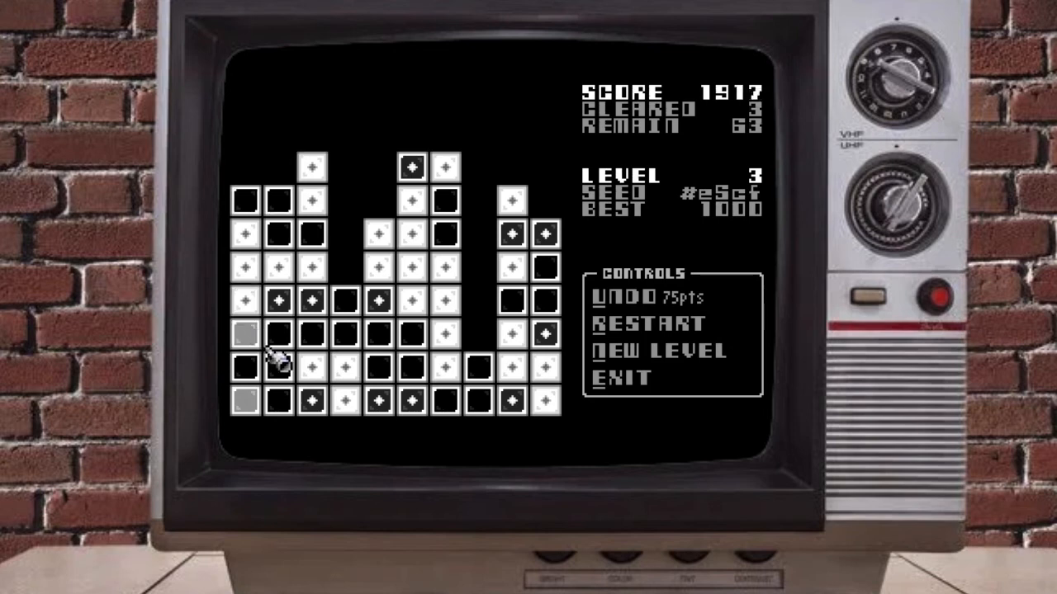
mouse_move(285, 297)
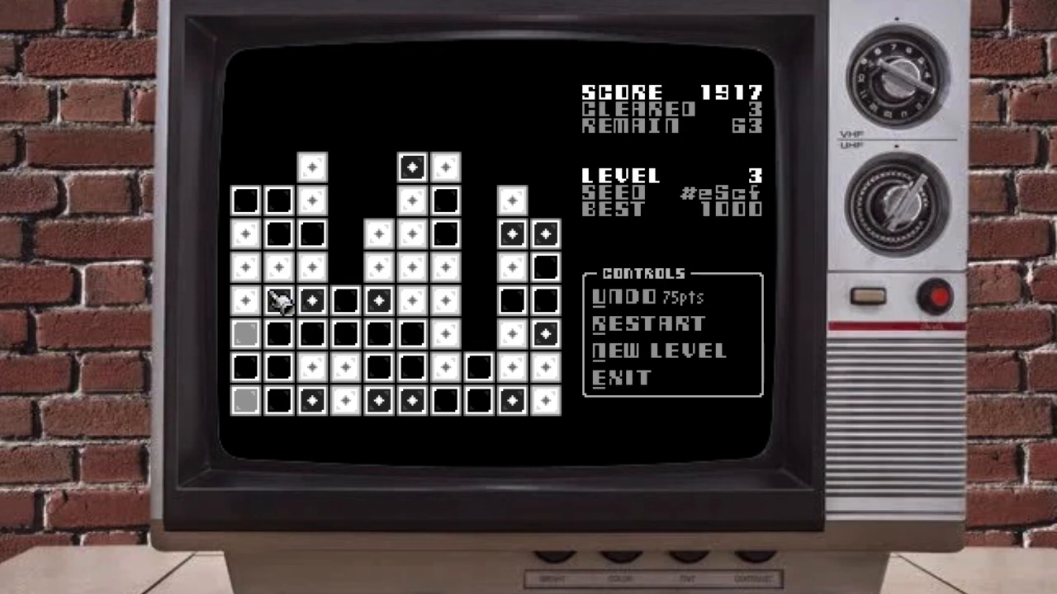
mouse_move(276, 342)
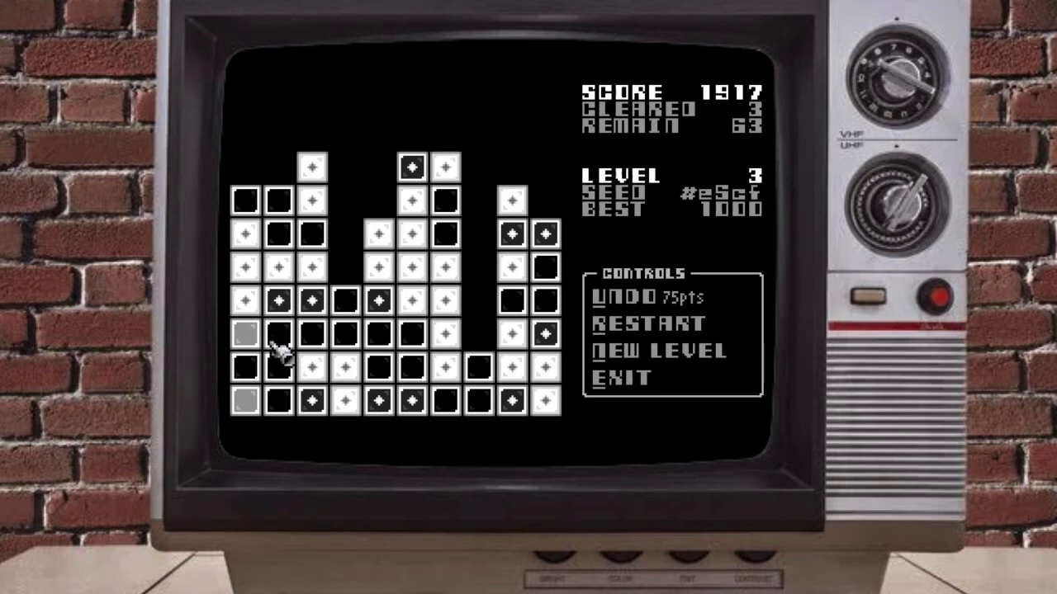
mouse_move(281, 310)
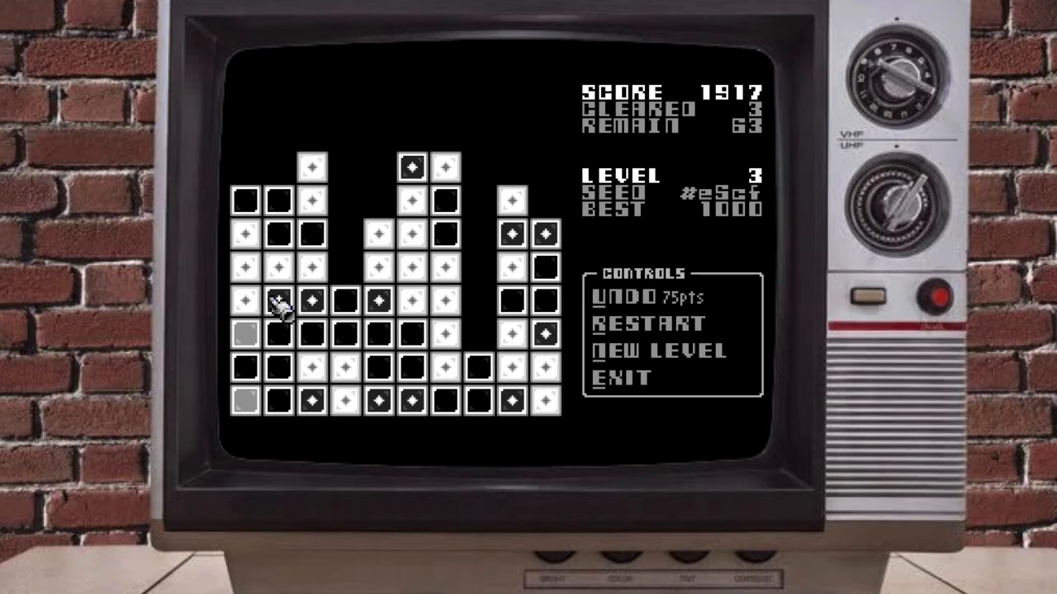
left_click(278, 302)
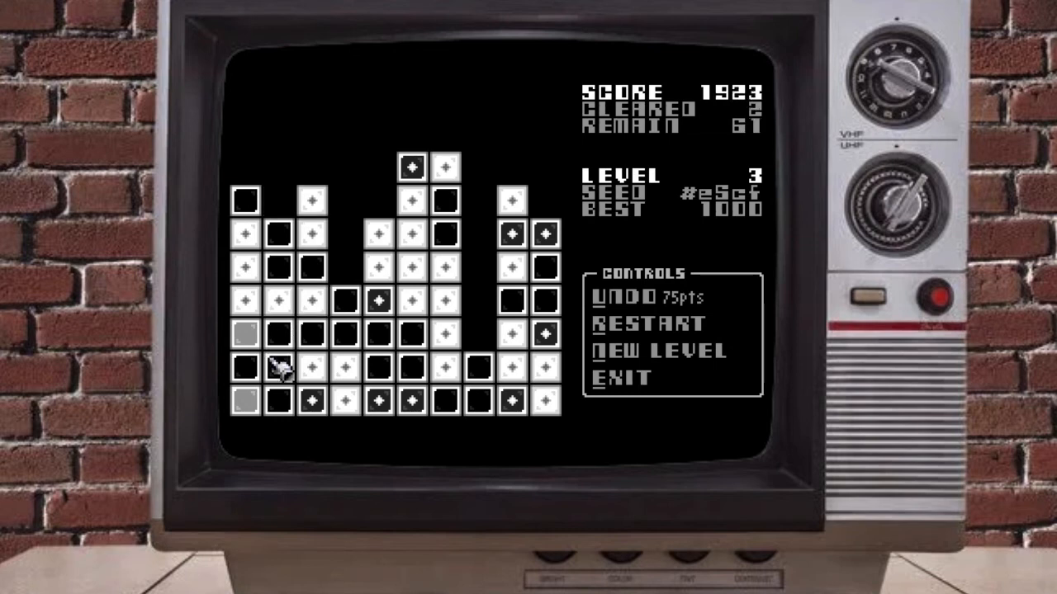
left_click(276, 364)
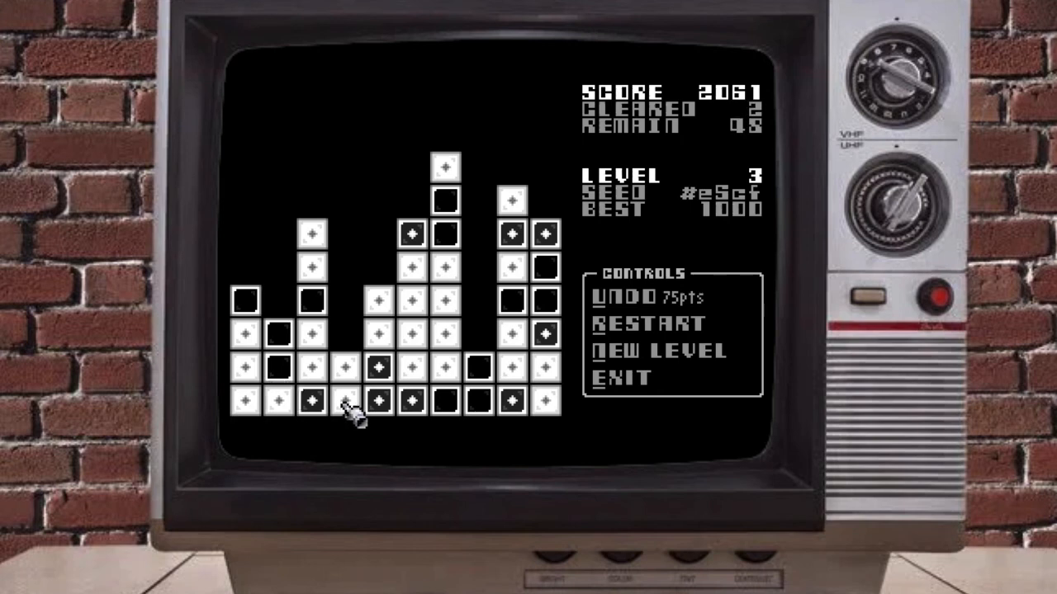
mouse_move(520, 247)
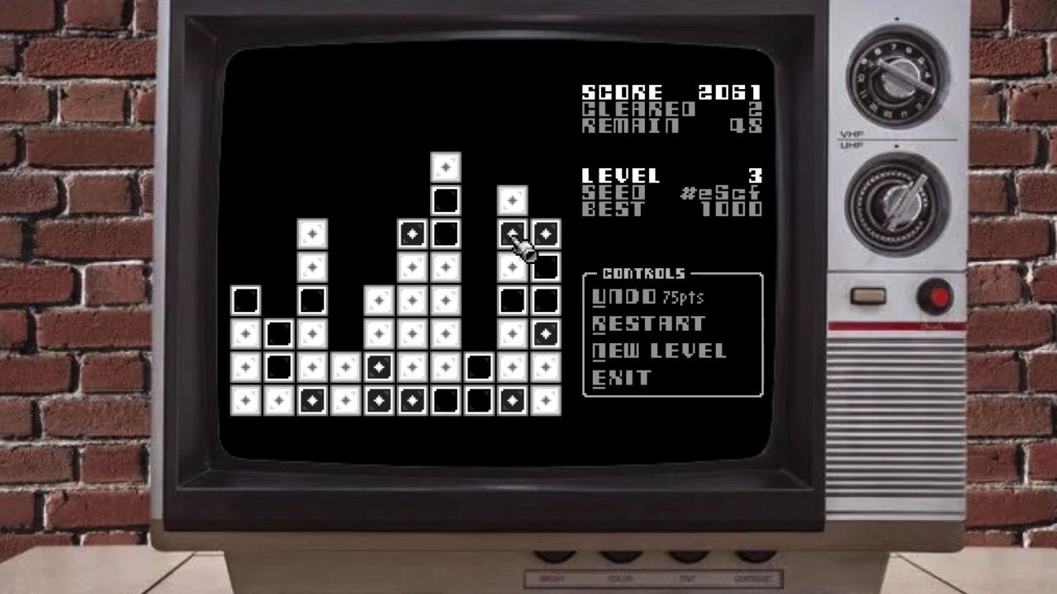
Clear the right-side, bottom-centre and remaining groups to finish level 3 and reach level 4.
left_click(528, 401)
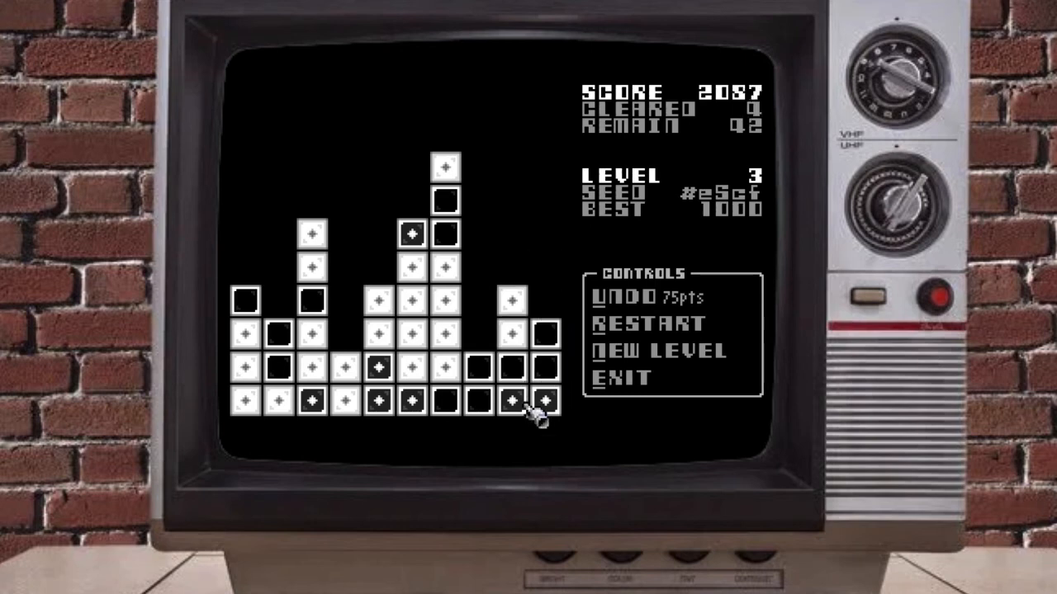
left_click(529, 405)
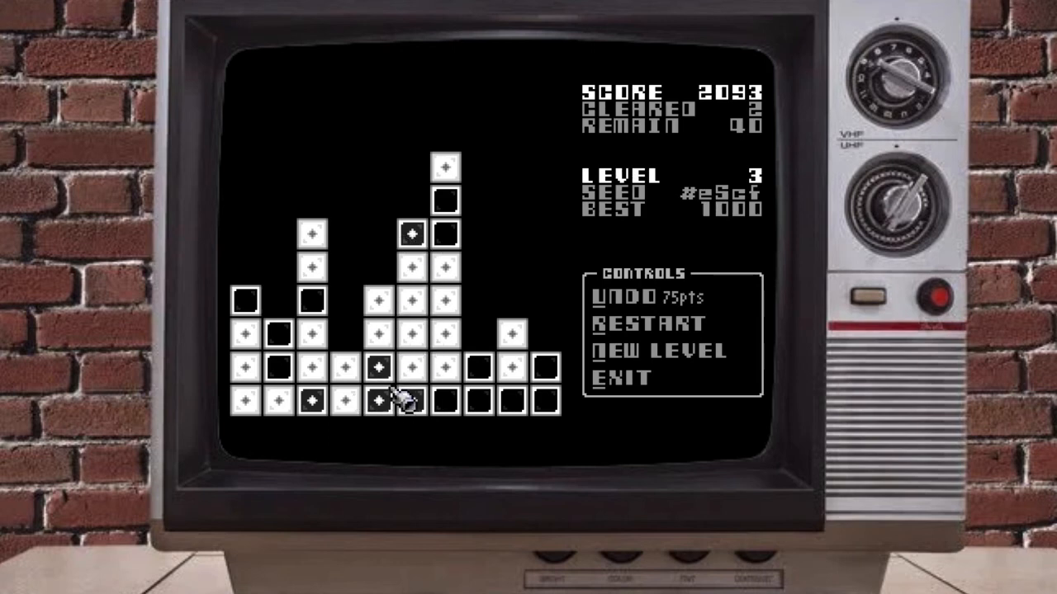
left_click(380, 402)
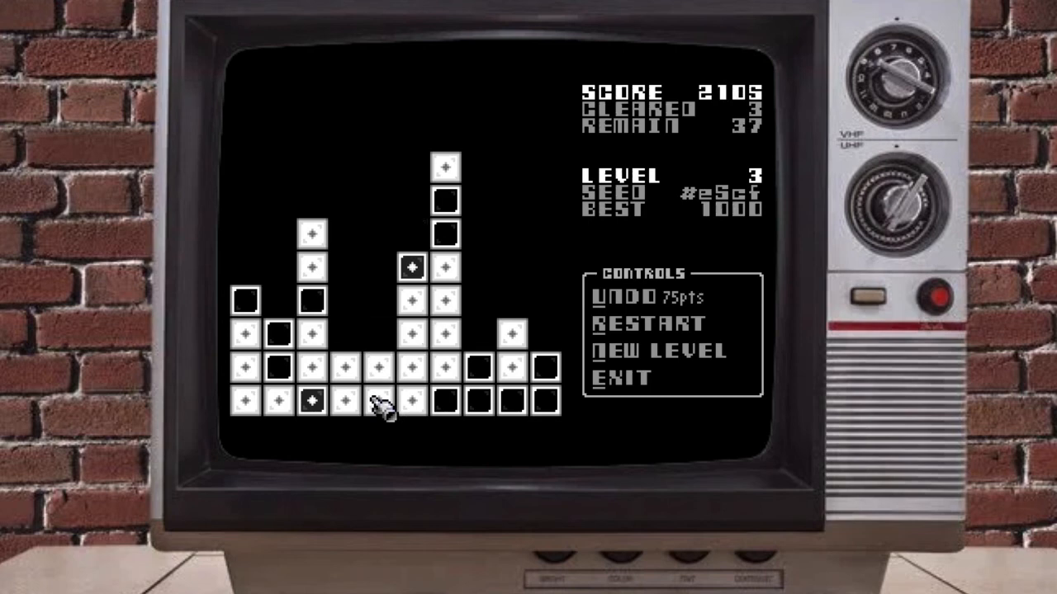
mouse_move(425, 397)
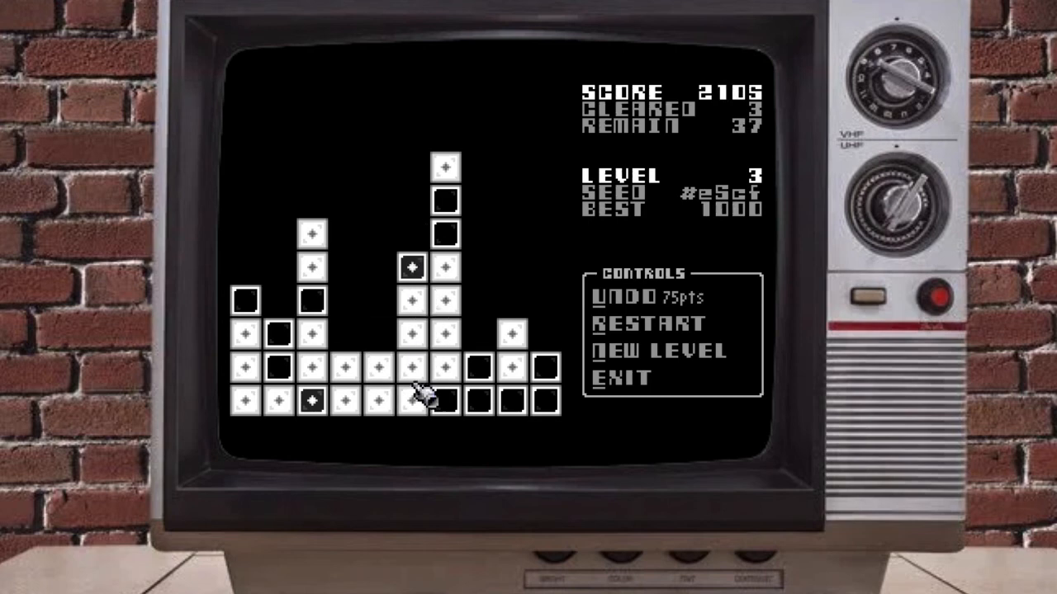
mouse_move(359, 413)
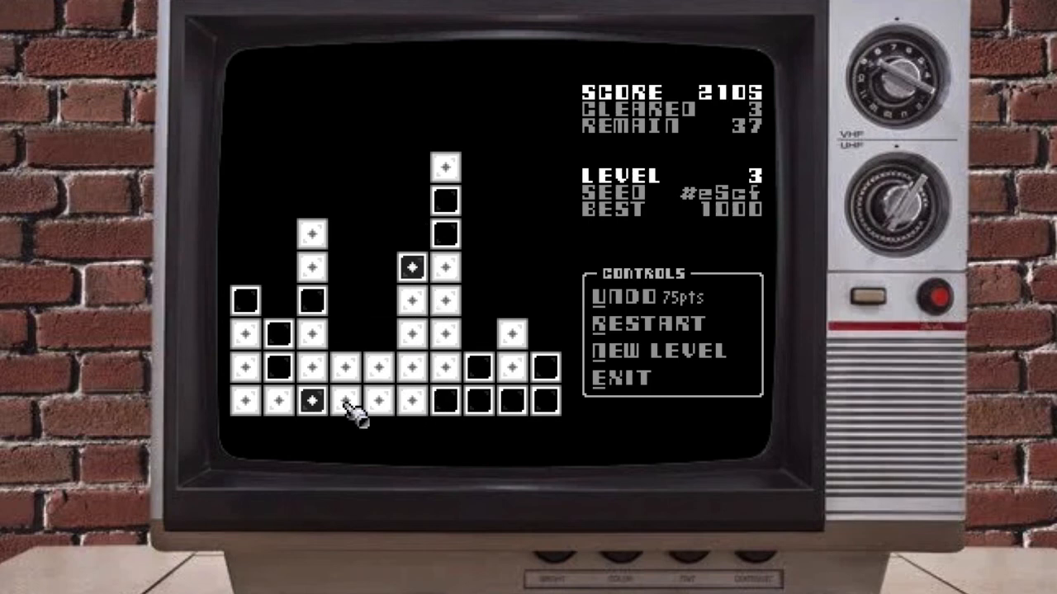
mouse_move(367, 400)
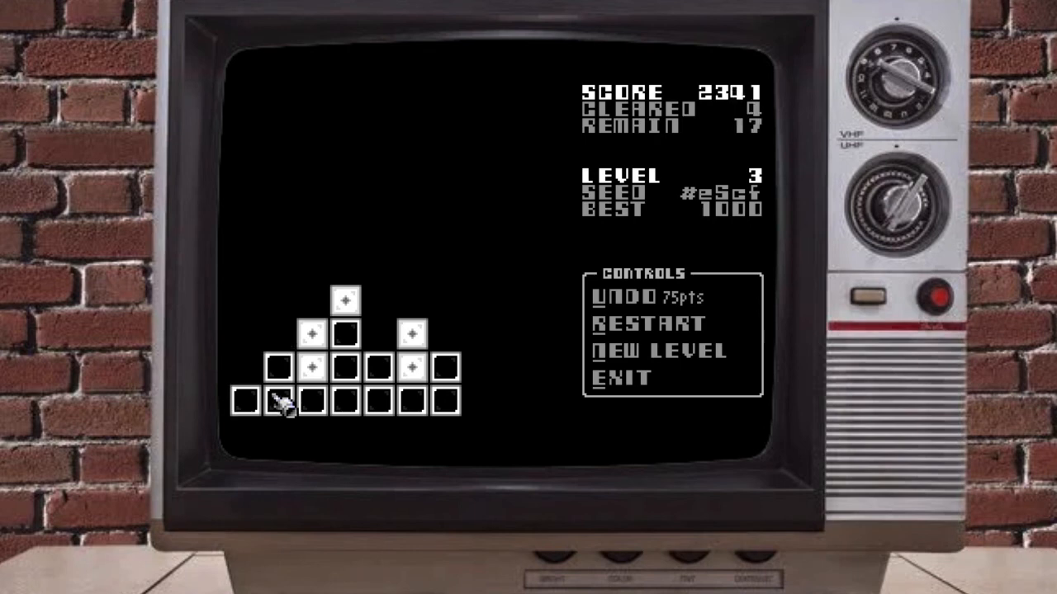
mouse_move(285, 402)
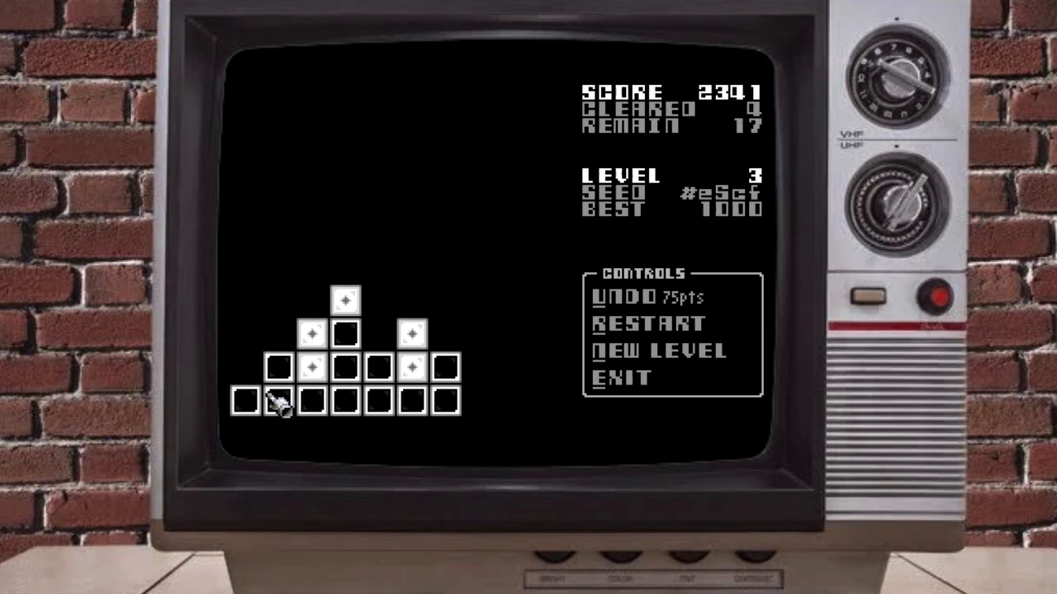
left_click(278, 402)
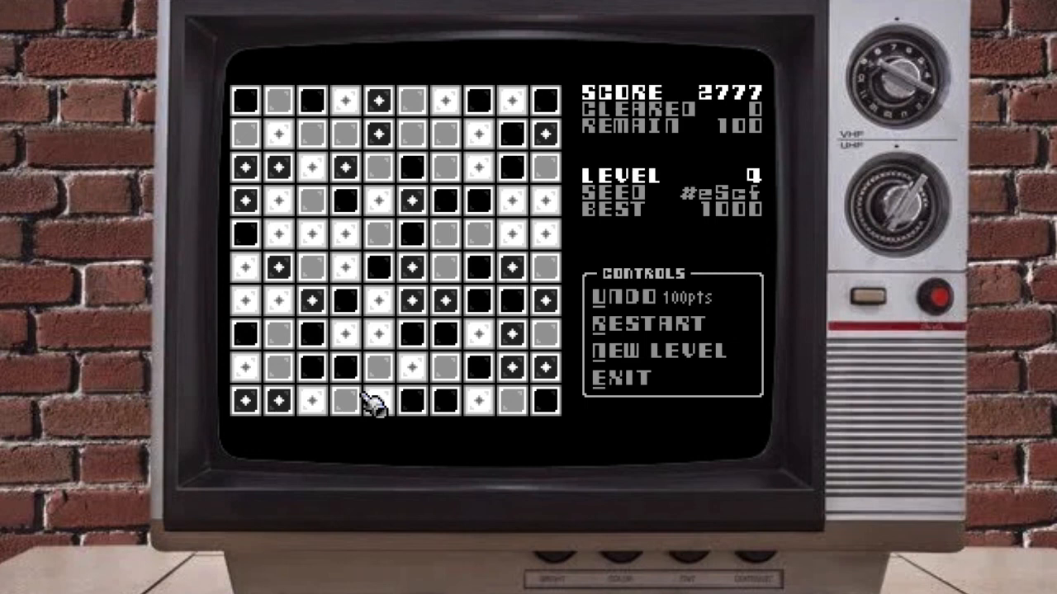
mouse_move(351, 264)
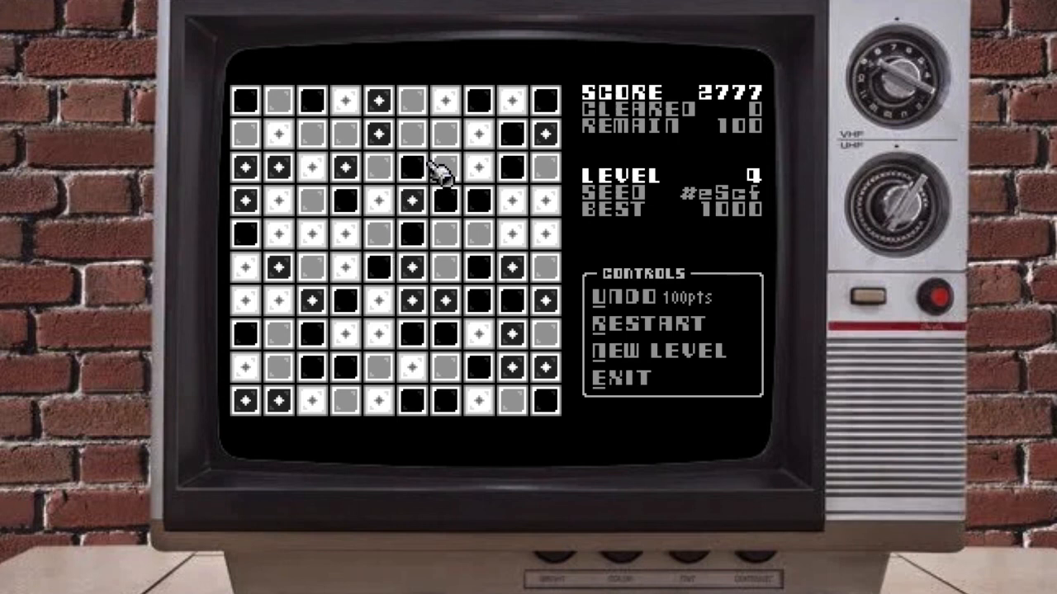
mouse_move(392, 202)
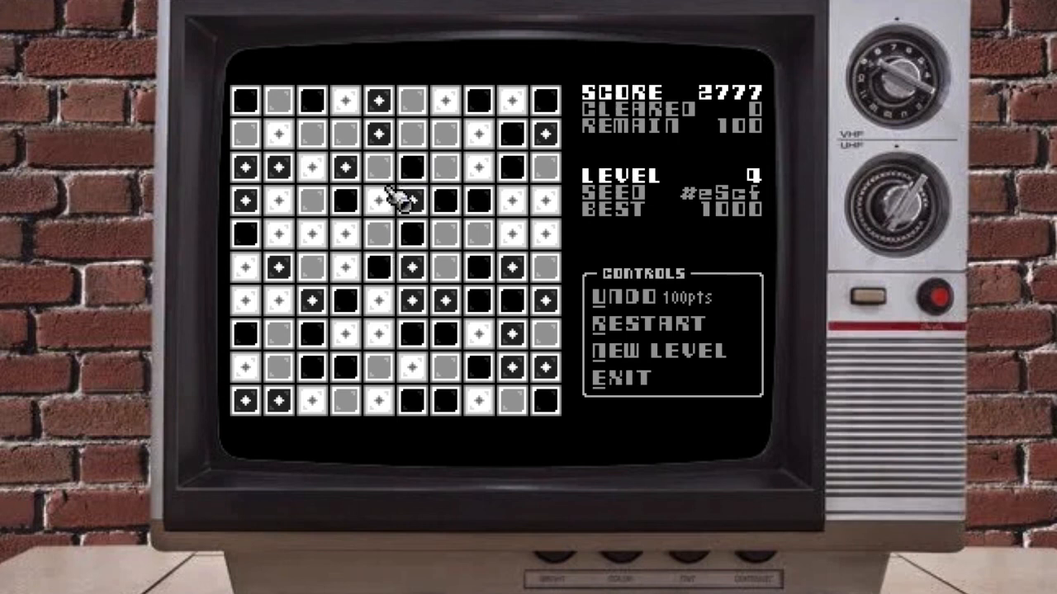
mouse_move(467, 244)
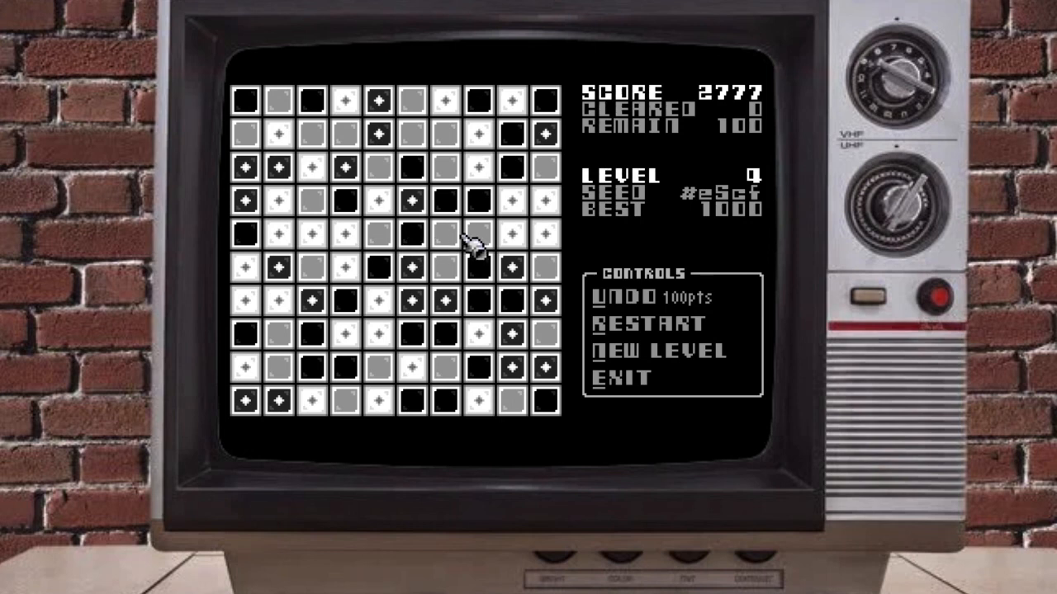
mouse_move(322, 243)
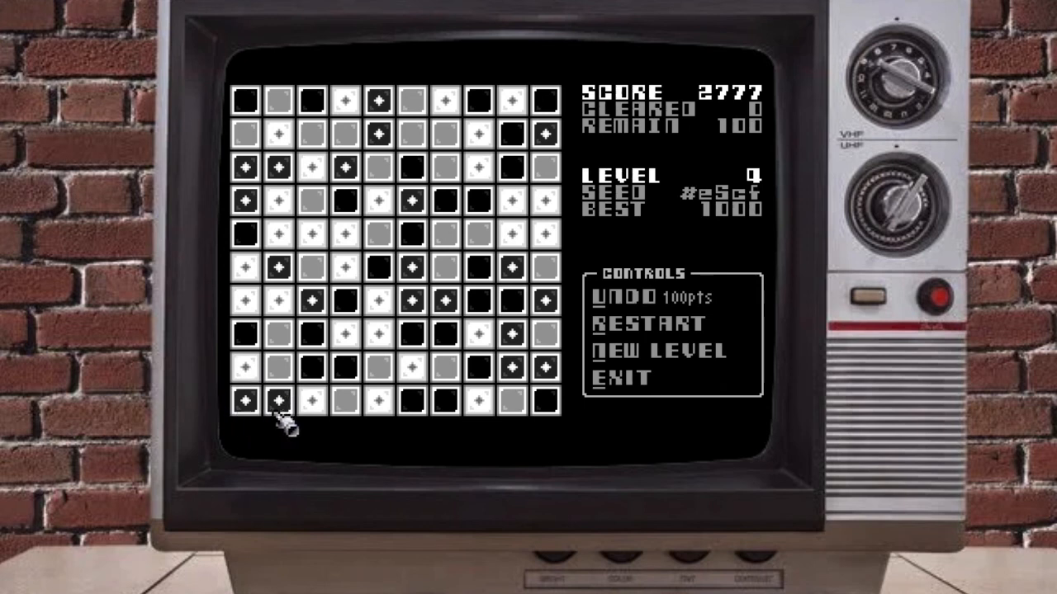
mouse_move(458, 429)
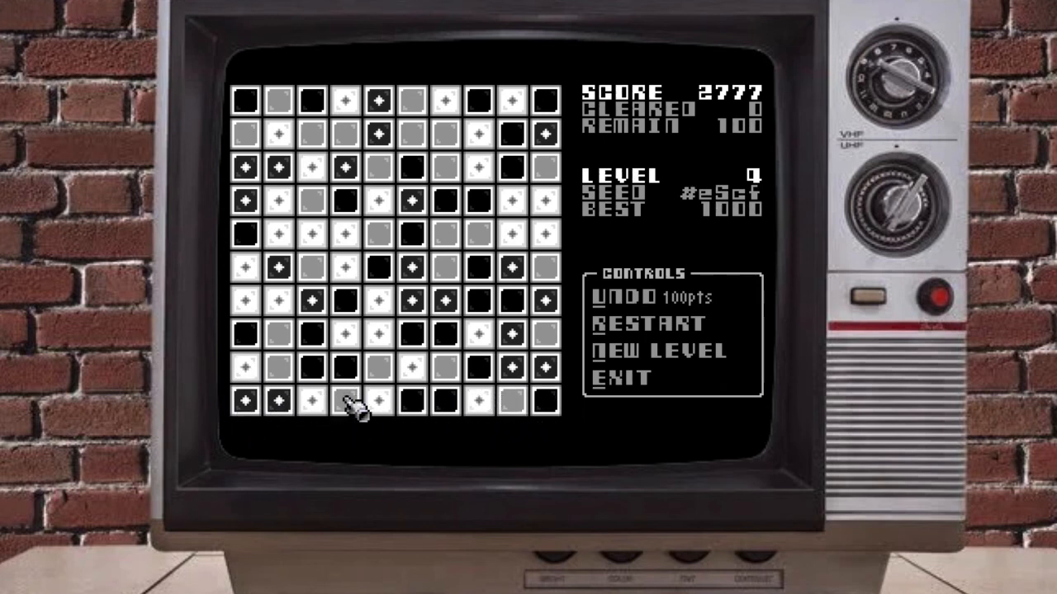
mouse_move(264, 309)
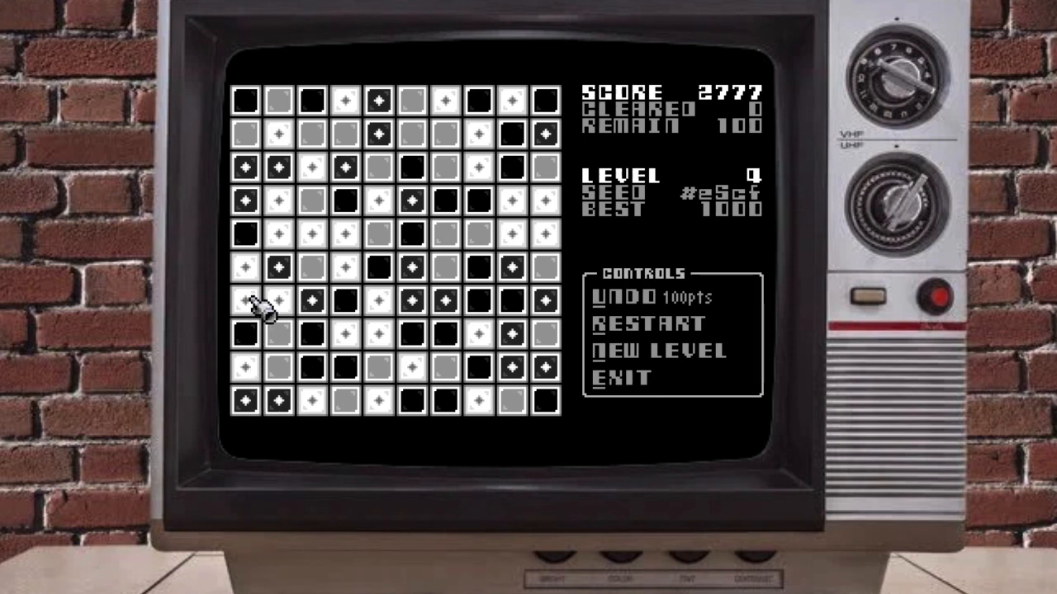
mouse_move(256, 189)
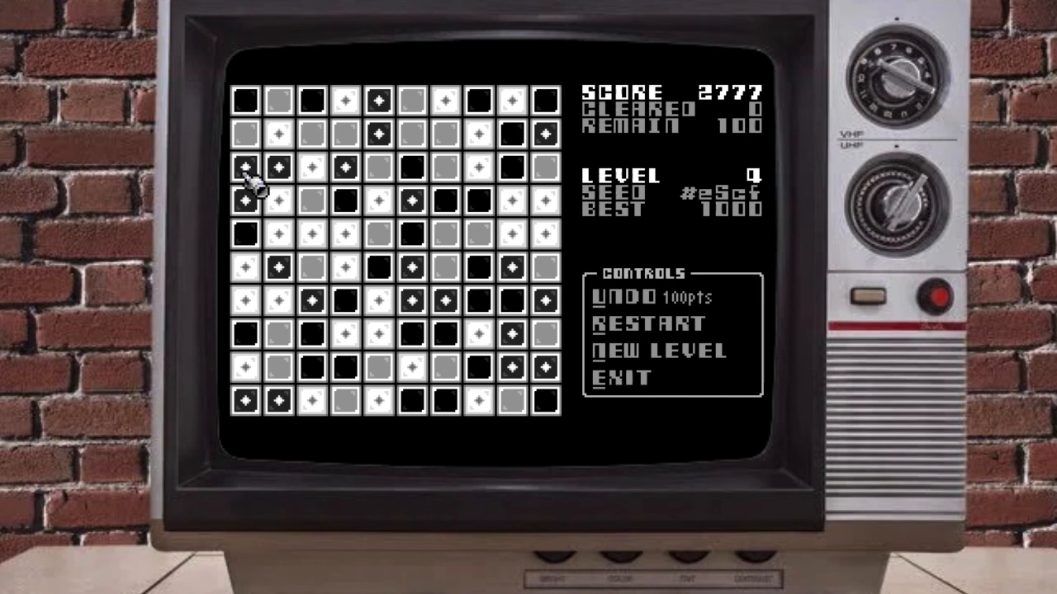
mouse_move(276, 173)
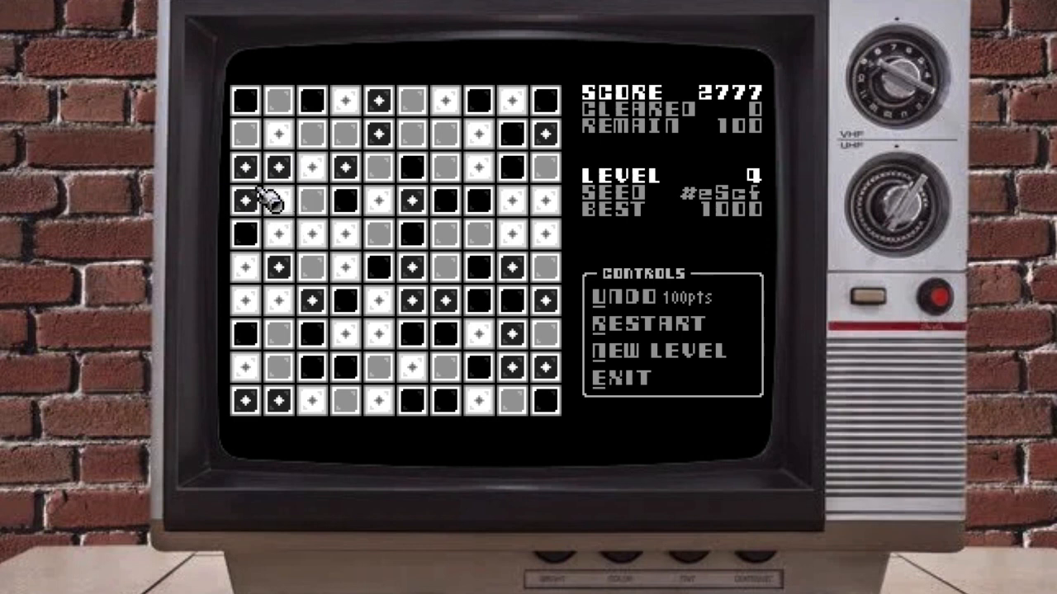
mouse_move(301, 231)
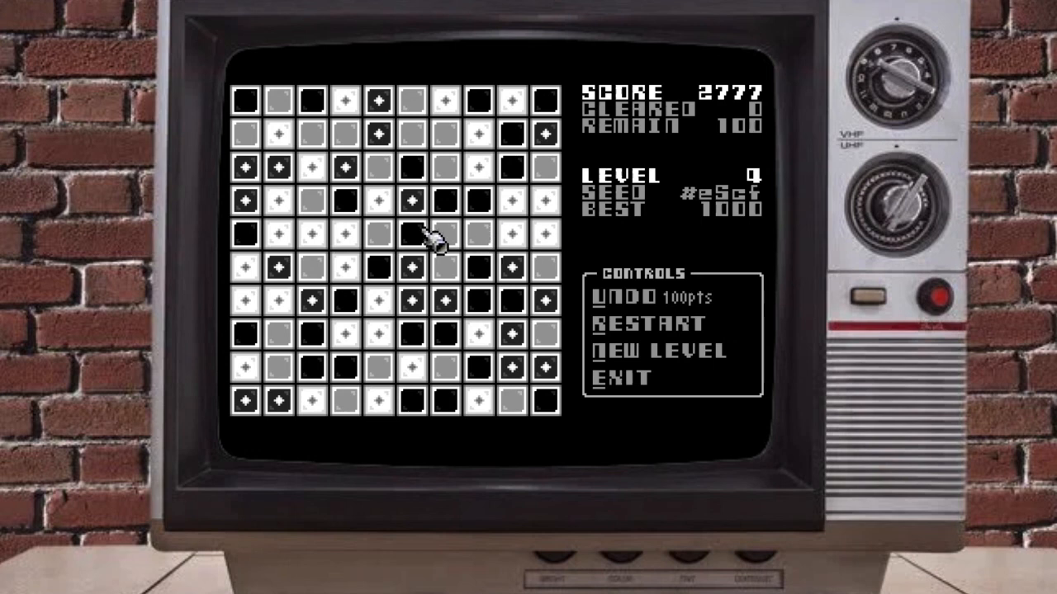
mouse_move(549, 169)
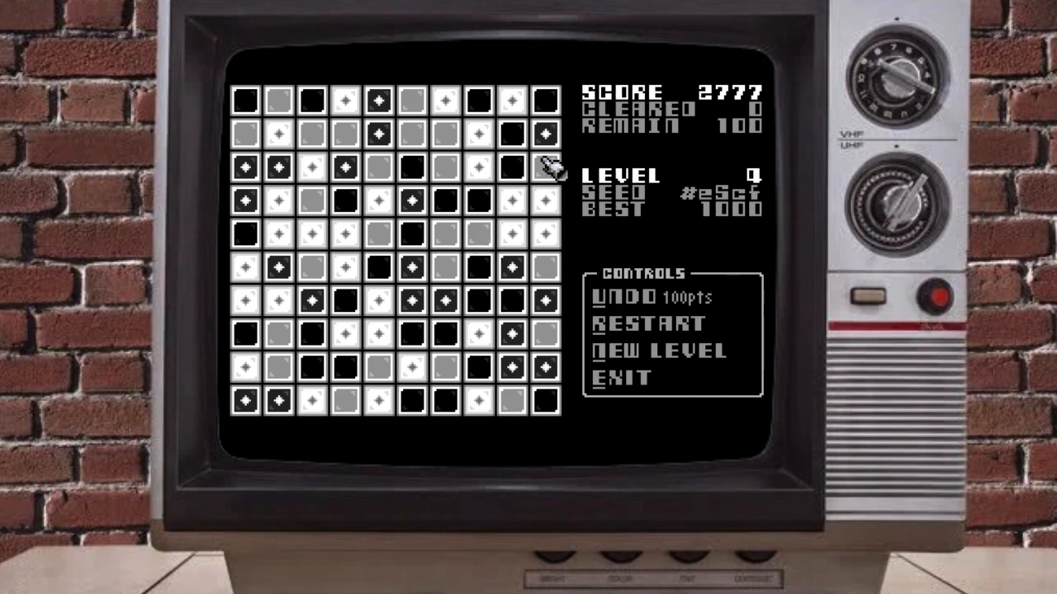
mouse_move(458, 270)
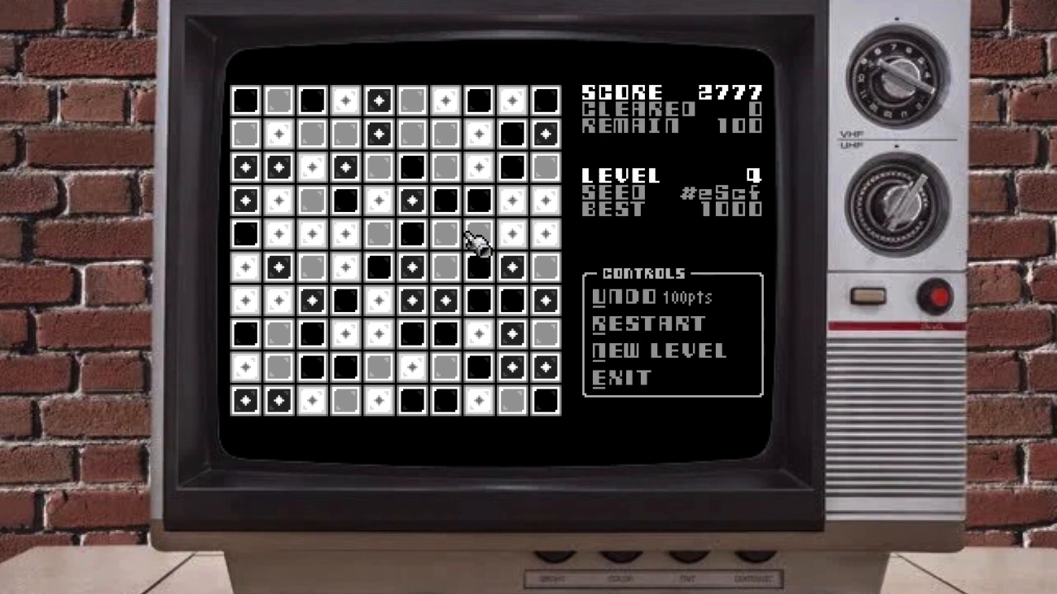
mouse_move(536, 240)
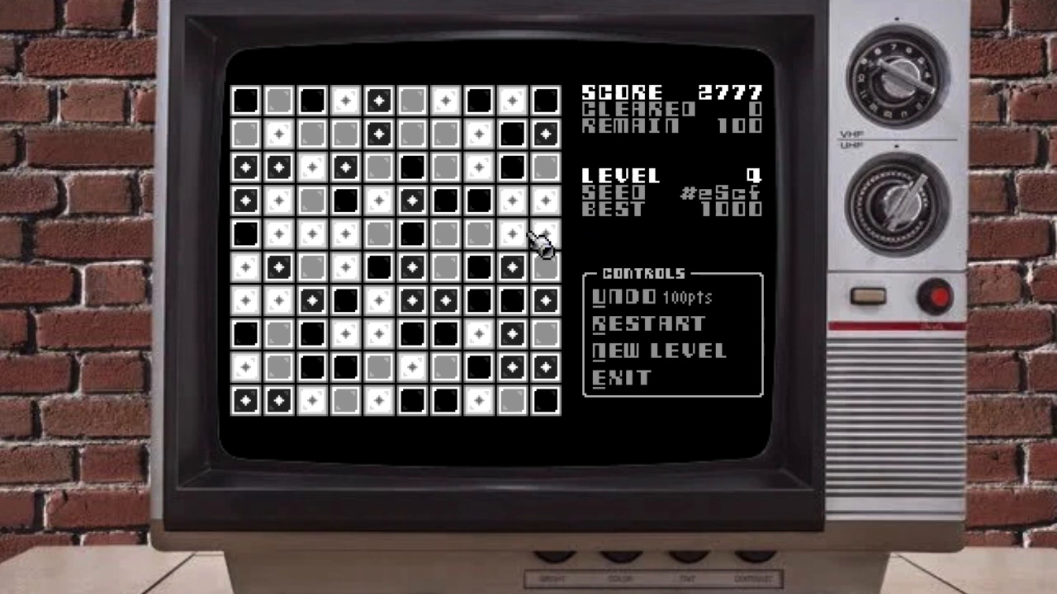
mouse_move(416, 330)
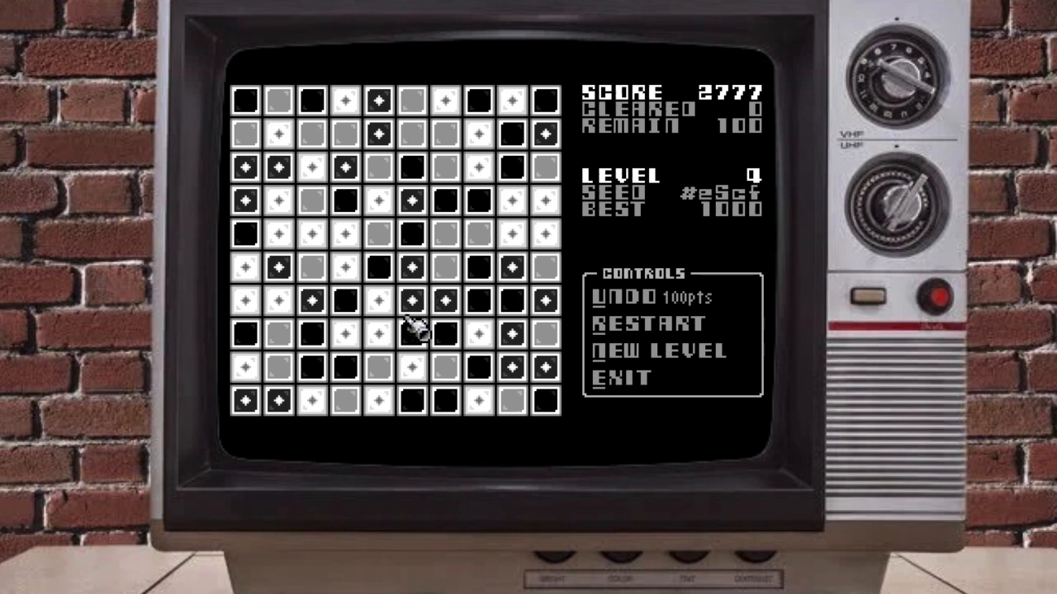
mouse_move(412, 306)
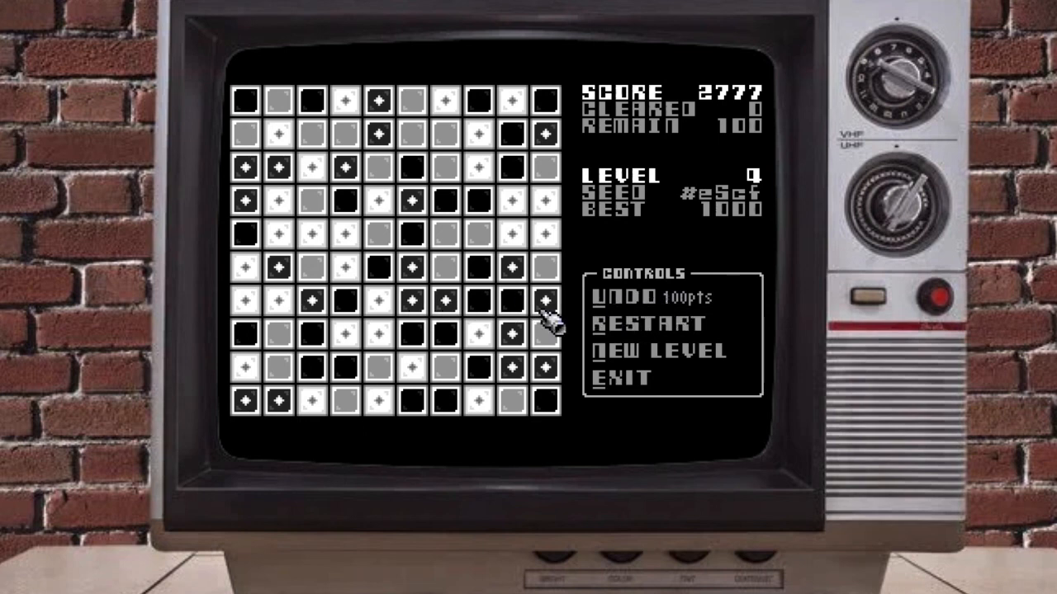
mouse_move(540, 318)
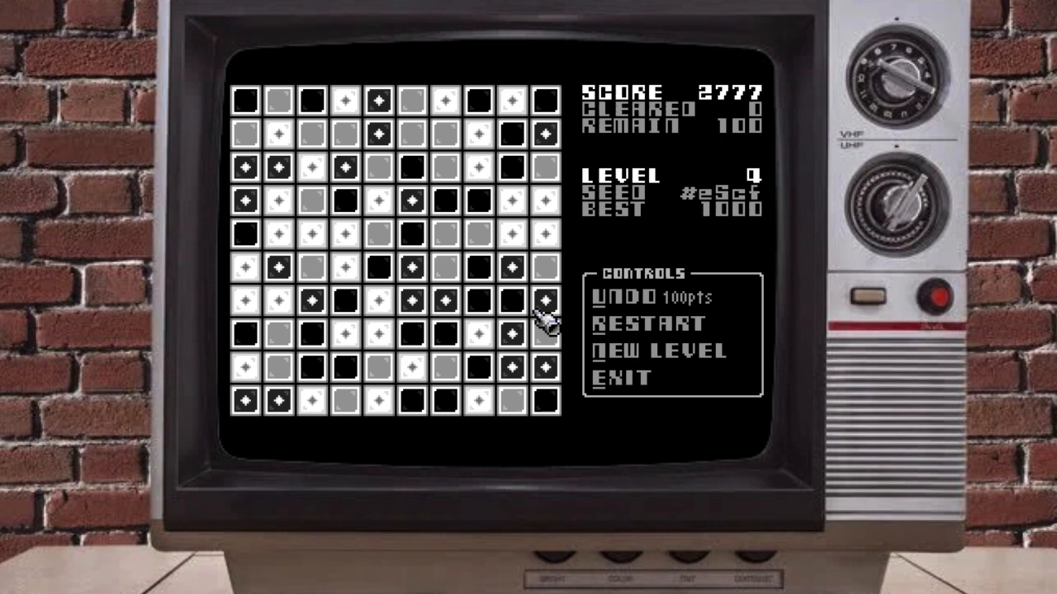